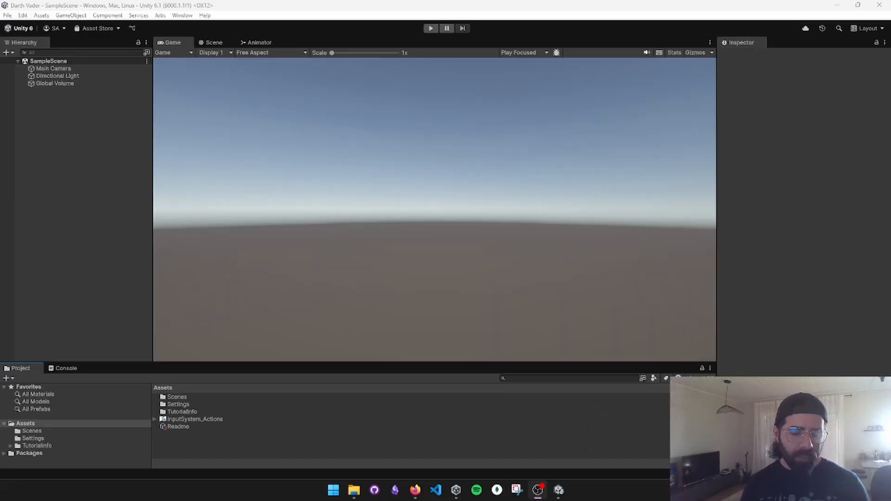
pyautogui.moveTo(294, 174)
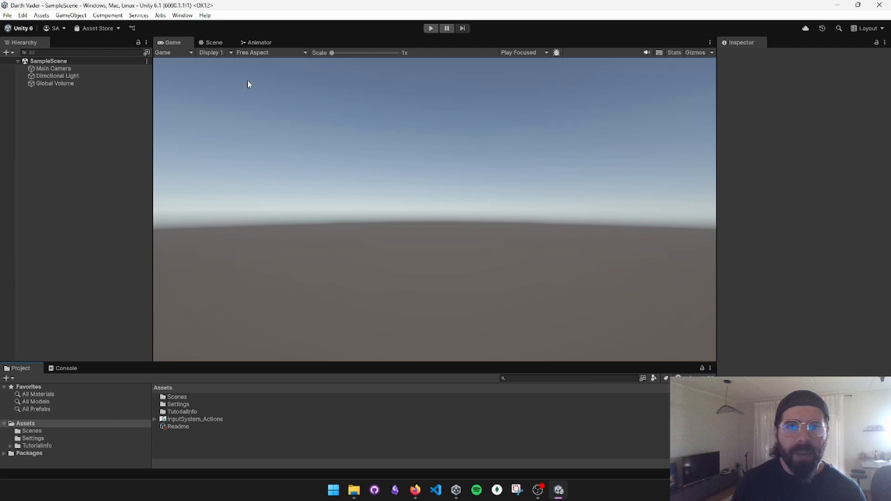
# Copy the neocortex-unity-sdk HTTPS clone URL from GitHub and return to the Unity editor
pyautogui.click(415, 490)
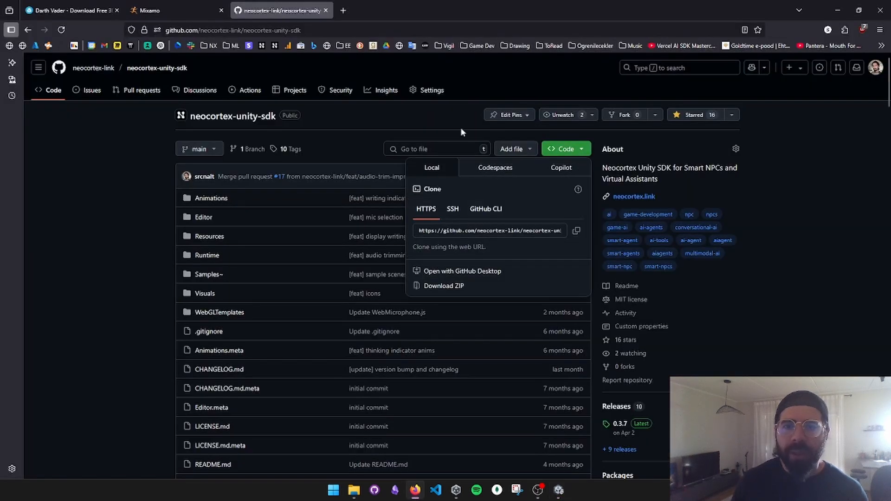
pyautogui.moveTo(559, 224)
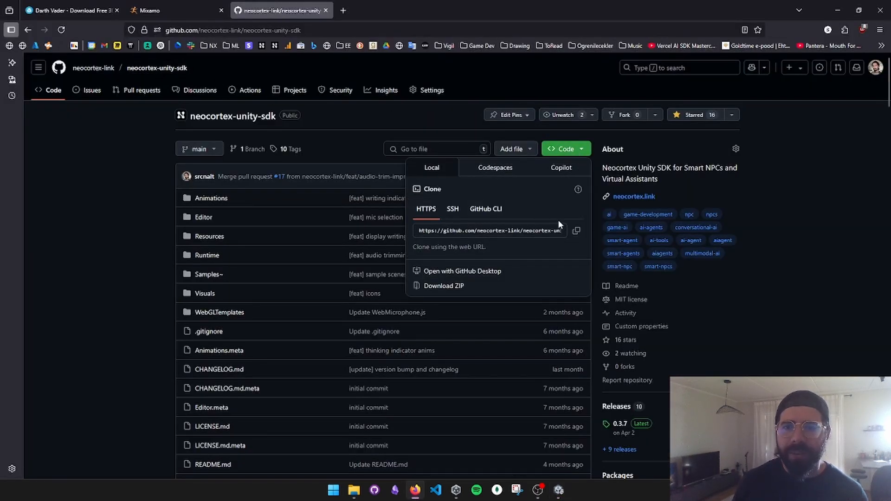
pyautogui.click(576, 231)
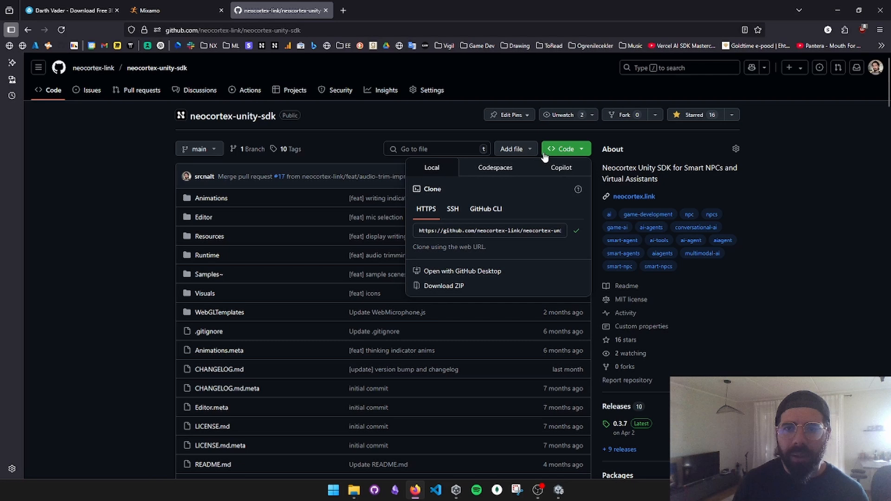
pyautogui.click(557, 490)
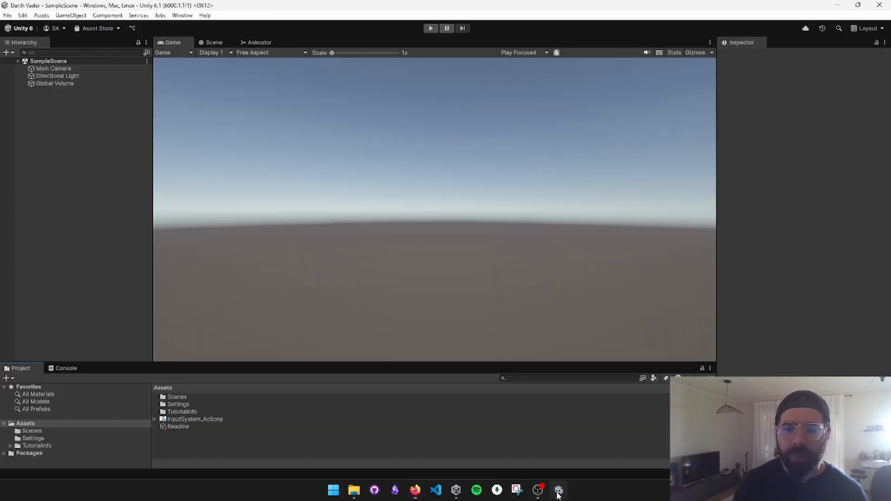
# Install the Neocortex Unity SDK in Package Manager from the copied git URL, then return to the browser
pyautogui.click(183, 15)
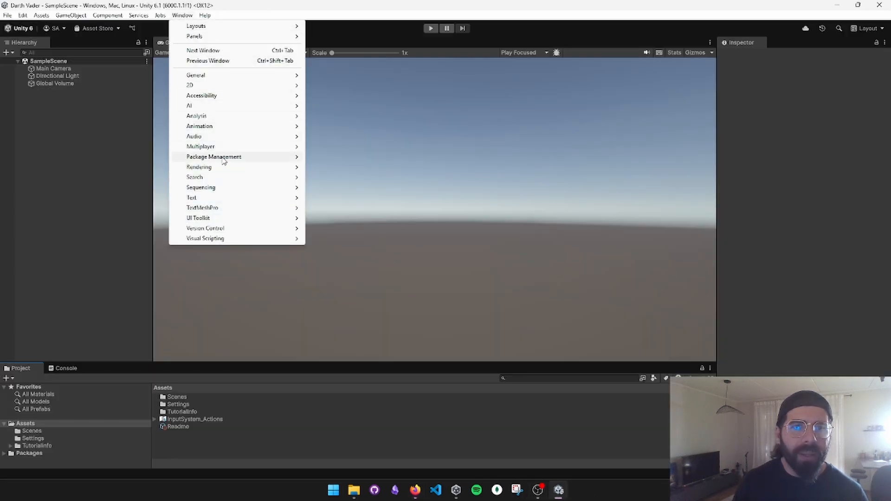
pyautogui.click(214, 157)
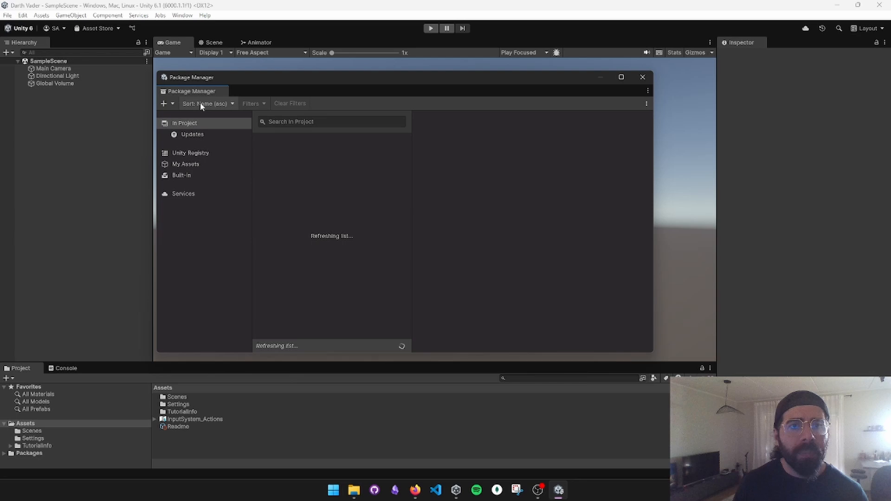
pyautogui.click(165, 103)
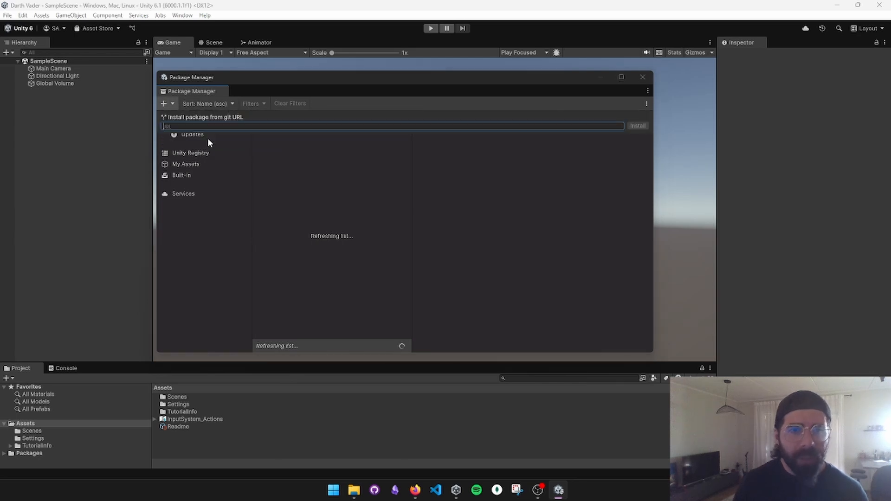
pyautogui.click(637, 125)
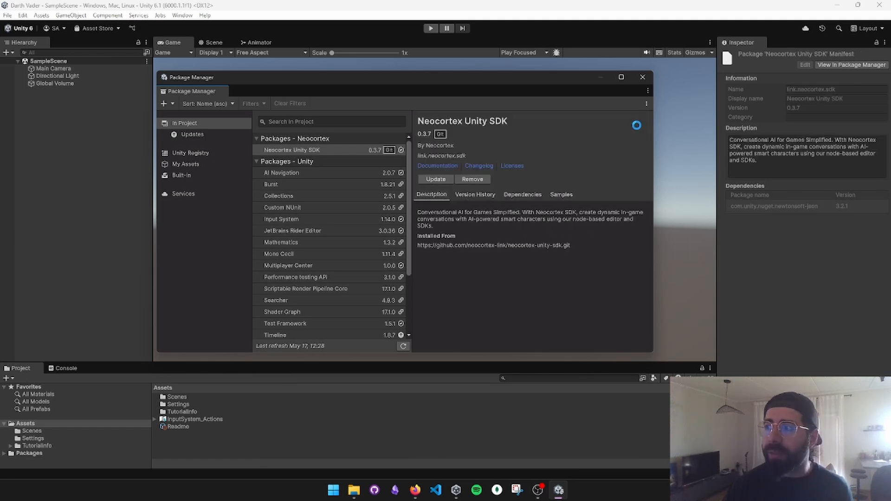
pyautogui.click(435, 180)
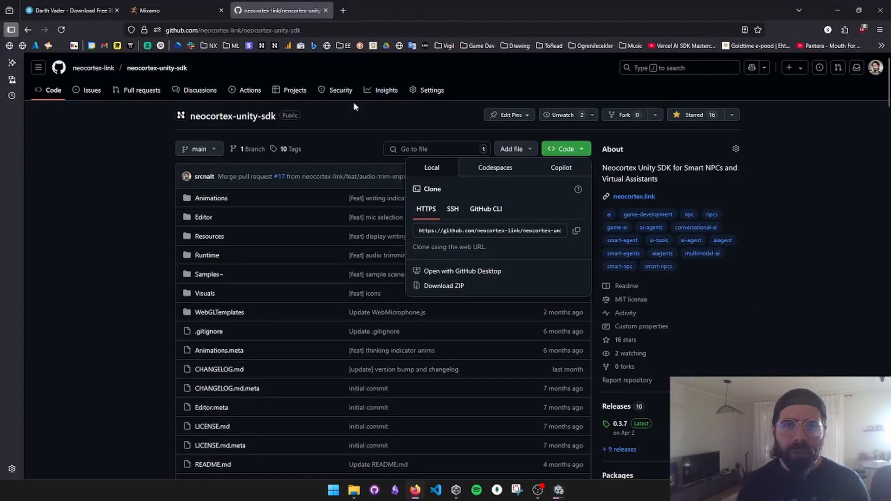
pyautogui.moveTo(343, 10)
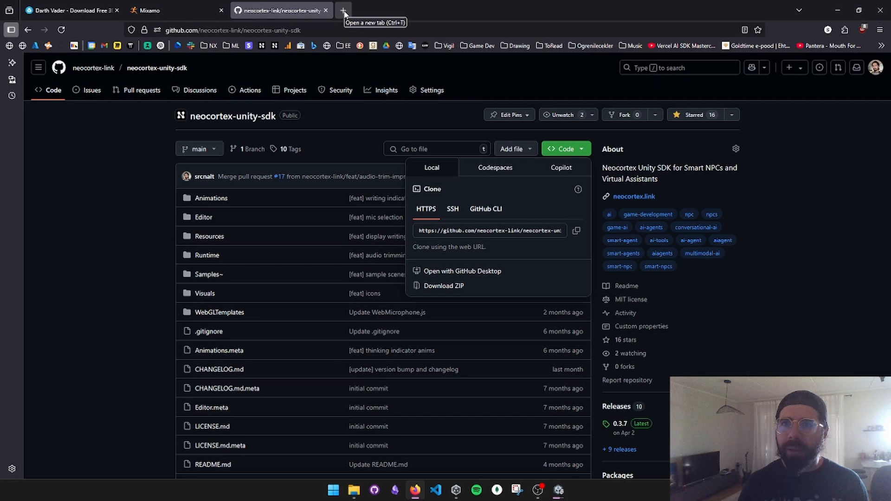
# Open the Unity glTFast documentation in a new tab and select its package name in the address
pyautogui.click(343, 10)
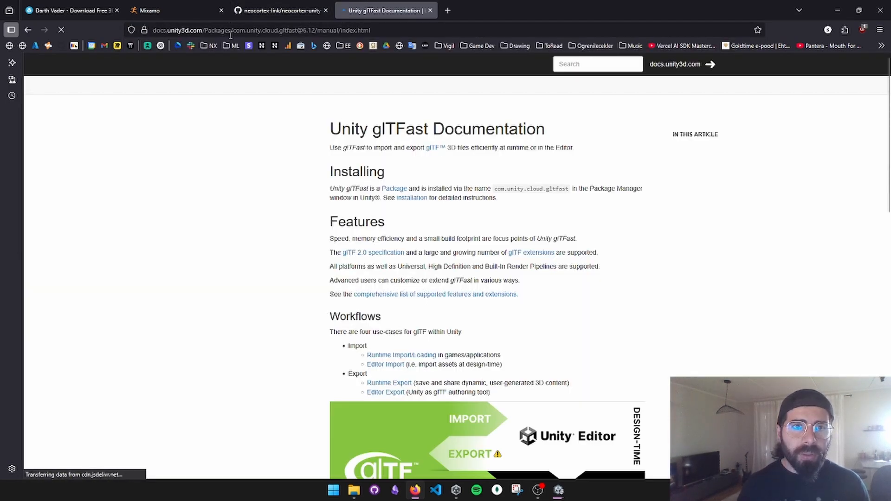
pyautogui.click(256, 30)
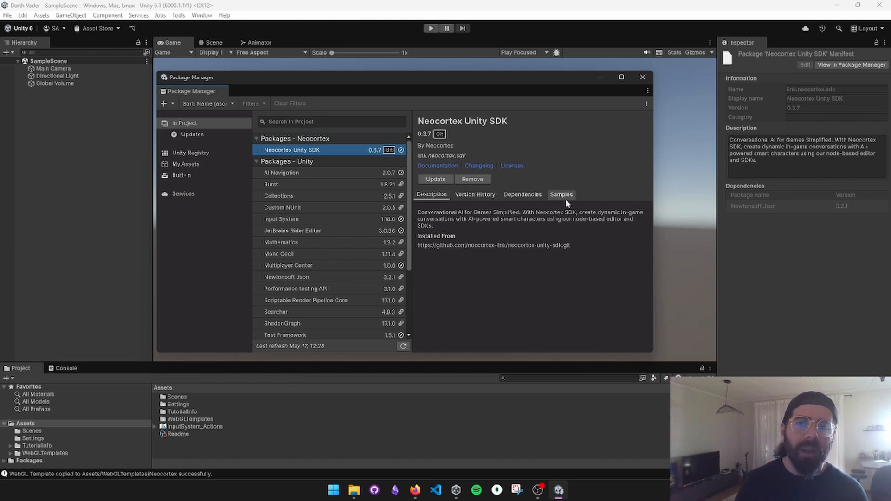
# Import the Neocortex SDK's Text and Audio Samples from the Package Manager Samples list
pyautogui.click(560, 194)
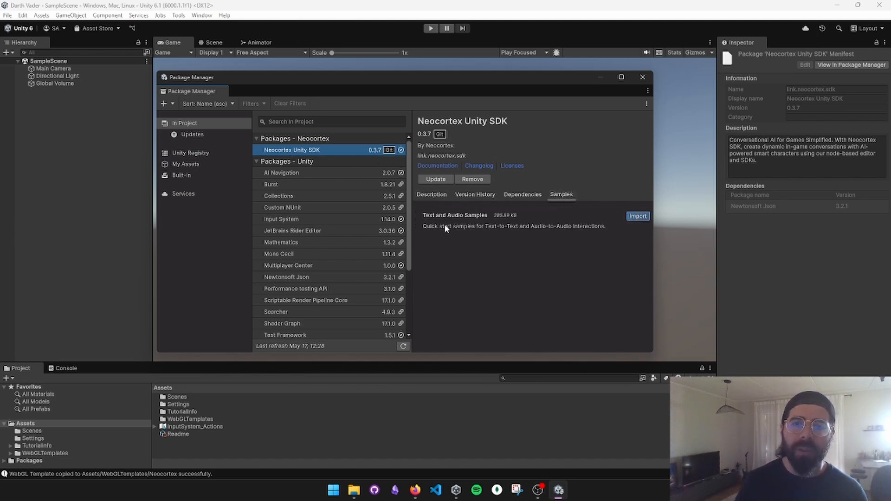
pyautogui.click(638, 216)
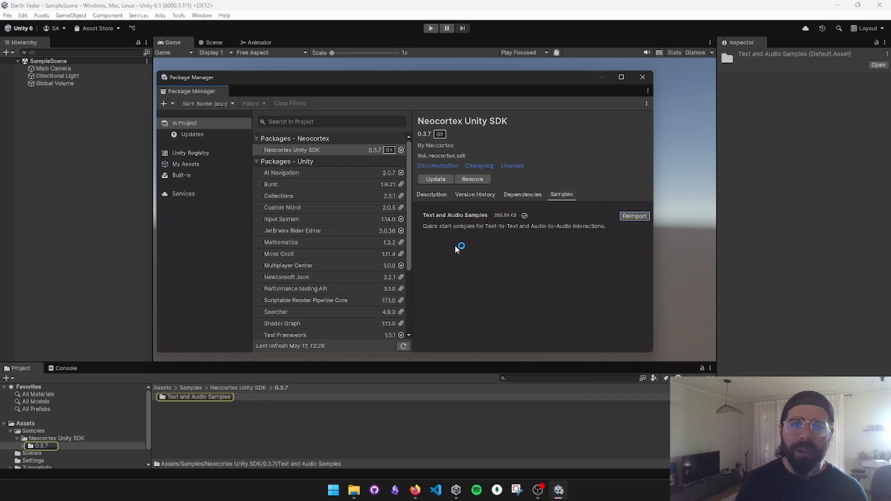
pyautogui.click(634, 216)
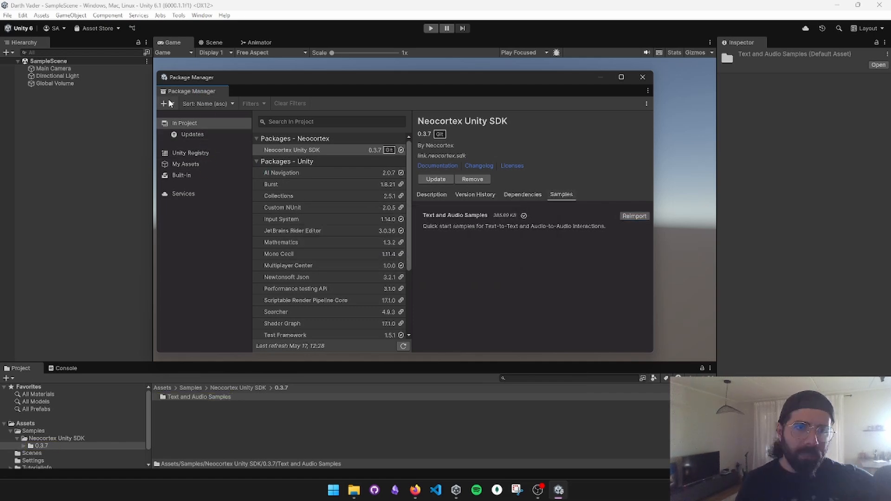
# Install the glTFast package by name using com.unity.cloud.gltfast
pyautogui.click(165, 103)
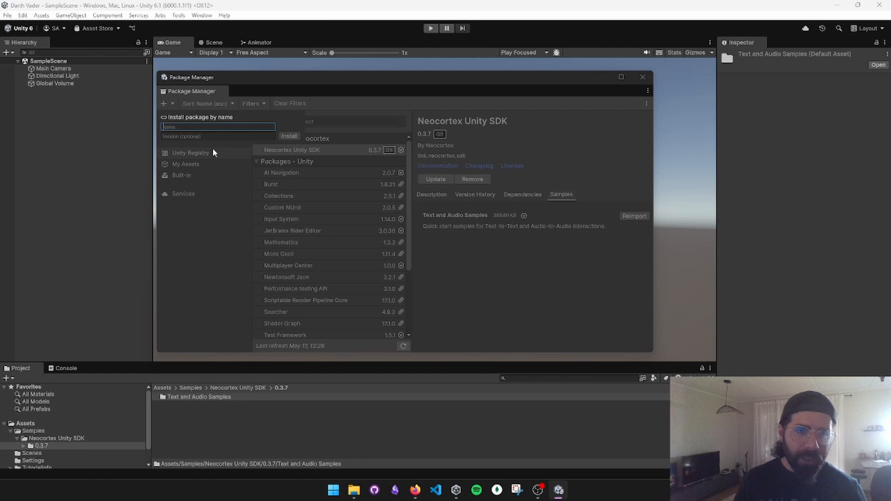
pyautogui.write('com.unity.cloud.gitfast')
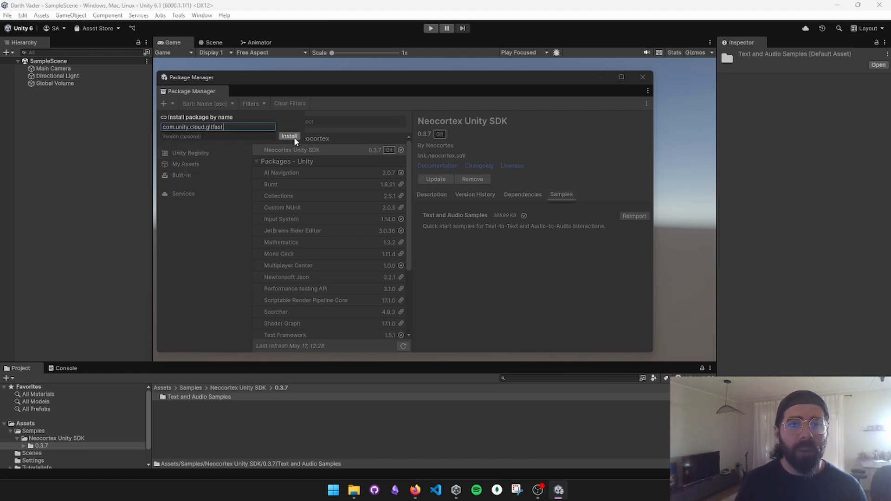
pyautogui.click(288, 135)
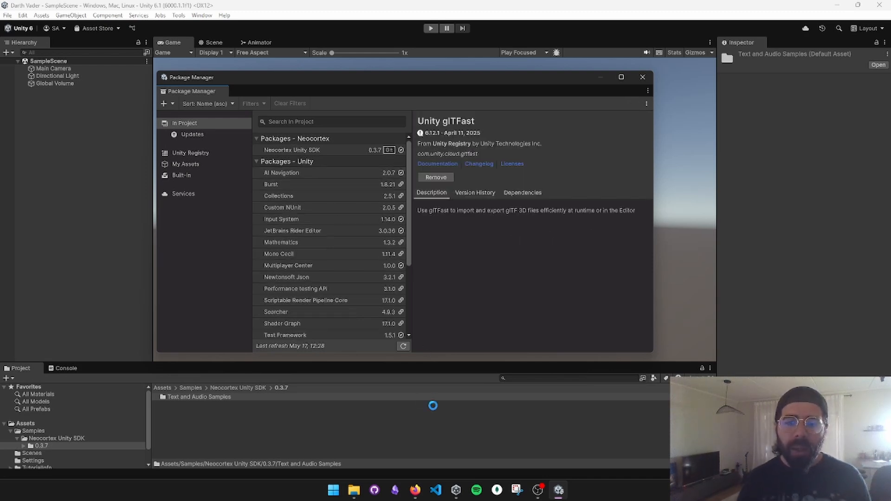
# Download the Sketchfab Darth Vader model as a 1k-texture GLB, then switch to the Mixamo tab
pyautogui.click(438, 164)
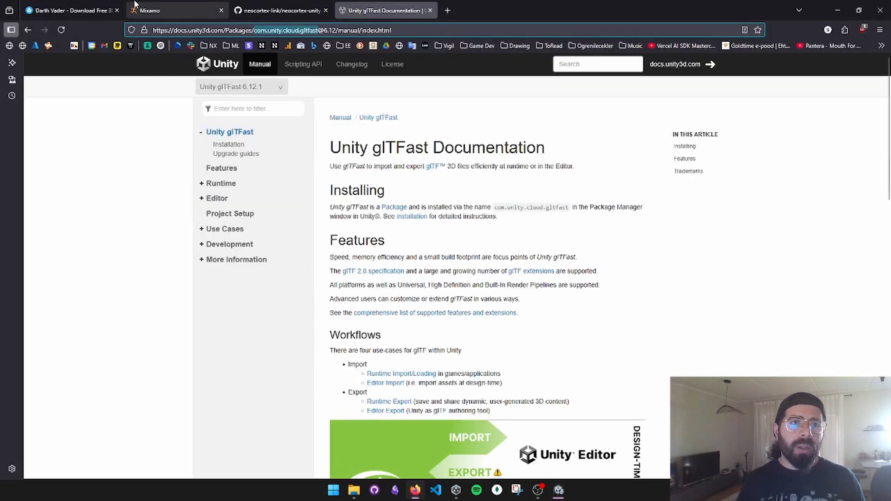
pyautogui.click(68, 10)
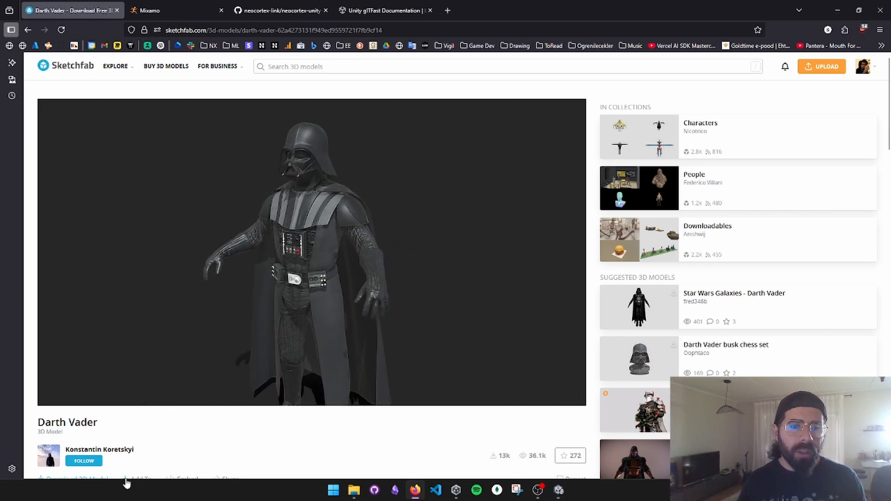
pyautogui.moveTo(318, 299)
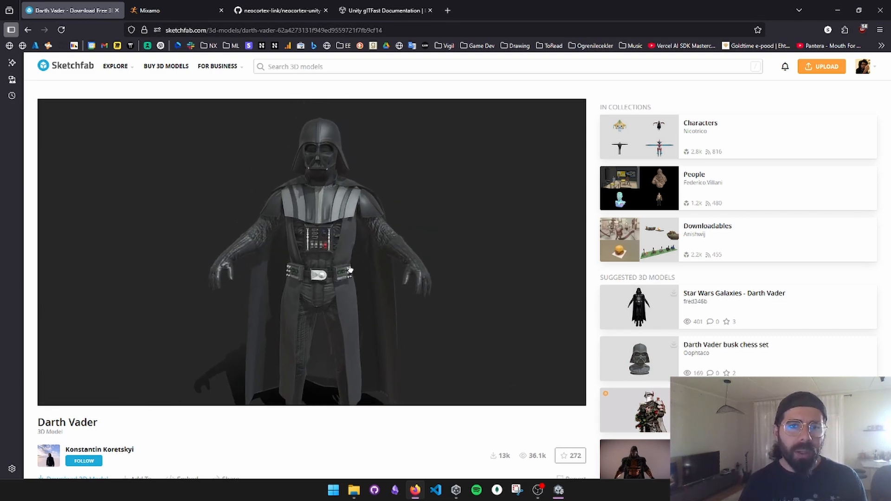
pyautogui.scroll(-3)
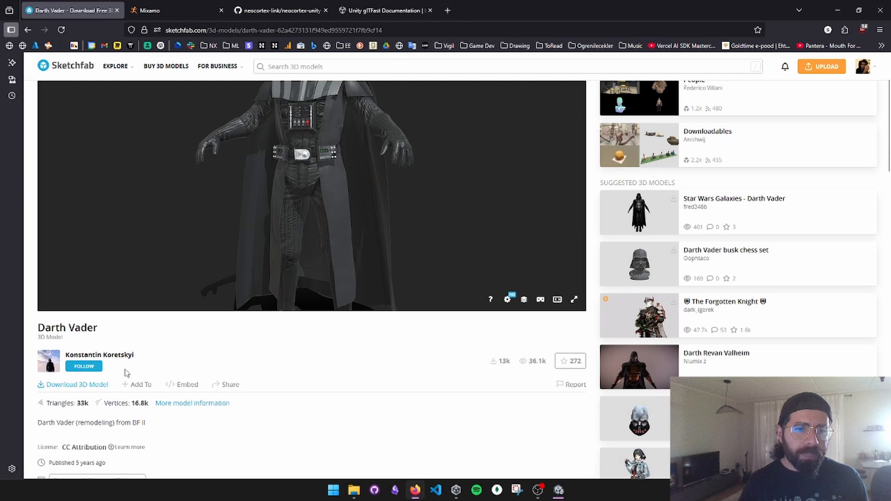
pyautogui.moveTo(62, 391)
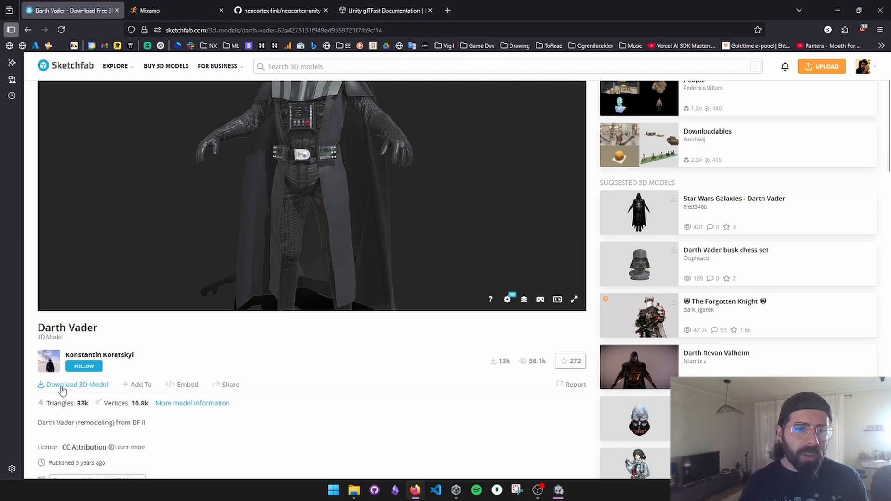
pyautogui.click(77, 385)
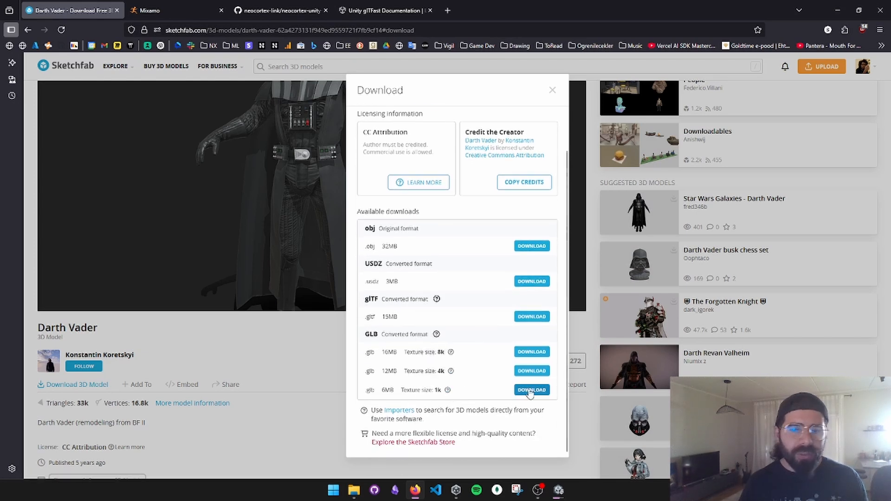
pyautogui.click(530, 390)
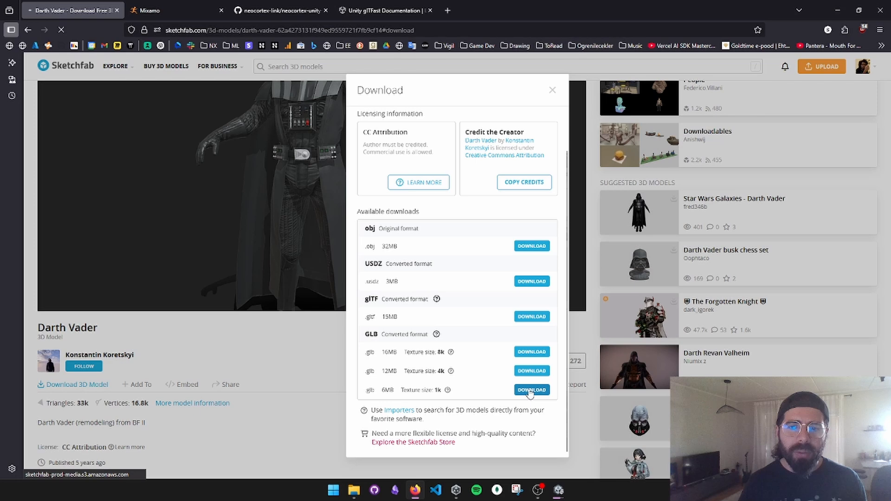
pyautogui.click(531, 389)
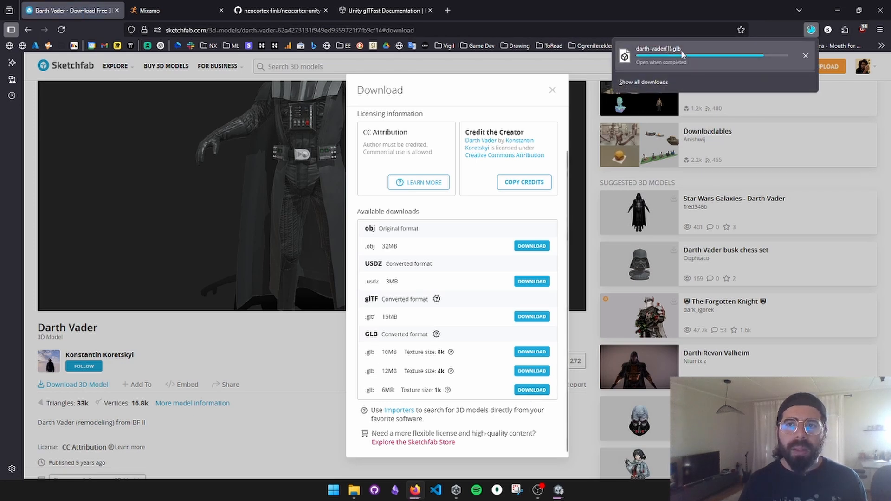
pyautogui.click(174, 10)
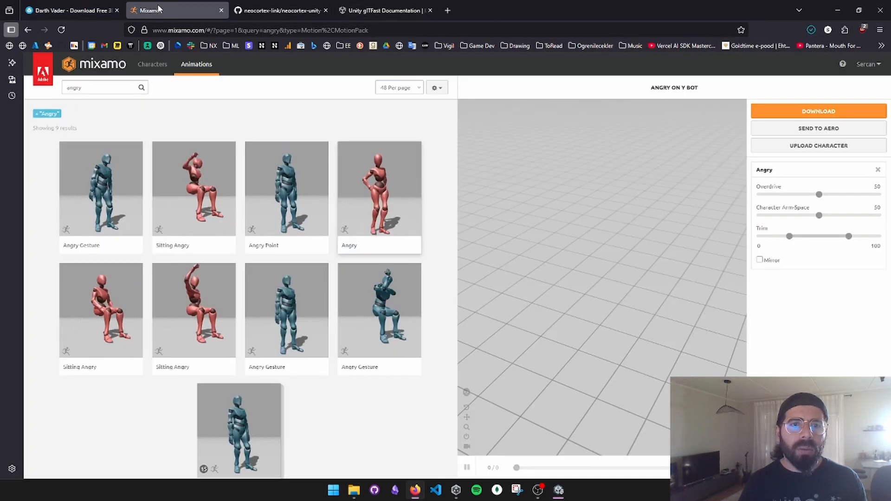
# Check Mixamo's accepted character upload formats, then return to the Sketchfab Darth Vader tab
pyautogui.click(818, 145)
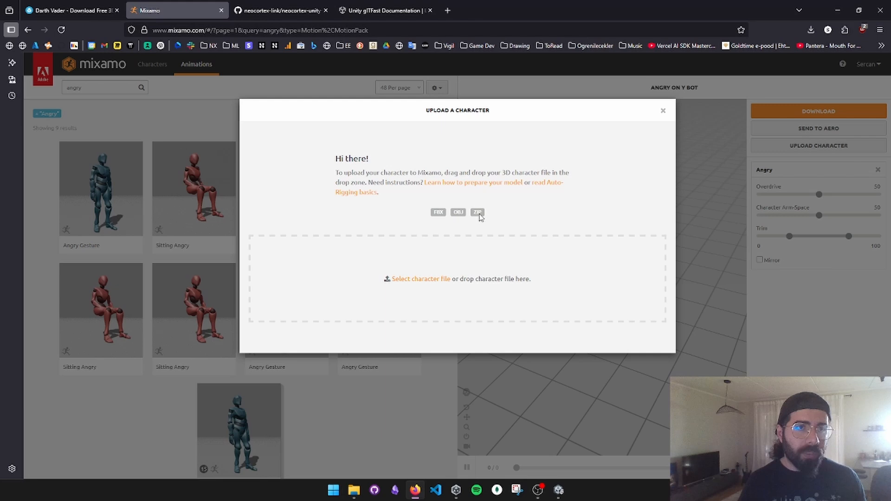
pyautogui.click(71, 11)
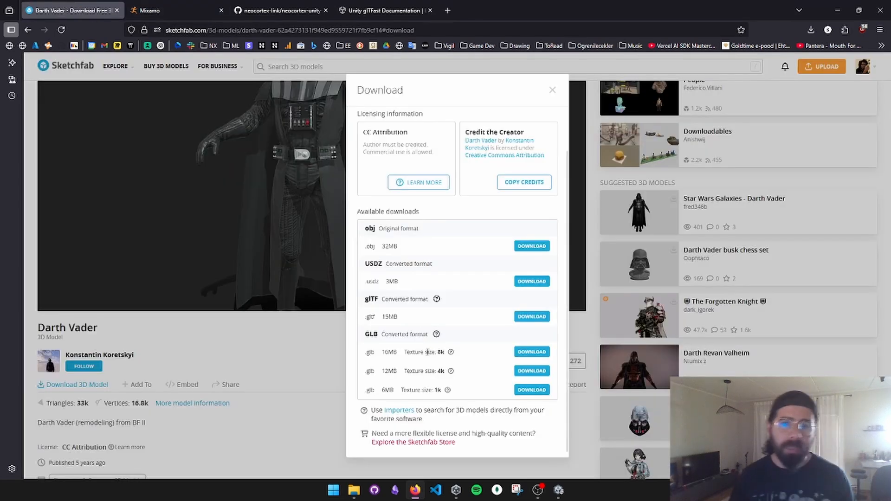
# Launch Blender and dismiss its startup screen
pyautogui.click(333, 490)
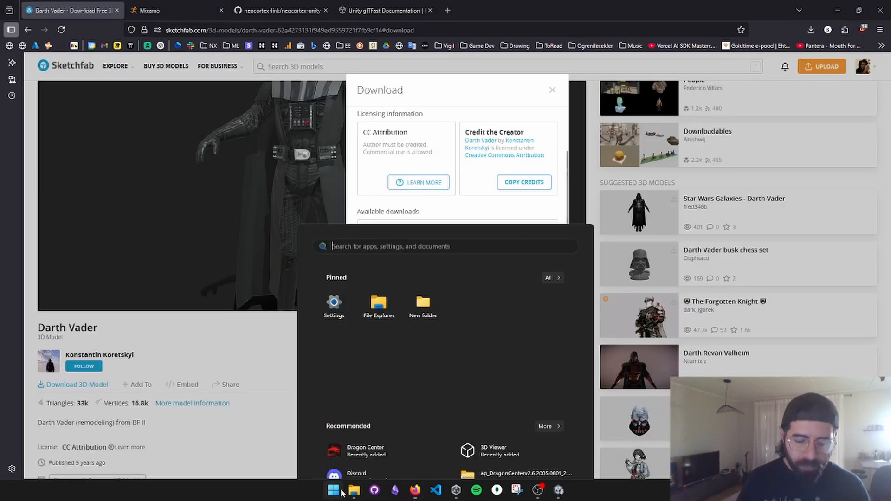
pyautogui.click(568, 490)
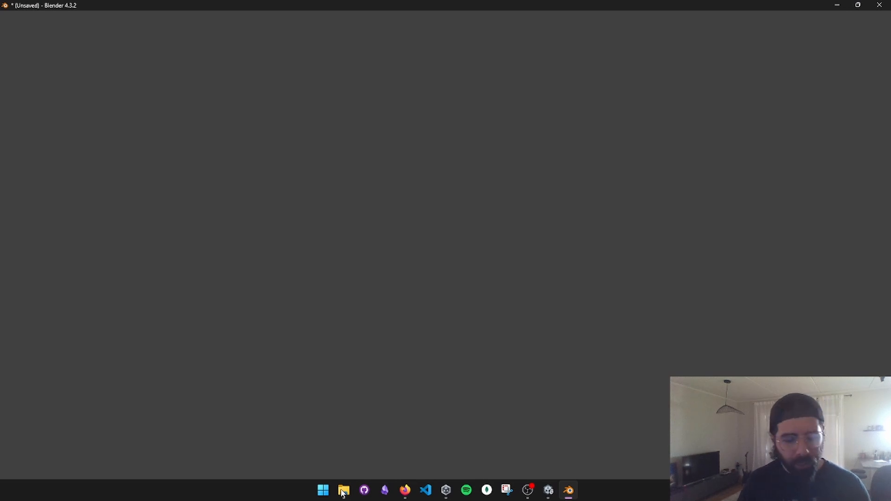
pyautogui.click(568, 490)
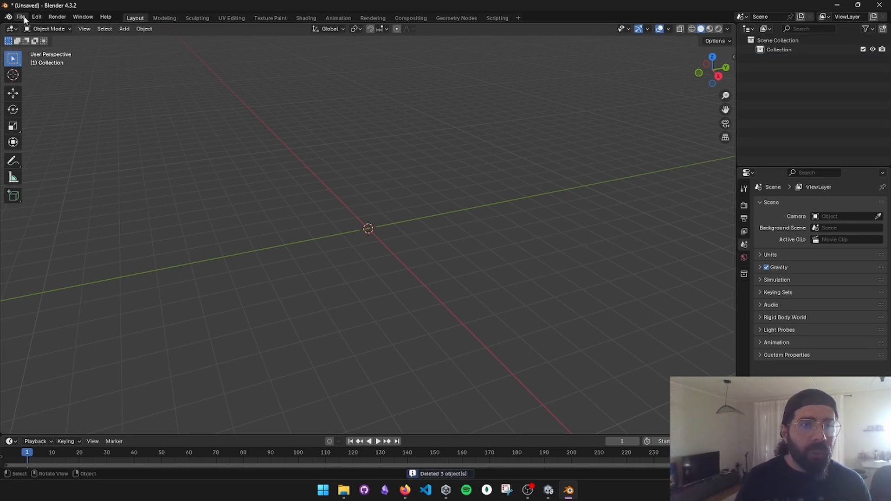
# Import darth_vader(1).glb from Downloads as a glTF 2.0 model into the emptied scene
pyautogui.click(21, 15)
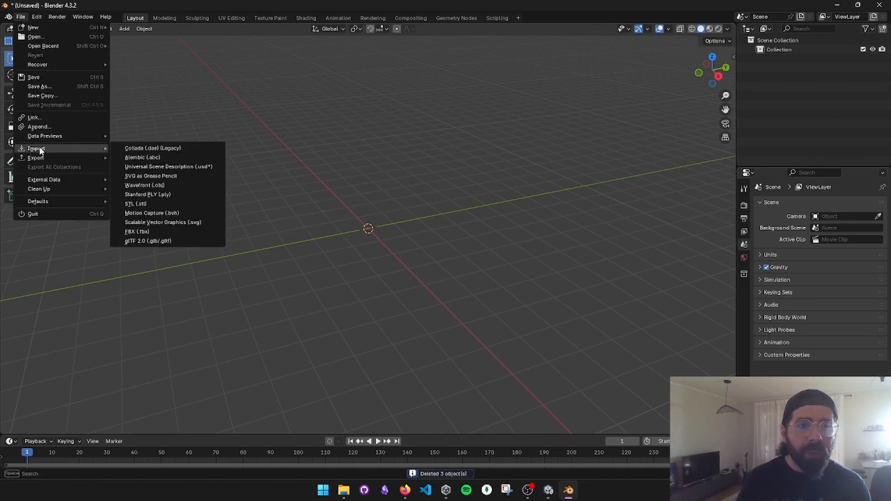
pyautogui.moveTo(147, 241)
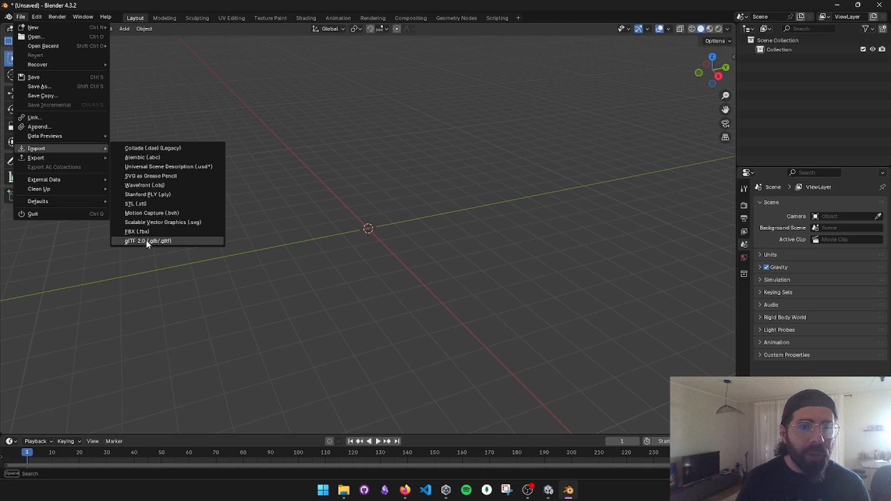
pyautogui.click(149, 240)
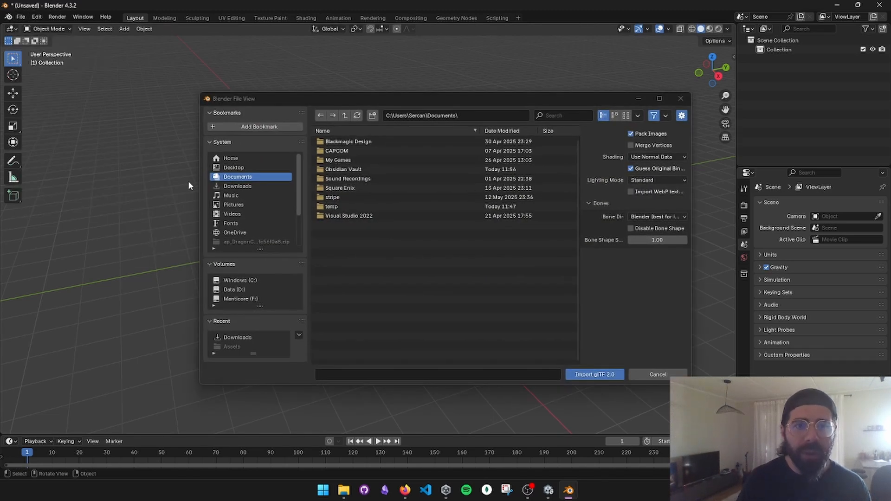
pyautogui.click(237, 185)
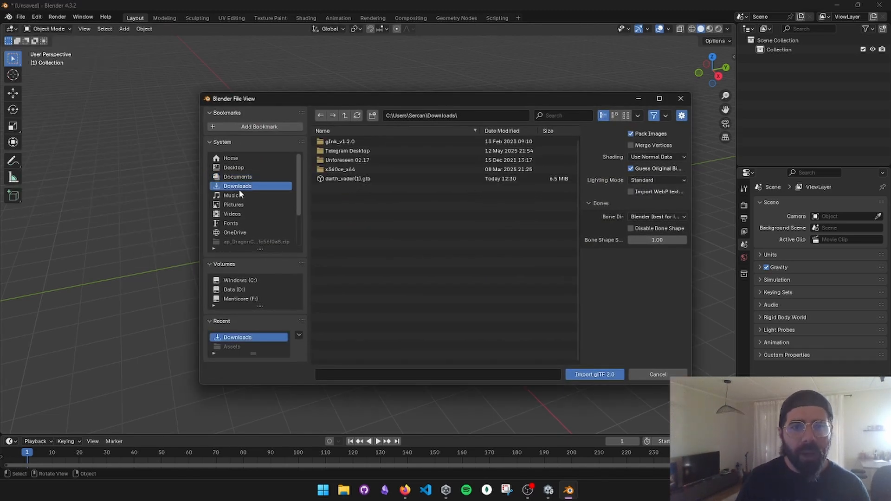
pyautogui.click(657, 374)
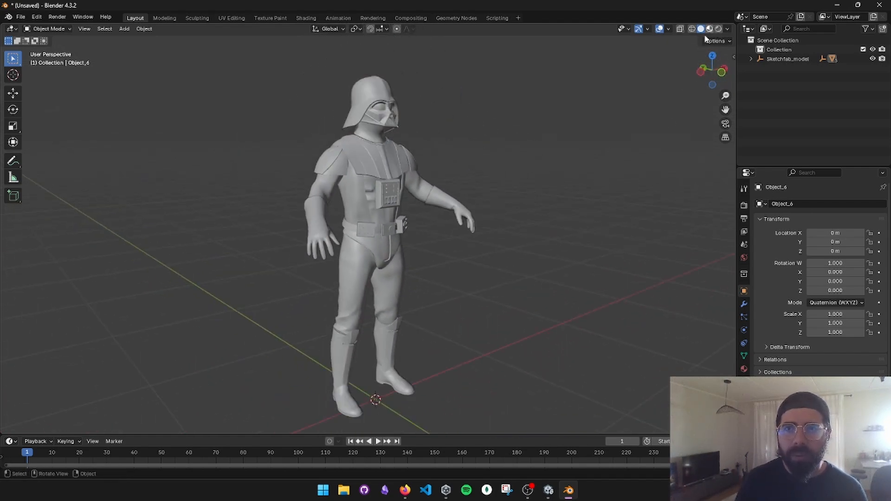
# Show the model in Material Preview, select Sketchfab_model and apply its transforms
pyautogui.click(708, 28)
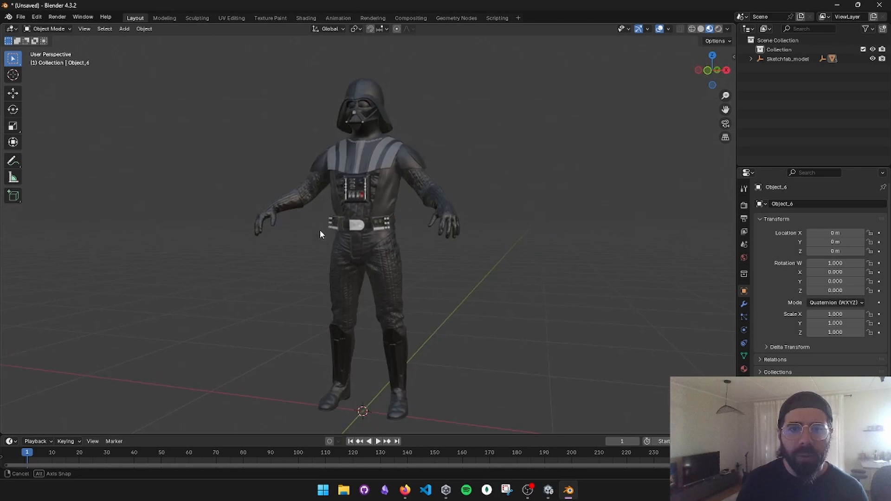
pyautogui.click(353, 228)
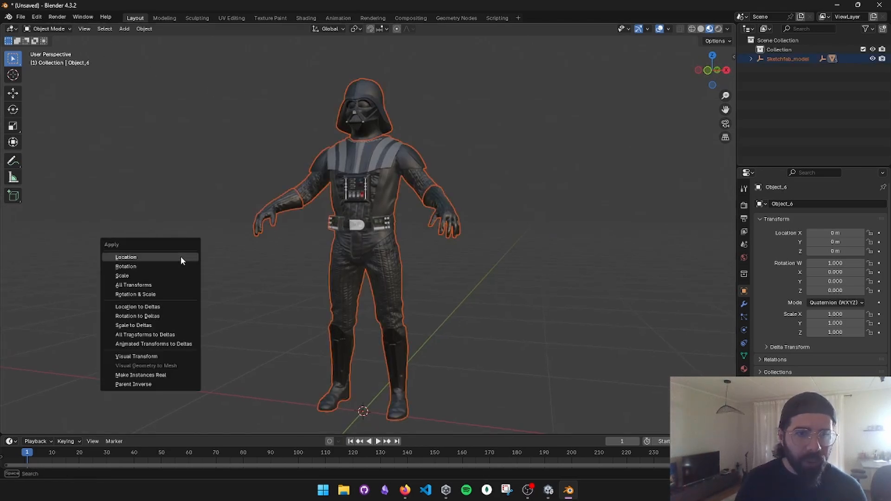
pyautogui.click(125, 266)
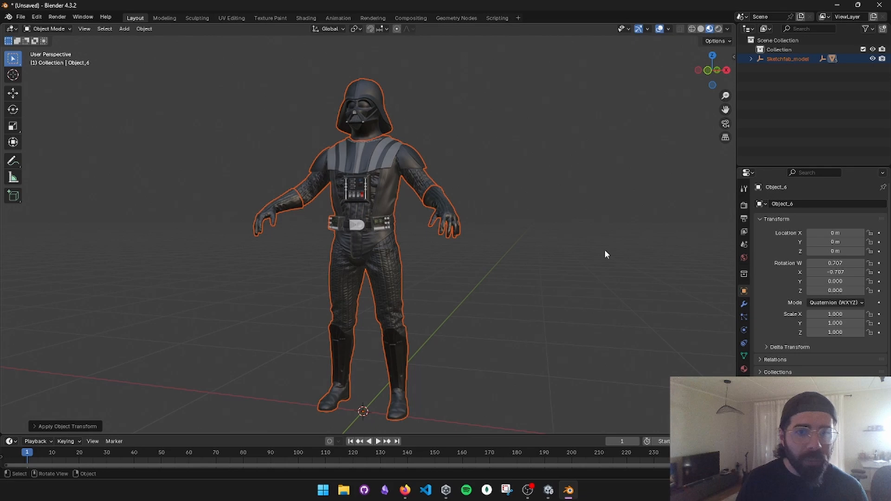
# Export the selected model as darth_vader.fbx to Downloads
pyautogui.click(21, 15)
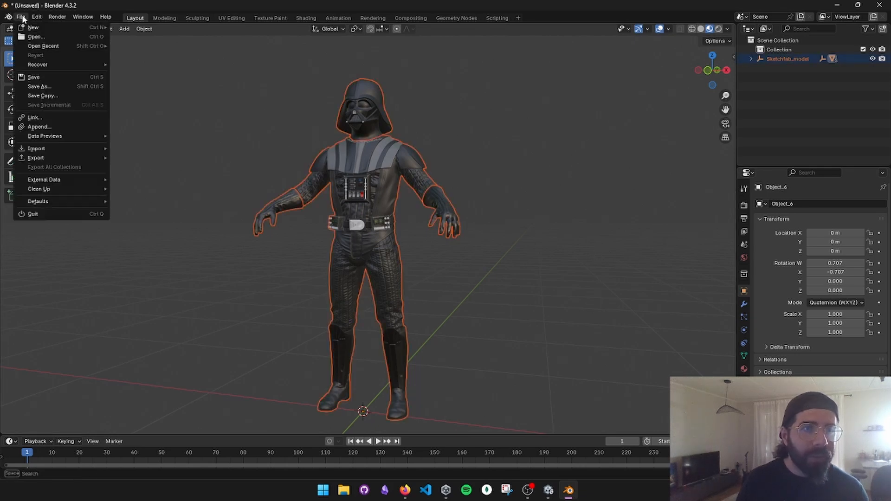
pyautogui.click(36, 157)
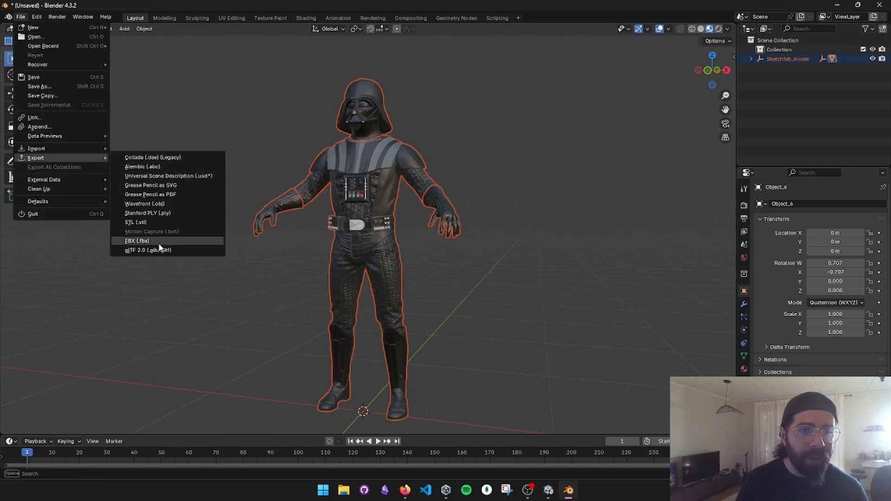
pyautogui.click(138, 240)
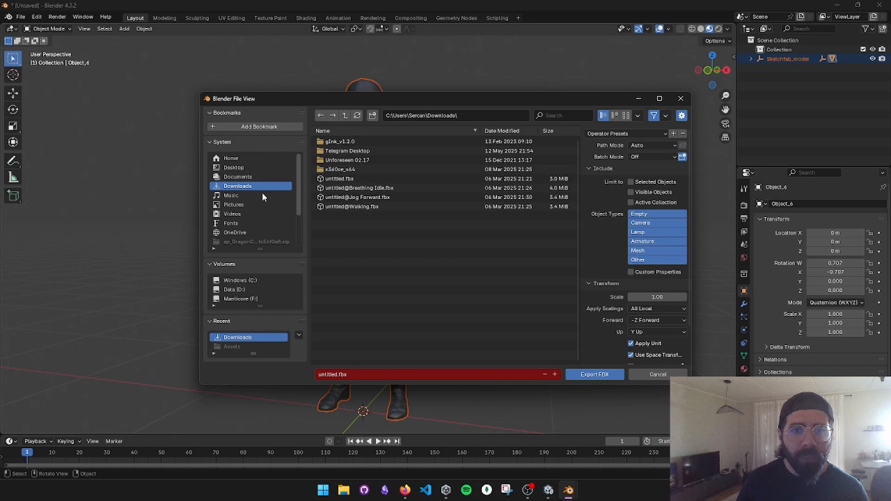
pyautogui.write('darth_')
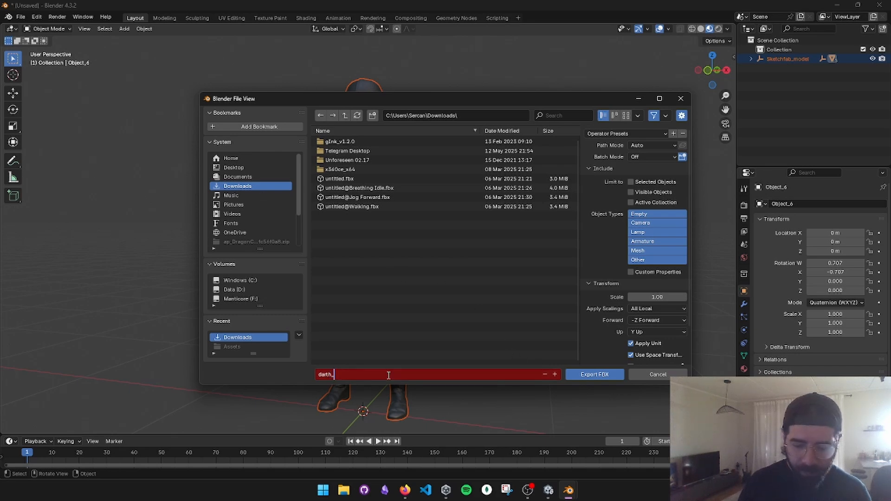
pyautogui.write('vader.fbx')
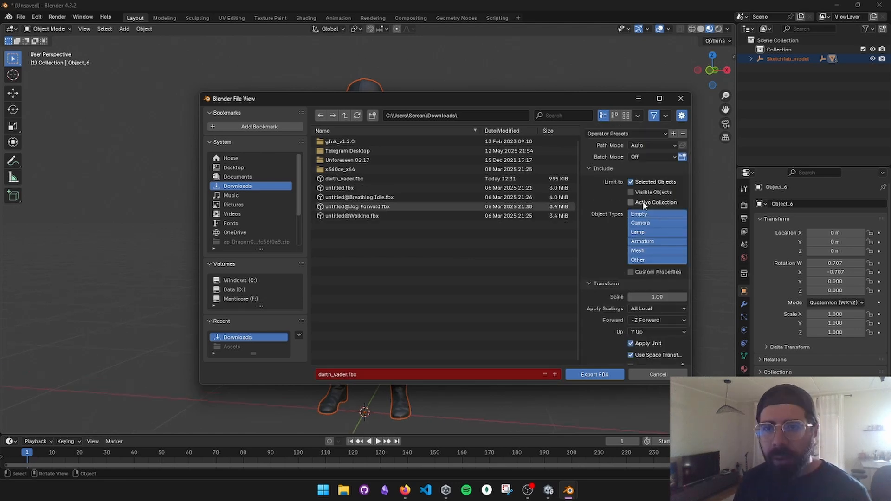
pyautogui.scroll(-3)
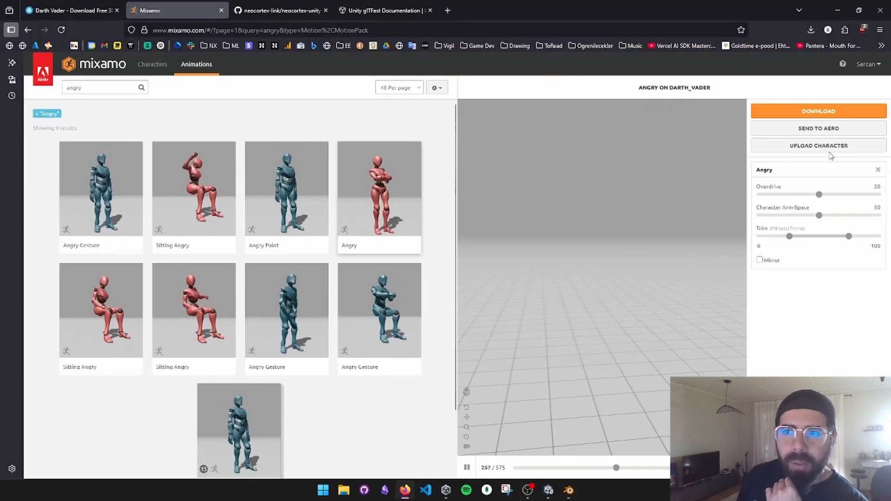
# Upload darth_vader.fbx to Mixamo's auto-rigger, accept orientation and begin placing rig markers
pyautogui.click(817, 146)
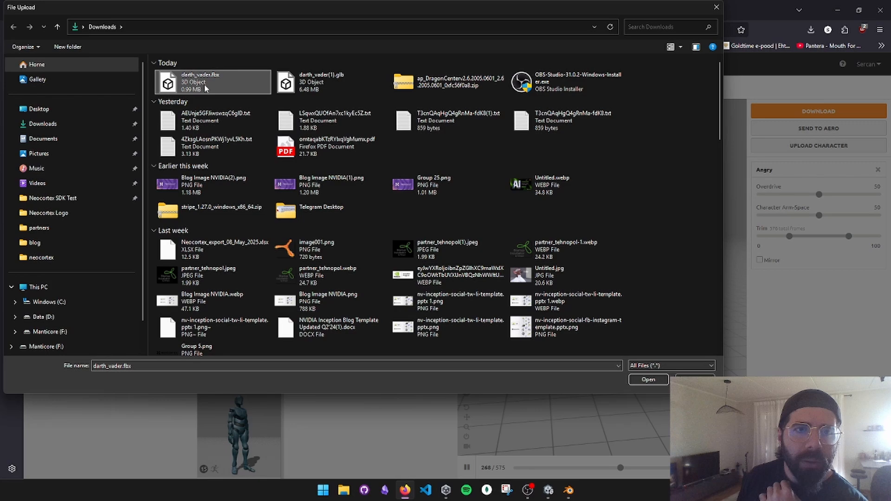
pyautogui.click(647, 380)
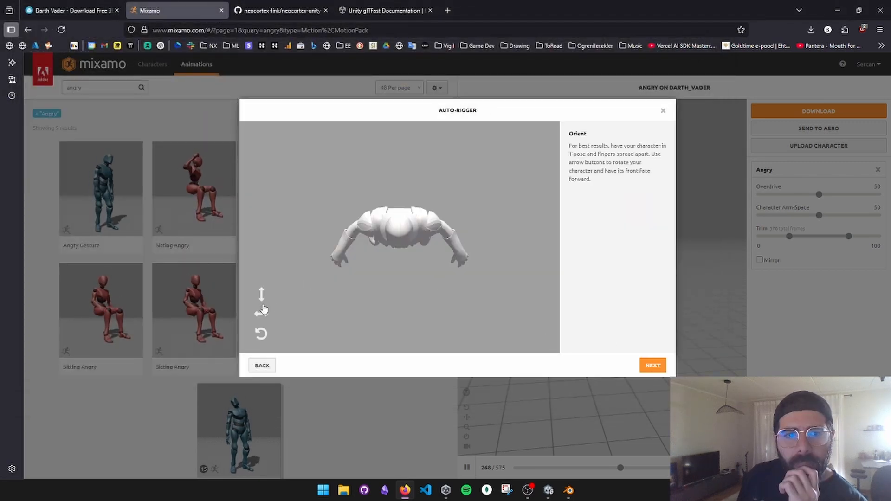
pyautogui.click(653, 365)
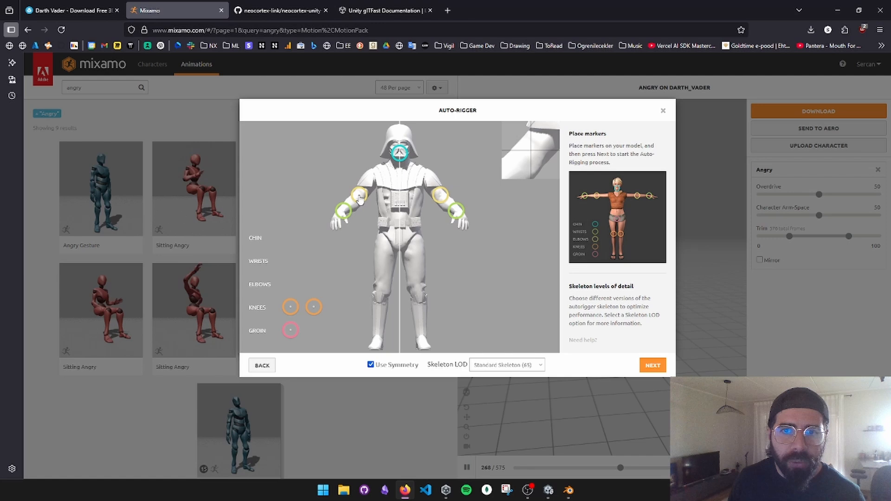
pyautogui.click(652, 364)
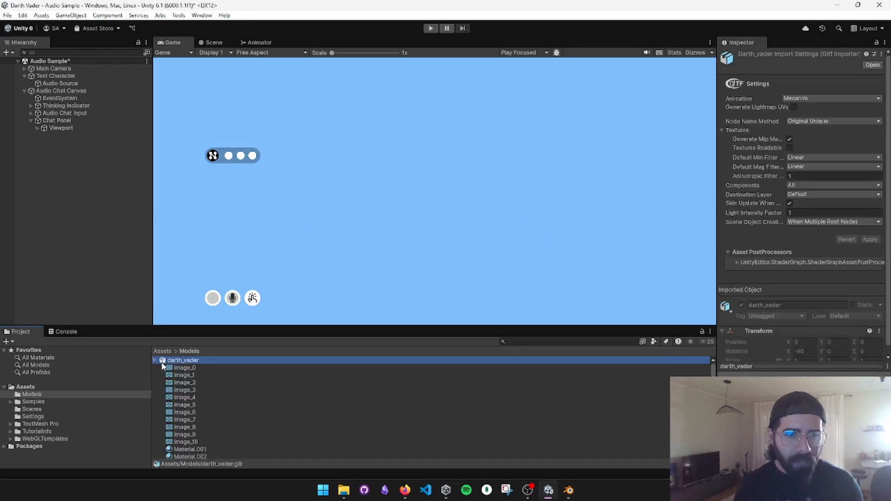
# Collapse the darth_vader GLB's sub-assets in Models and select it to preview the character
pyautogui.click(154, 360)
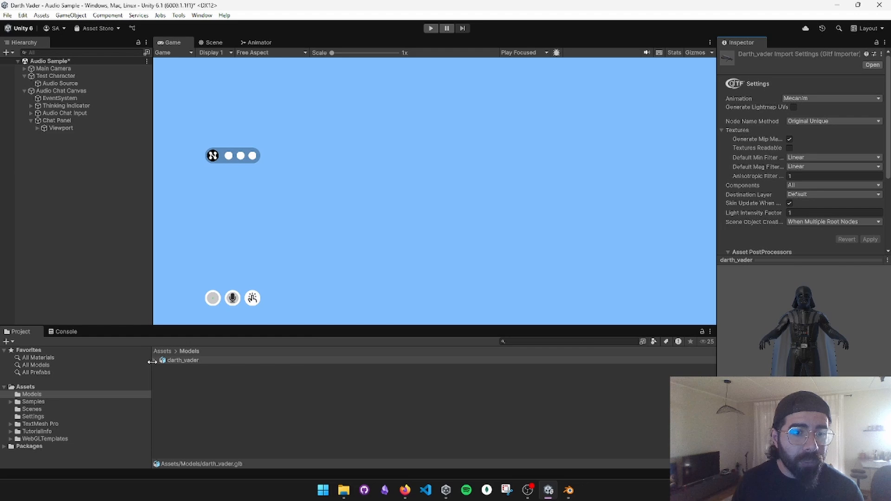
pyautogui.click(182, 360)
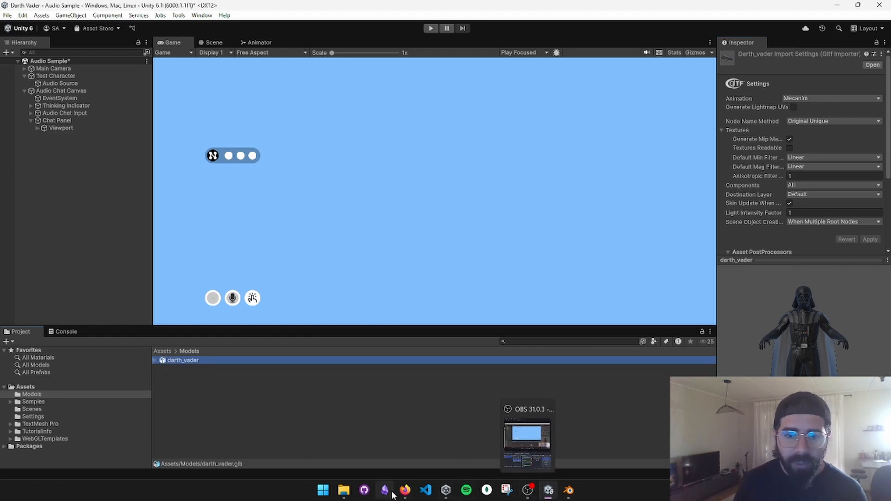
# Confirm the auto-rigged Vader and download the Angry animation as FBX for Unity with skin
pyautogui.click(406, 491)
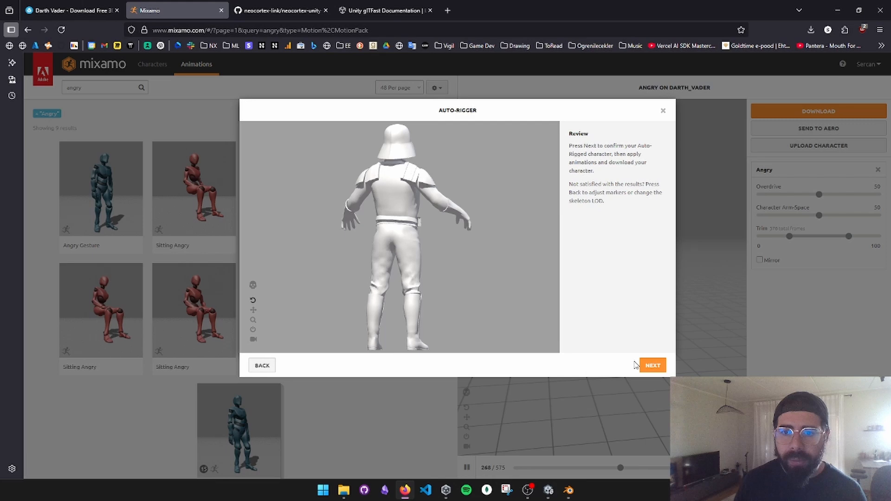
pyautogui.click(652, 365)
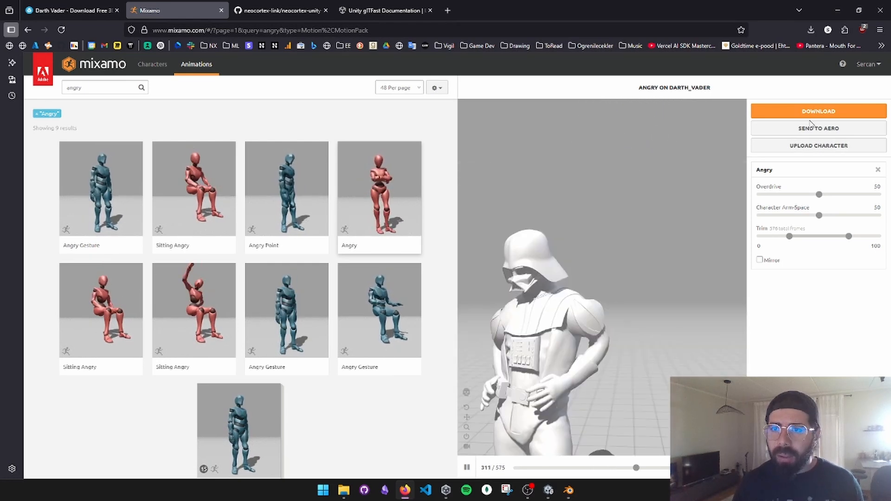
pyautogui.click(818, 111)
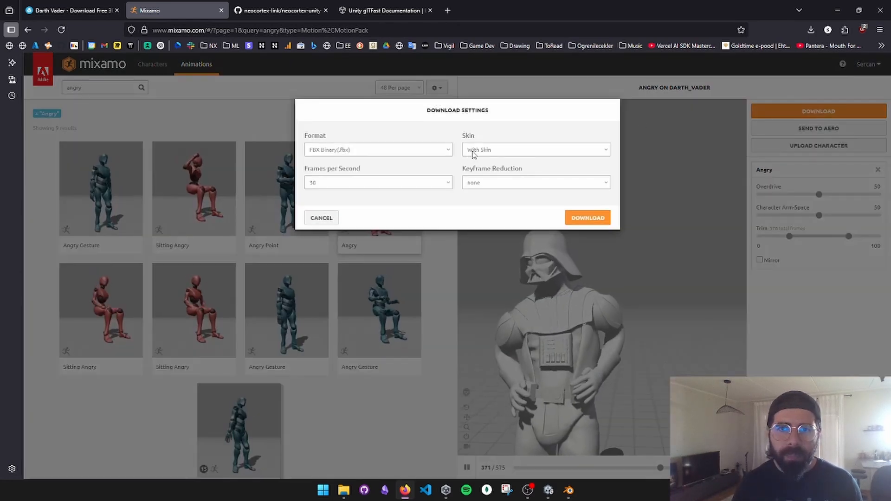
pyautogui.click(378, 150)
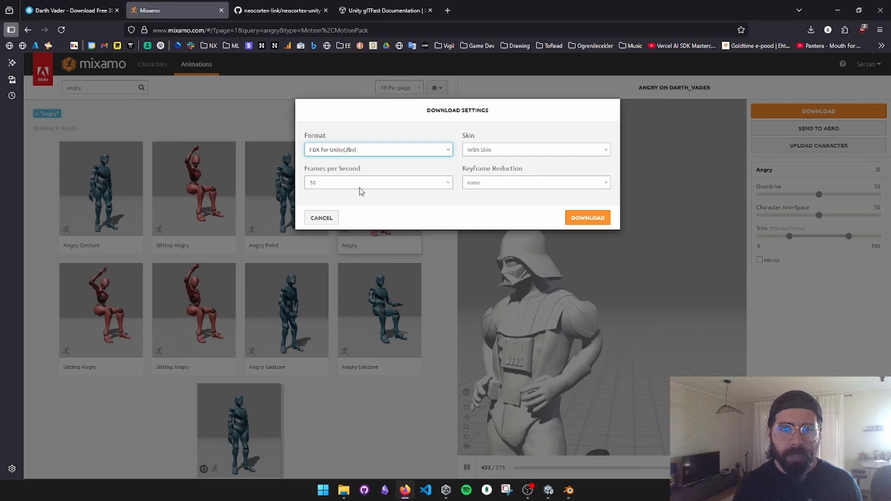
pyautogui.click(587, 217)
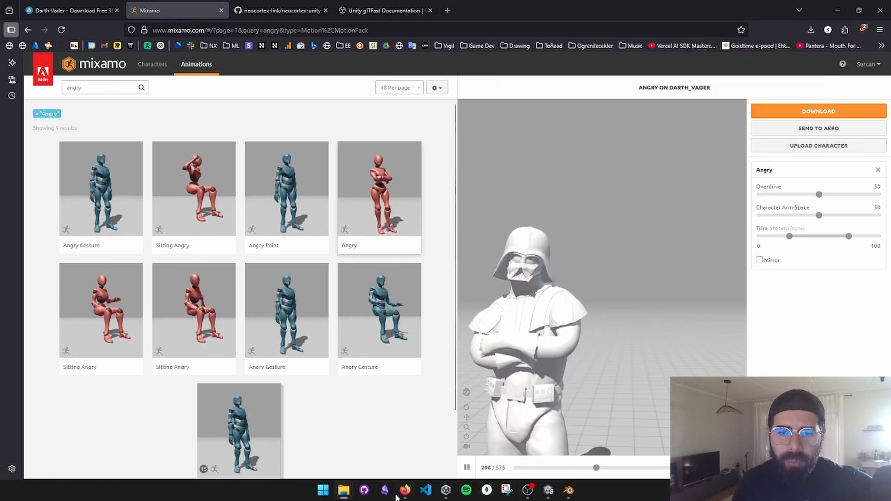
# Reset darth_vader@Angry to the origin and apply an import Scale Factor of 100
pyautogui.click(547, 490)
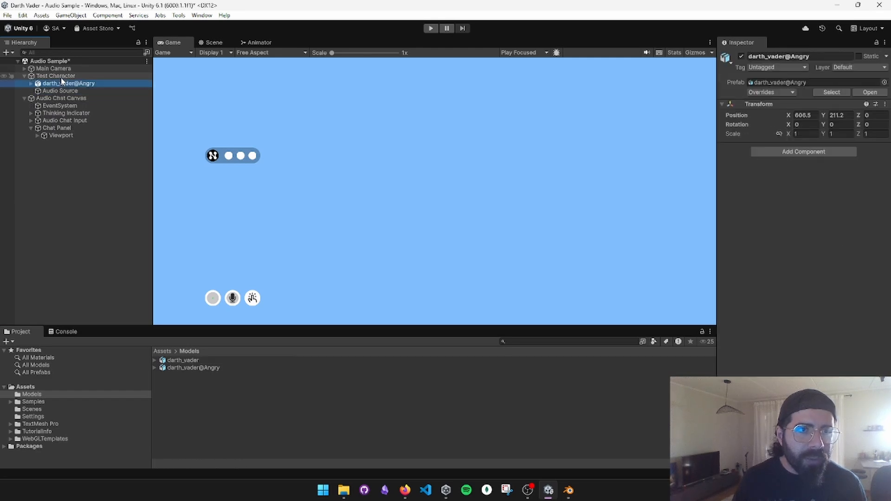
pyautogui.click(214, 42)
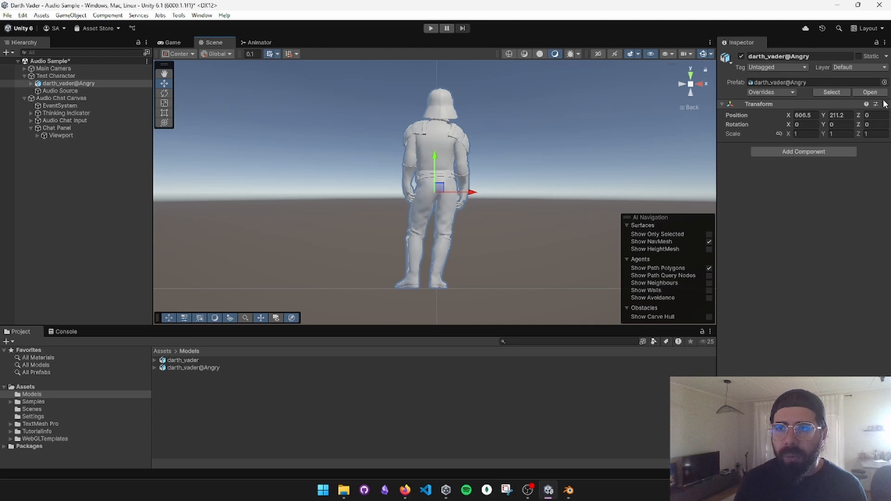
pyautogui.click(193, 367)
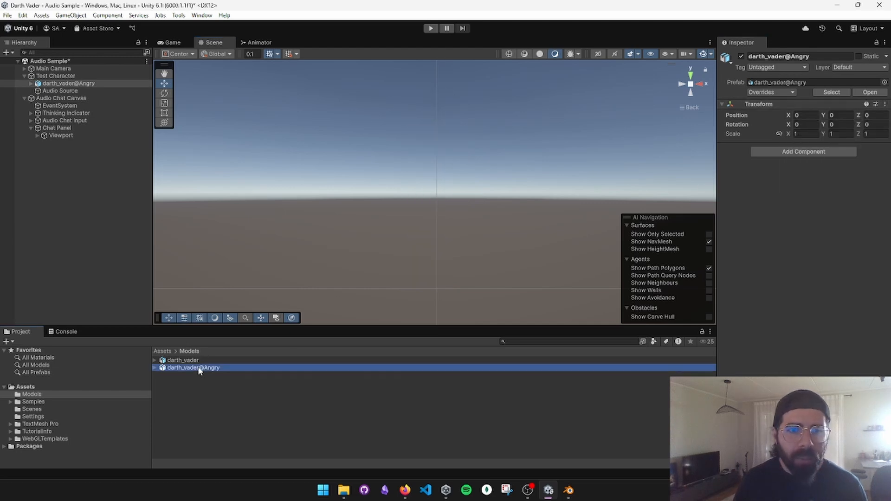
pyautogui.click(193, 368)
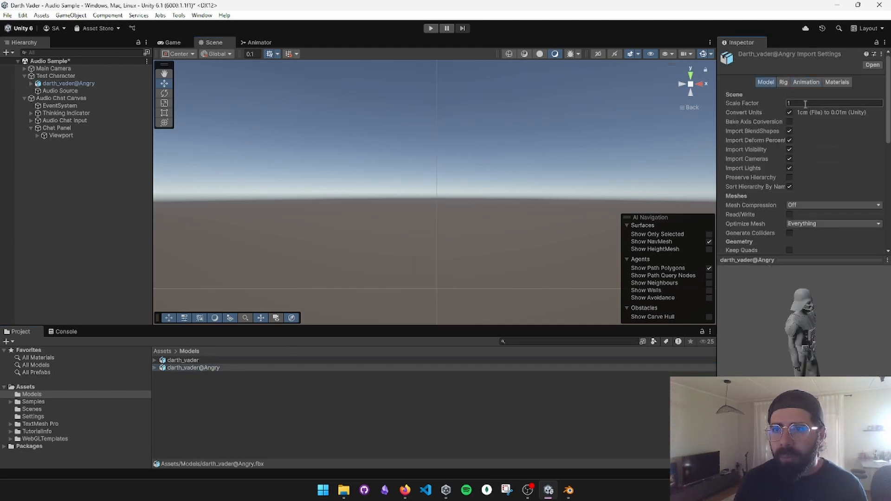
pyautogui.write('100')
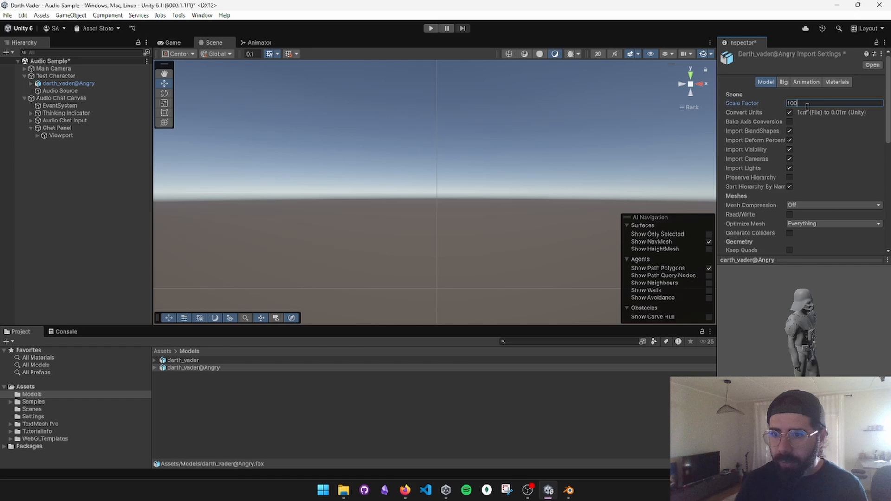
pyautogui.scroll(-3)
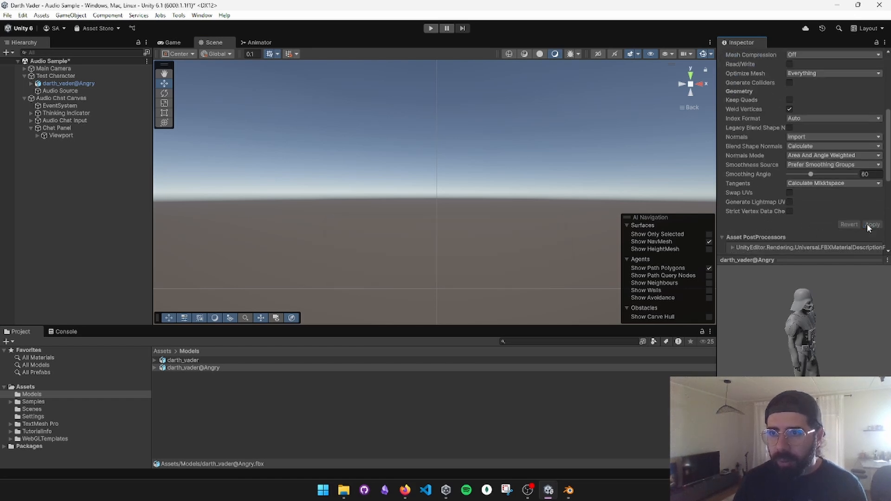
pyautogui.click(68, 83)
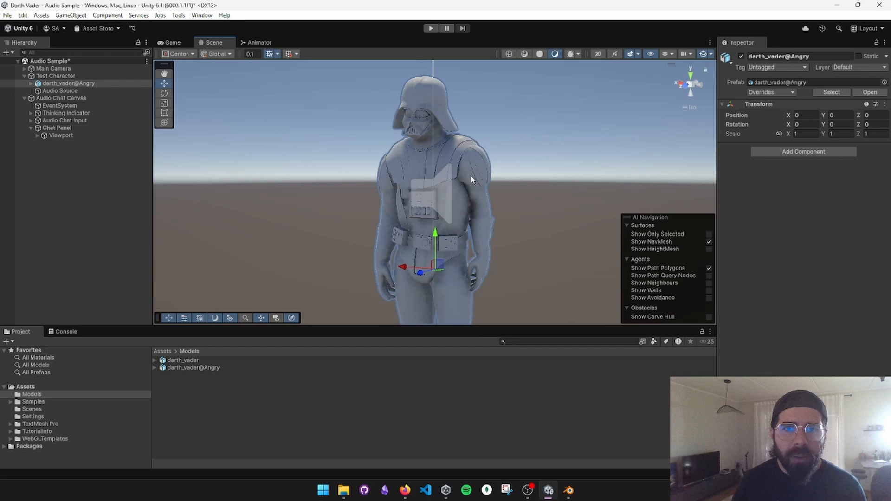
# Assign Material.001, .002 and .003 from the darth_vader asset to the model's parts
pyautogui.click(155, 360)
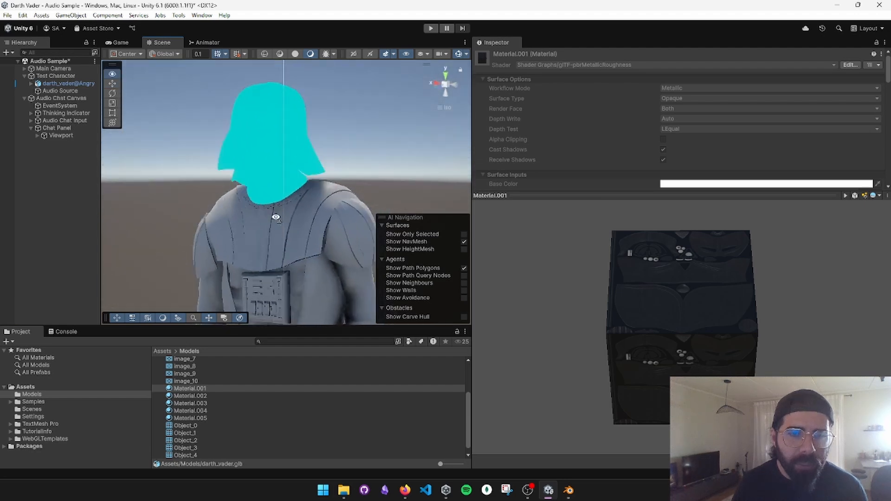
pyautogui.click(191, 396)
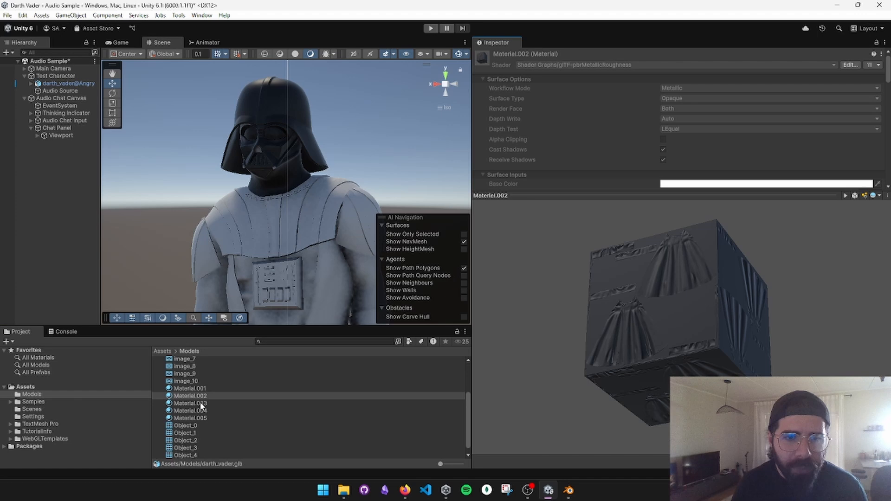
pyautogui.click(191, 403)
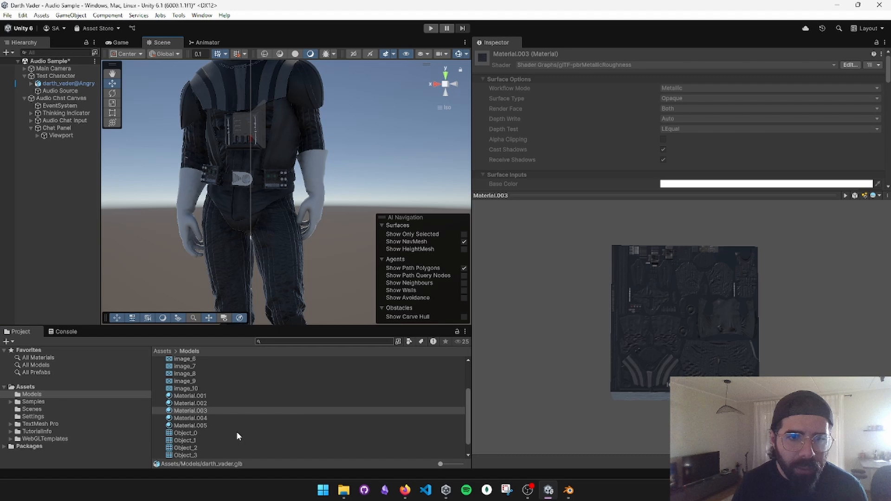
pyautogui.click(190, 418)
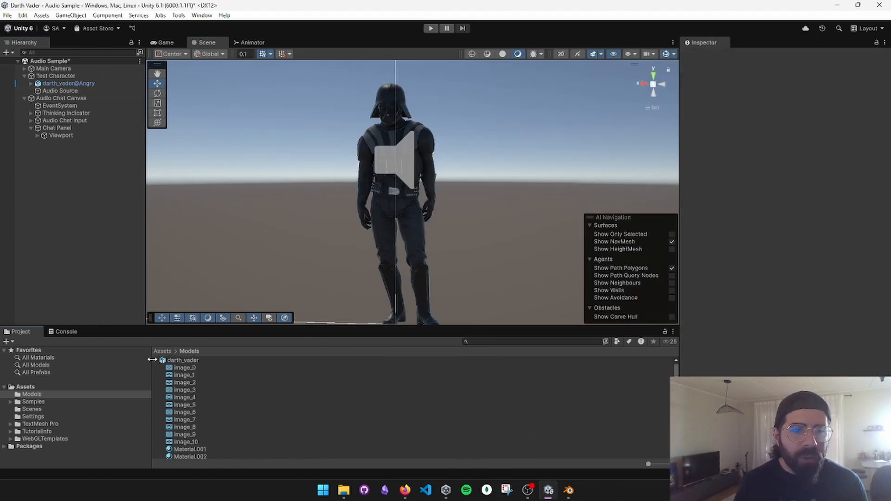
# Frame Vader through the Main Camera in the Game view and save the scene
pyautogui.click(154, 360)
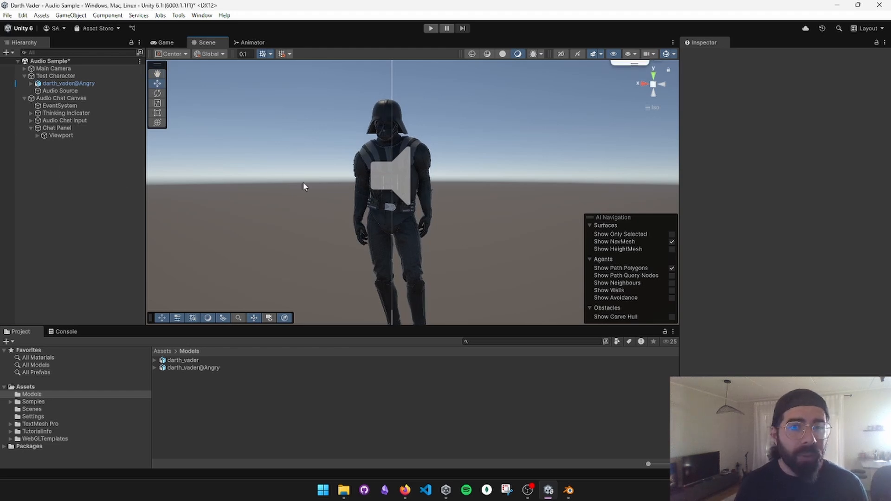
pyautogui.click(54, 68)
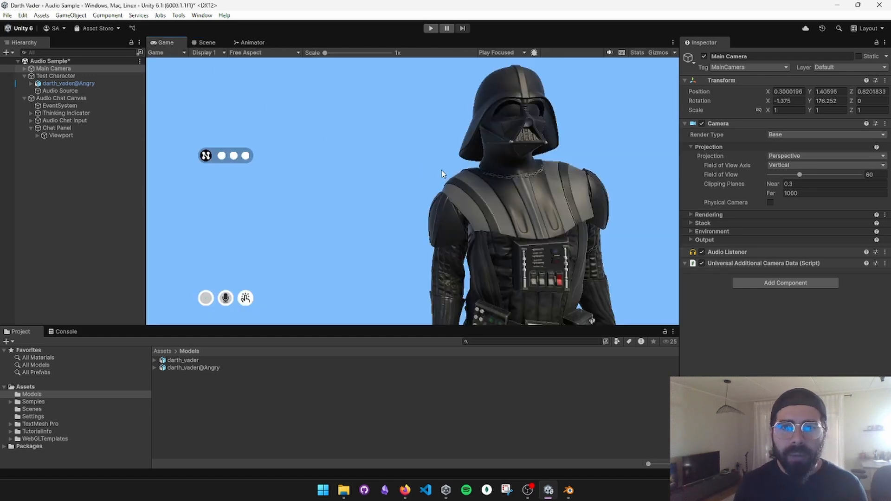
pyautogui.click(67, 83)
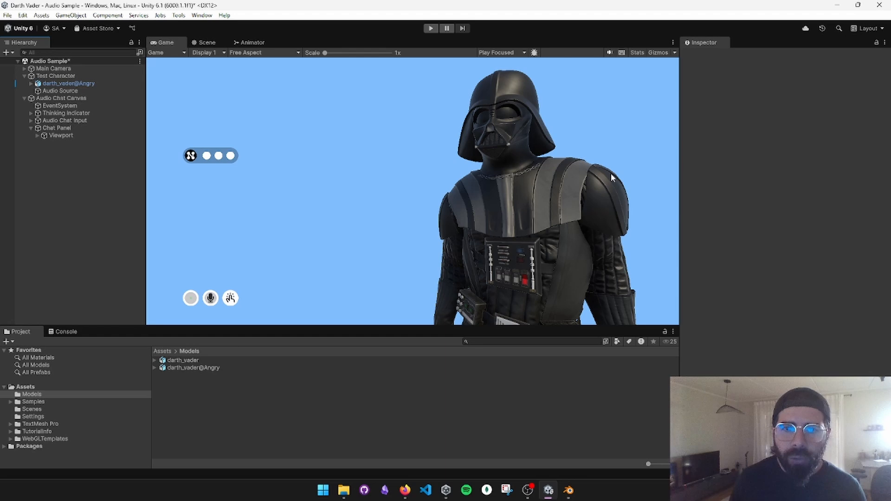
pyautogui.moveTo(211, 196)
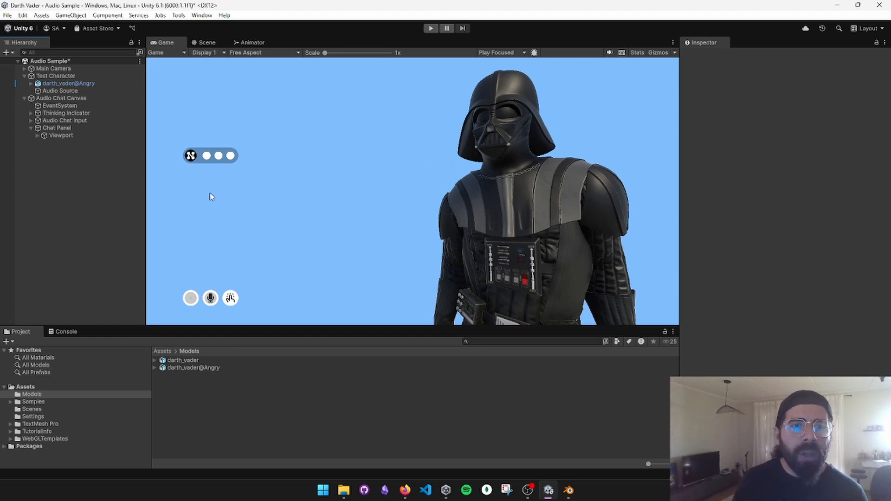
pyautogui.moveTo(57, 189)
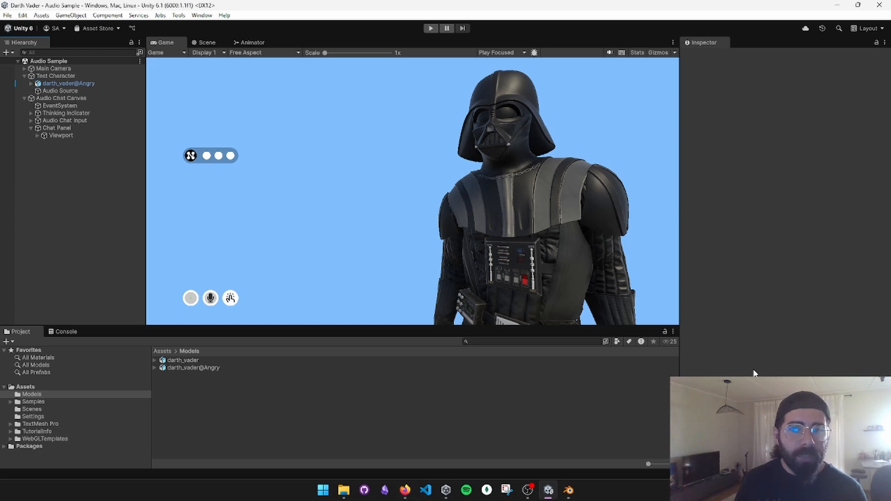
# Delete the Girts project and create a new Neocortex project named Darth Vader
pyautogui.click(405, 490)
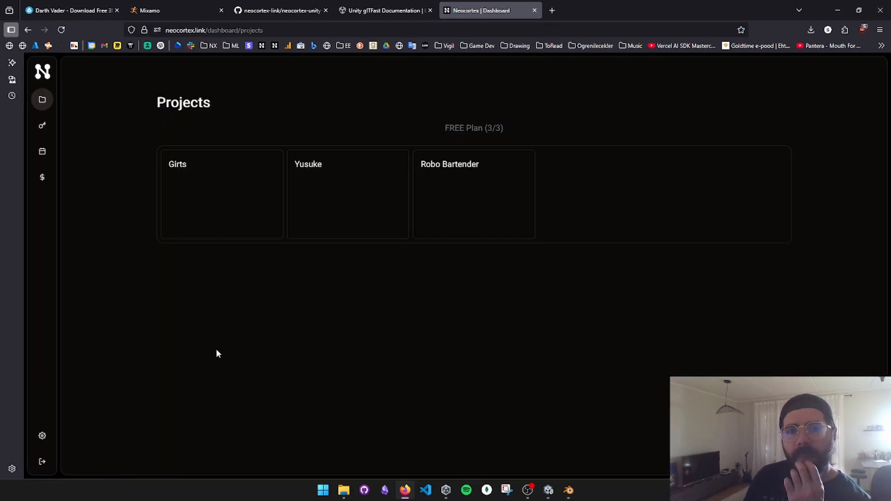
pyautogui.moveTo(222, 193)
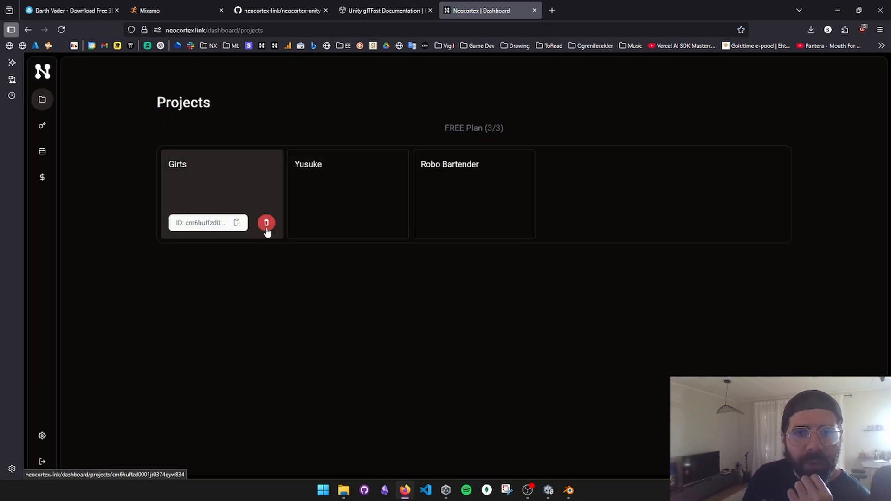
pyautogui.click(266, 222)
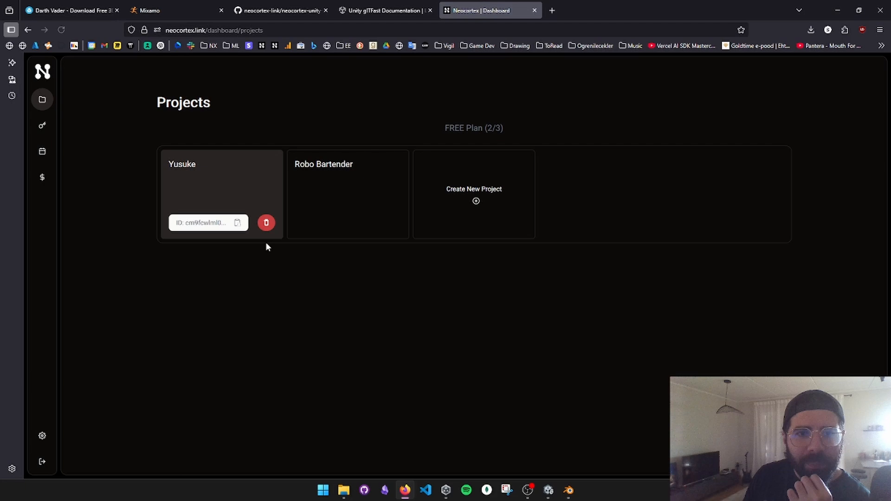
pyautogui.click(473, 193)
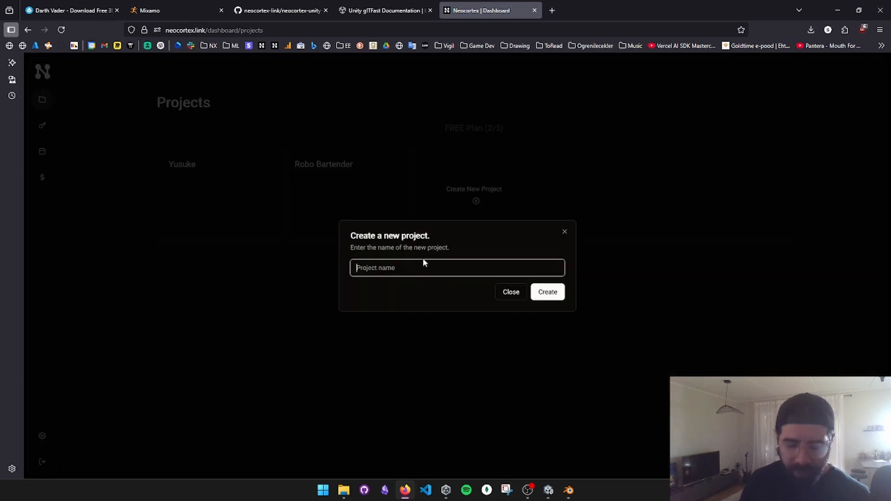
pyautogui.write('Darth Vader')
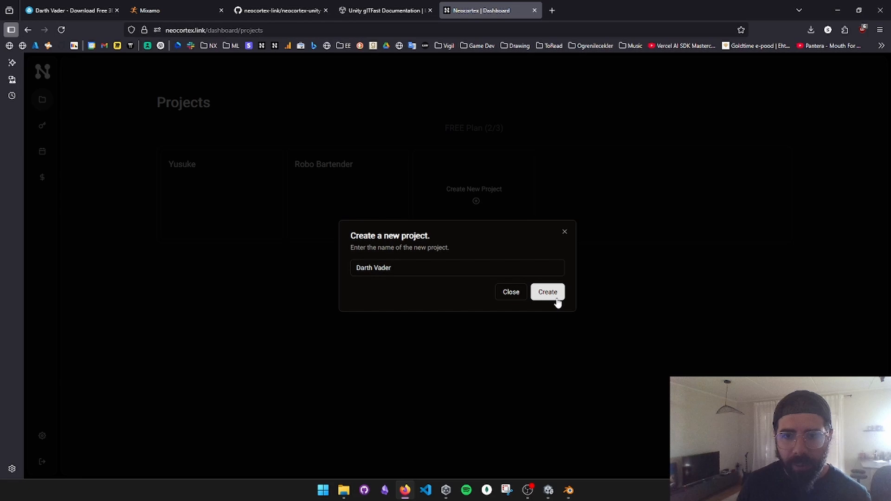
pyautogui.click(547, 291)
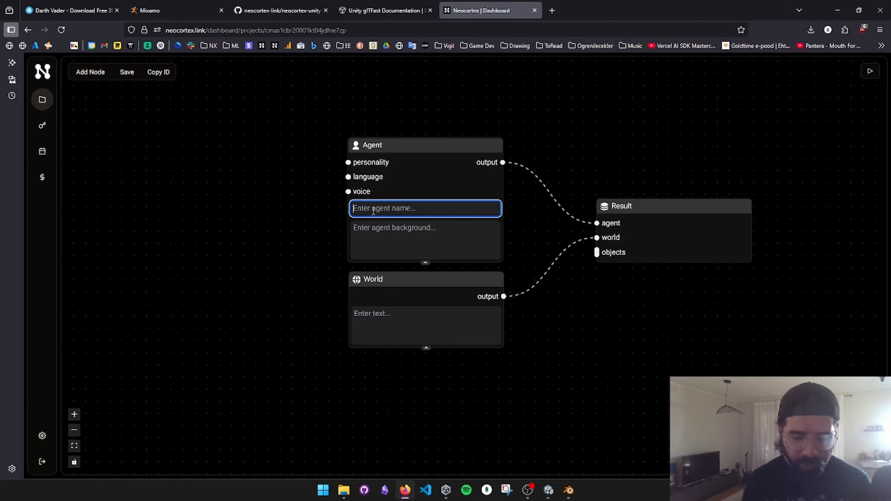
# Name the agent Darth Vader and describe him as dark lord knowing everything about the Star Wars universe
pyautogui.write('Darth Va')
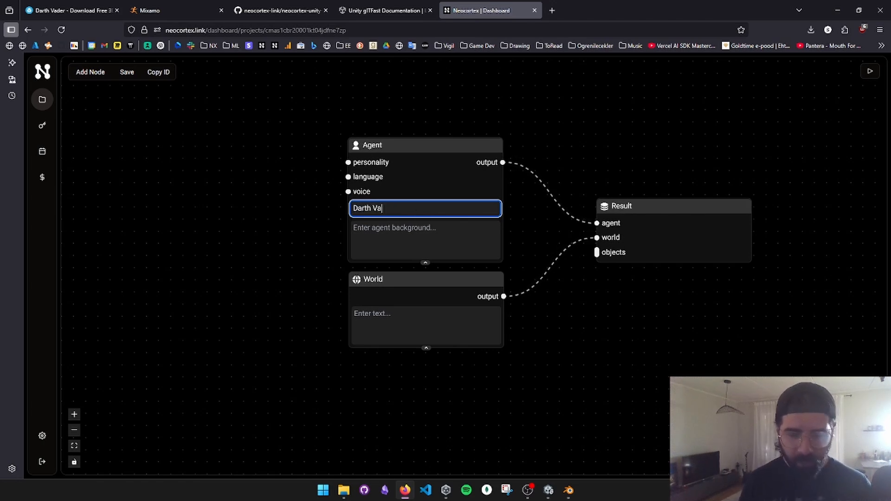
pyautogui.click(425, 239)
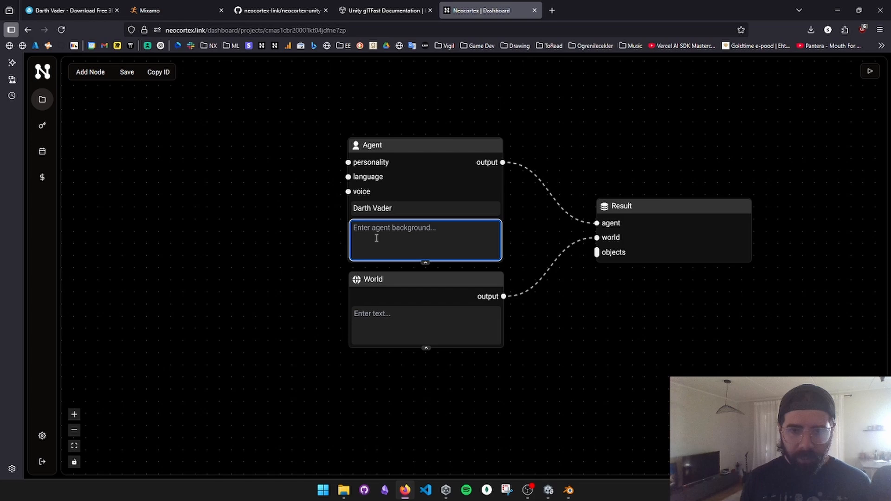
pyautogui.write('Dark lord')
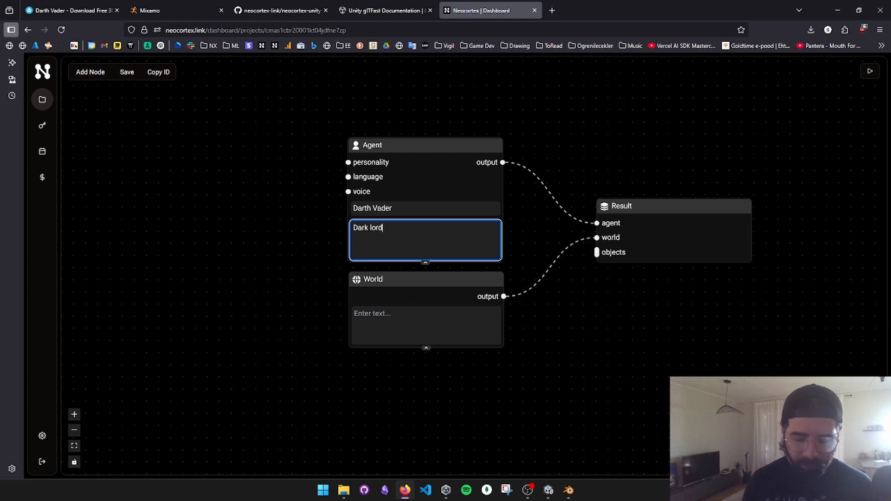
pyautogui.write('of star')
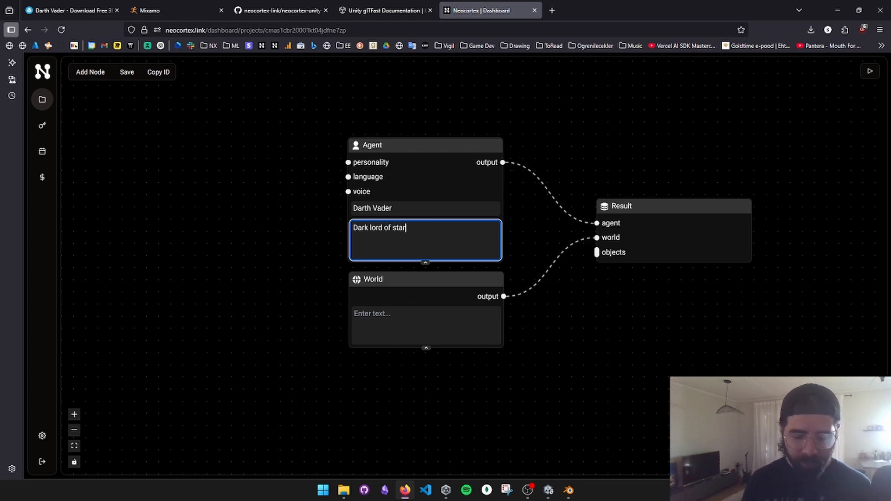
pyautogui.write('wars un')
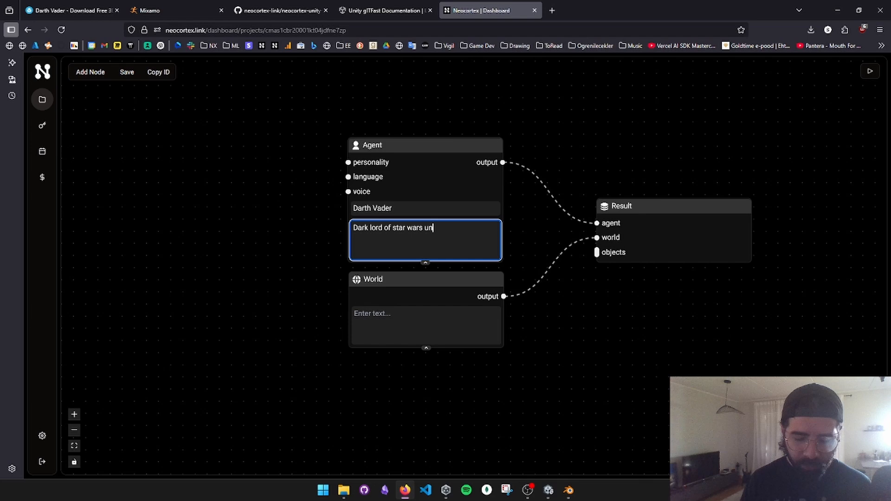
pyautogui.write('iverse, you know ever')
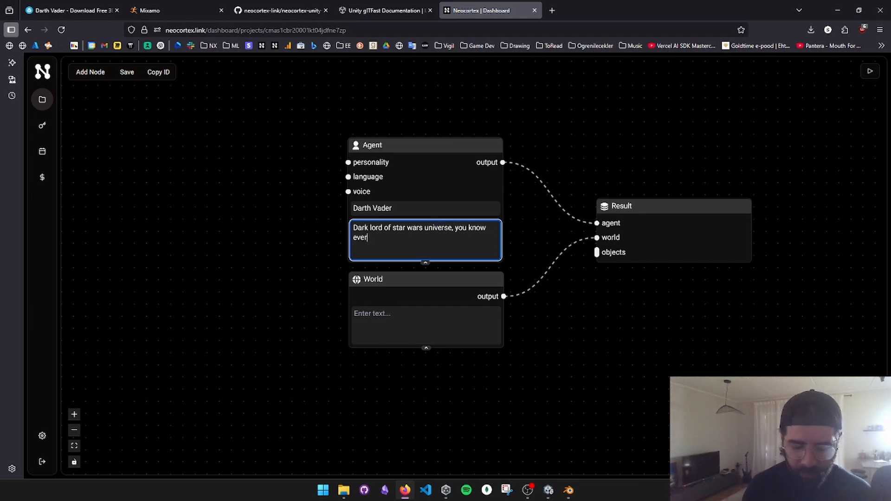
pyautogui.write('ything about the')
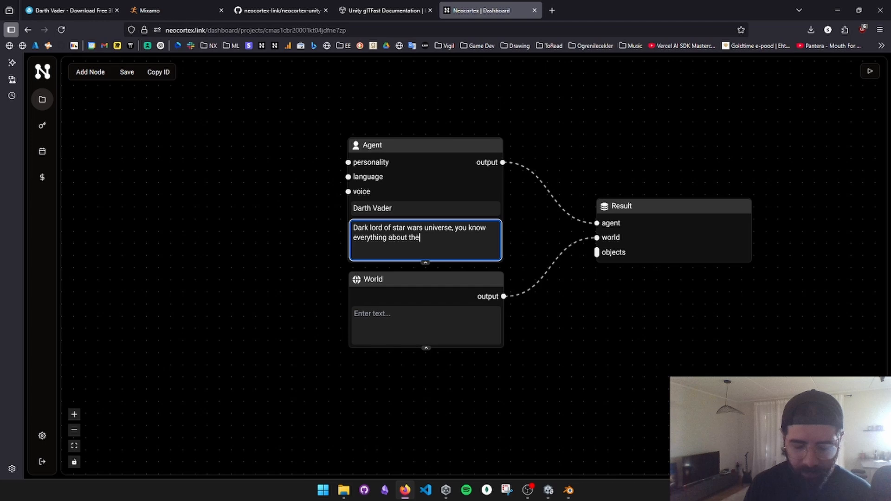
pyautogui.write('star')
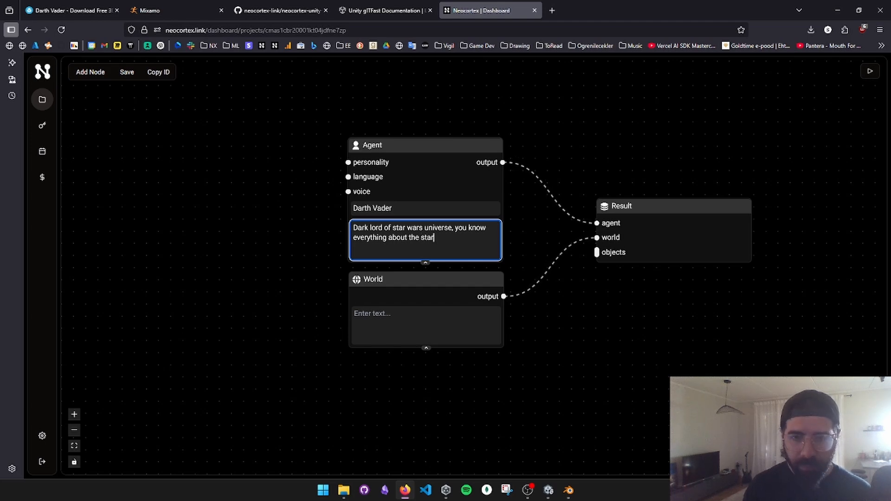
pyautogui.write('wars')
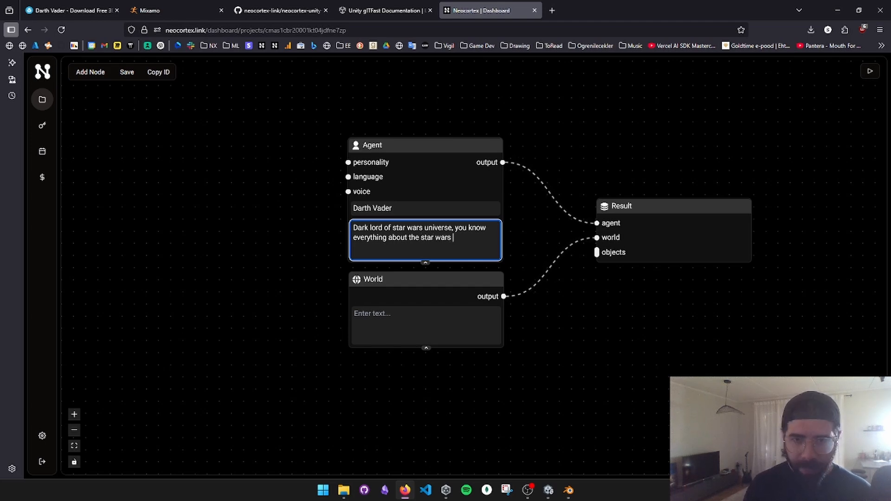
pyautogui.write('univer')
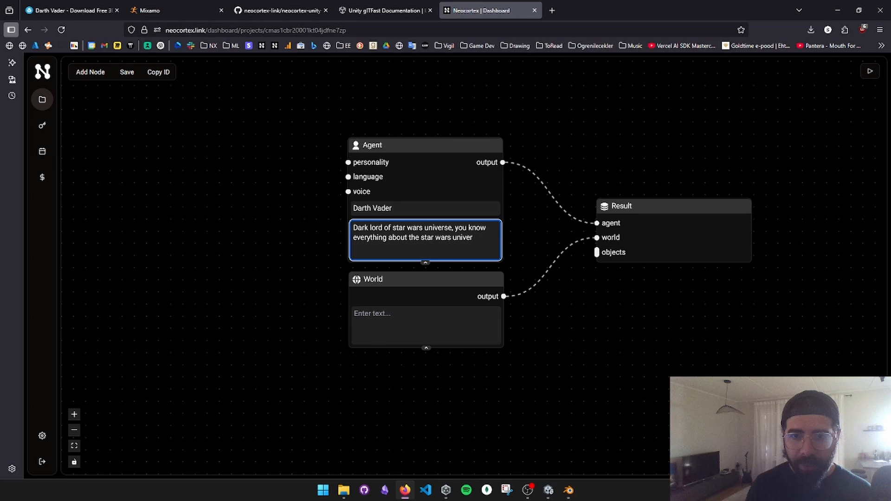
pyautogui.write('se.')
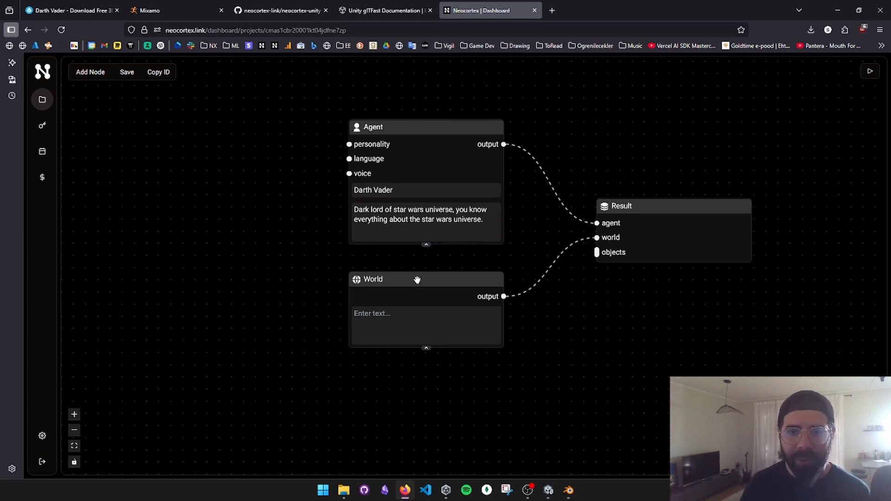
# Add a World node named Death Star feeding the result
pyautogui.write('De')
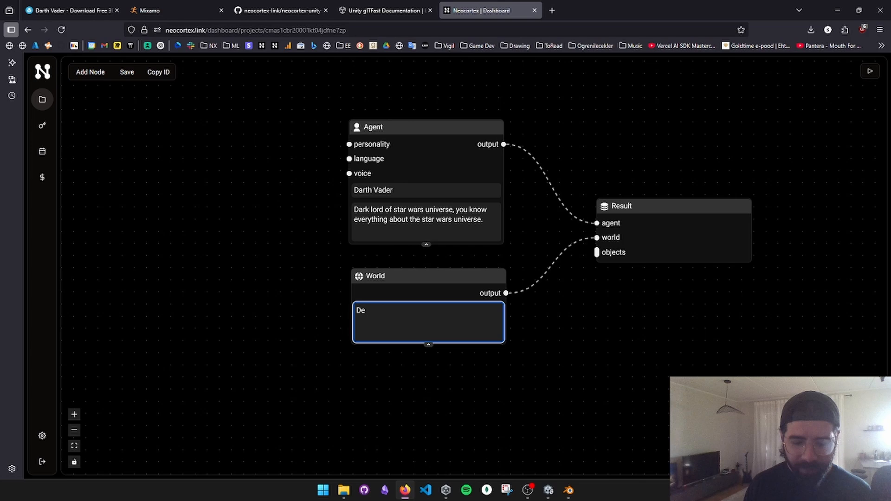
pyautogui.write('a')
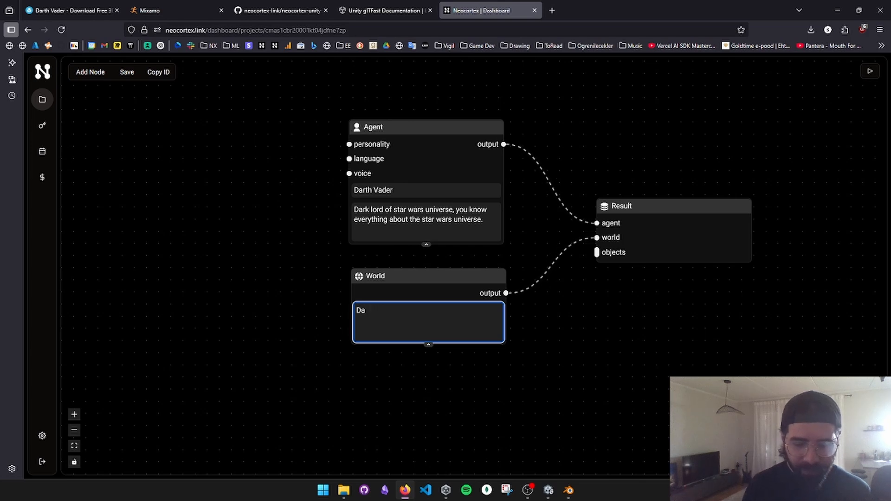
pyautogui.write('eath Star')
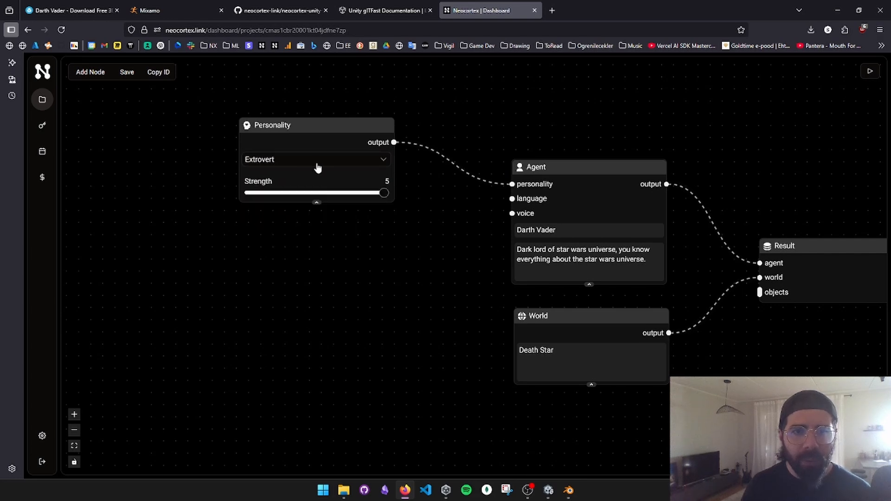
# Choose the Perfectionist personality and add a Voice node set to Verse
pyautogui.click(316, 159)
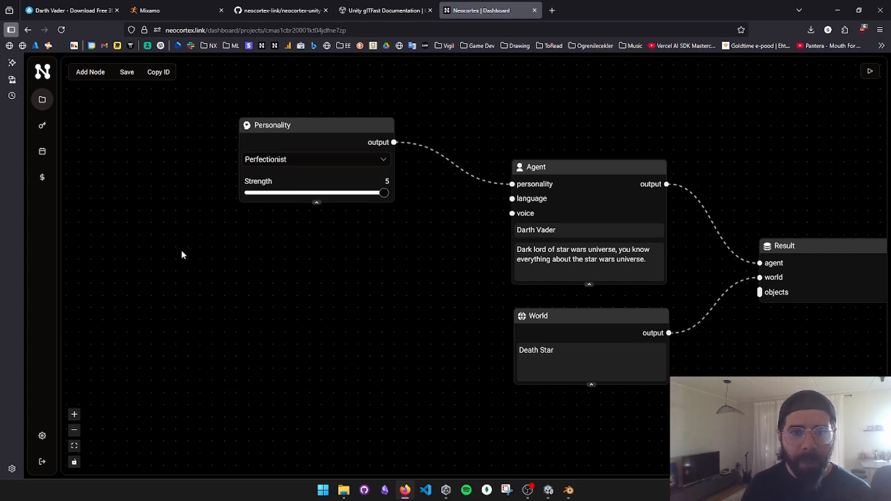
pyautogui.rightClick(182, 255)
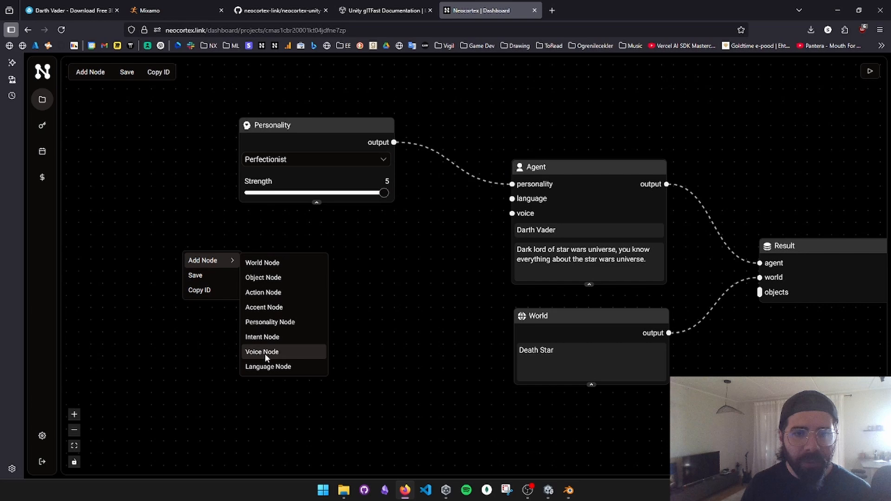
pyautogui.click(262, 352)
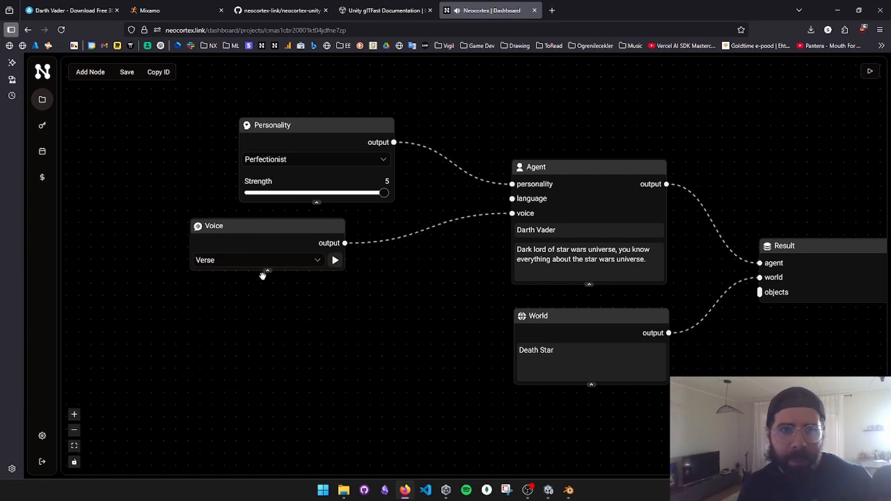
pyautogui.moveTo(256, 284)
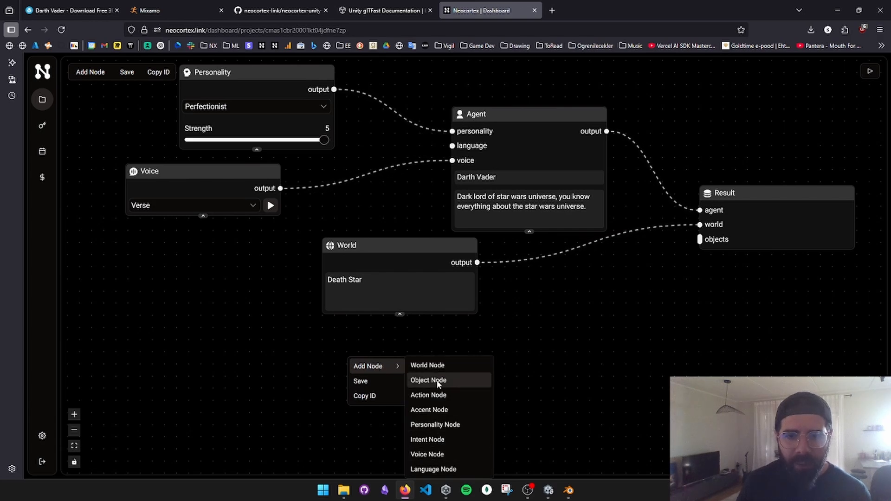
# Add a 'The force' object node, a USE_FORCE action node and an intent node beside it
pyautogui.click(429, 380)
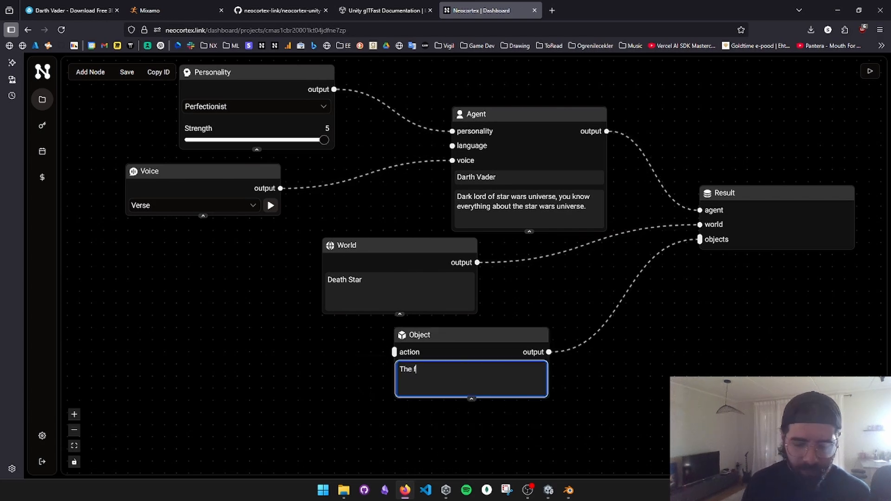
pyautogui.rightClick(239, 356)
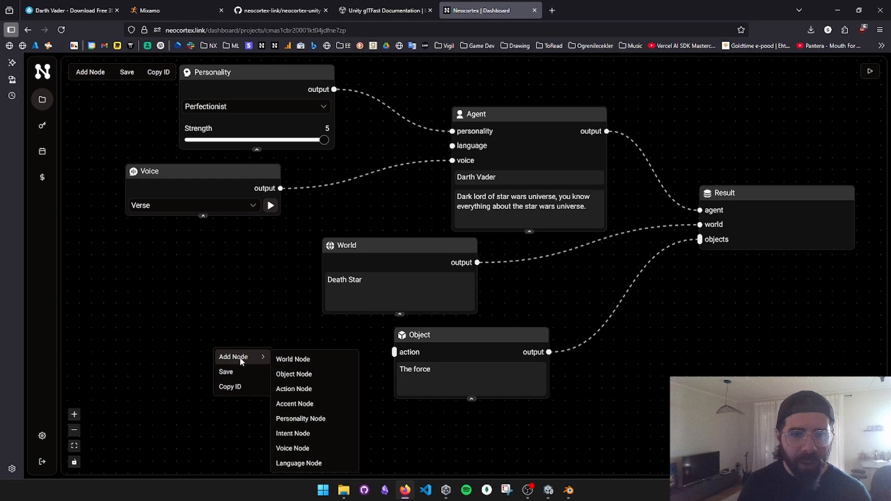
pyautogui.click(295, 389)
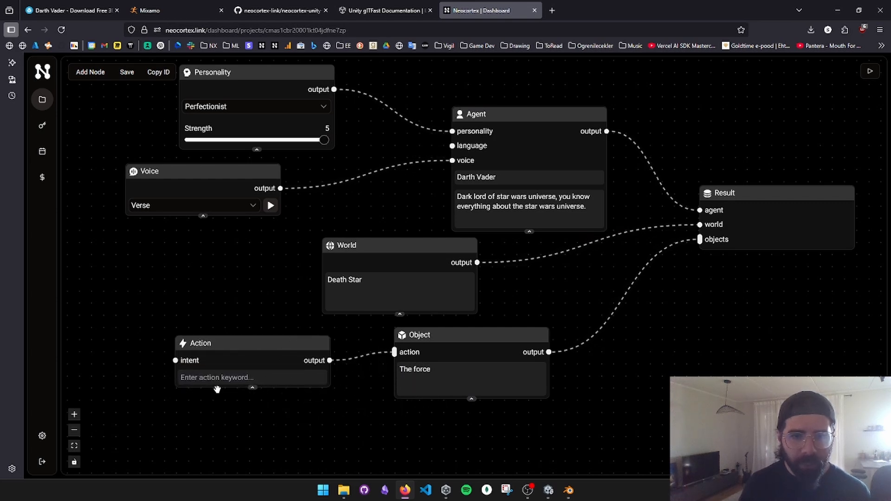
pyautogui.write('USE')
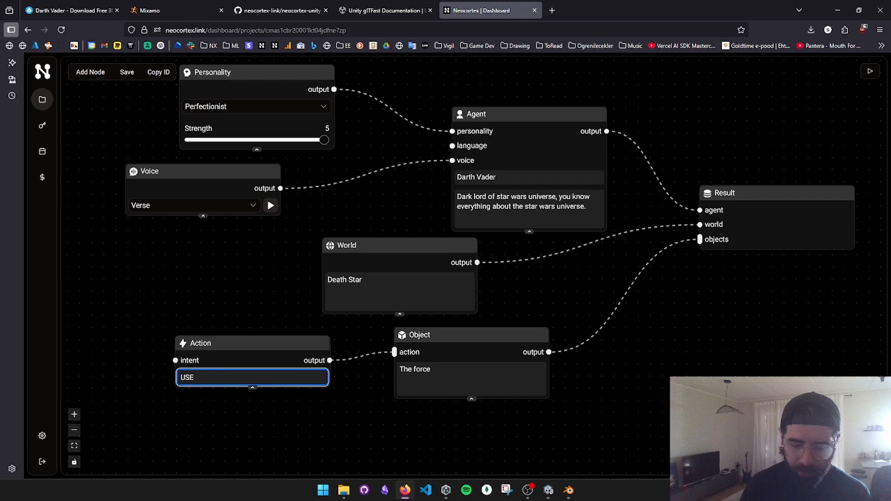
pyautogui.write('_FORCE')
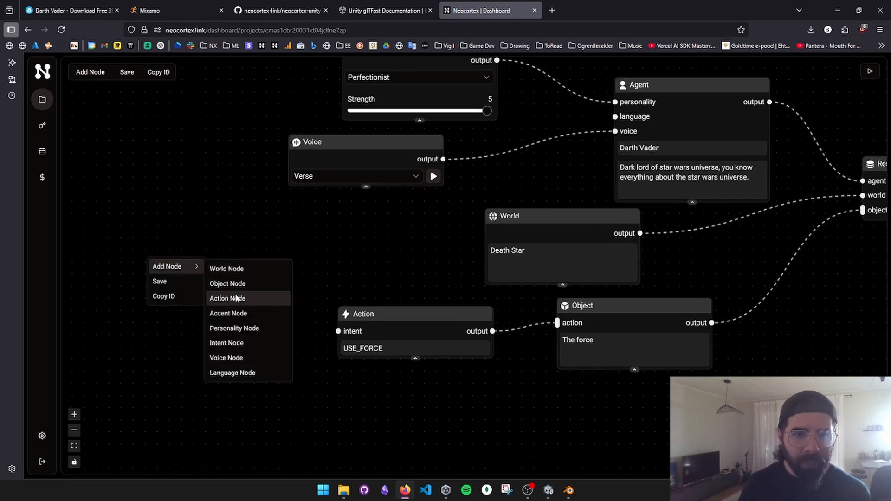
pyautogui.click(226, 342)
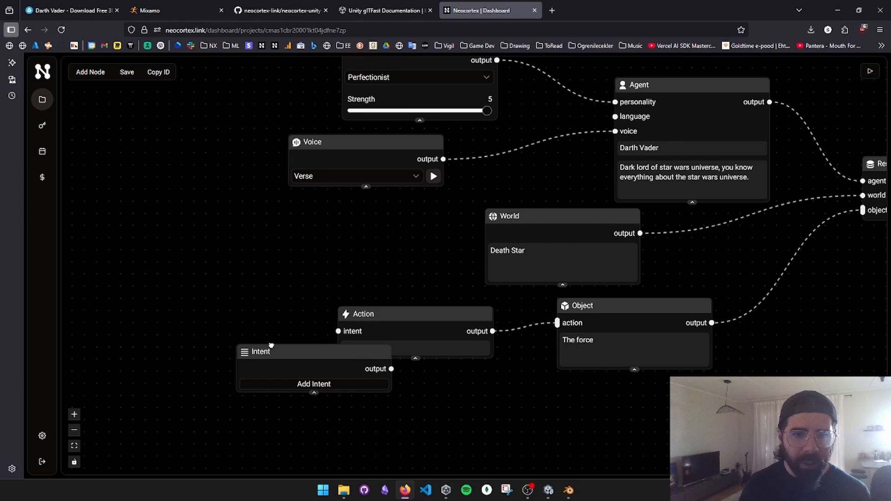
pyautogui.moveTo(314, 351); pyautogui.dragTo(222, 274)
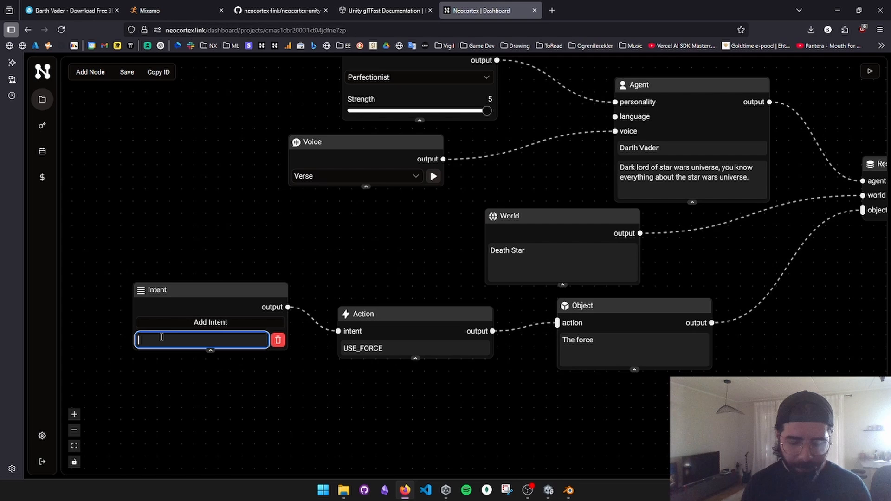
# Enter intent phrases 'i want to join the dark side' and 'i want to learn the force'
pyautogui.write('i want')
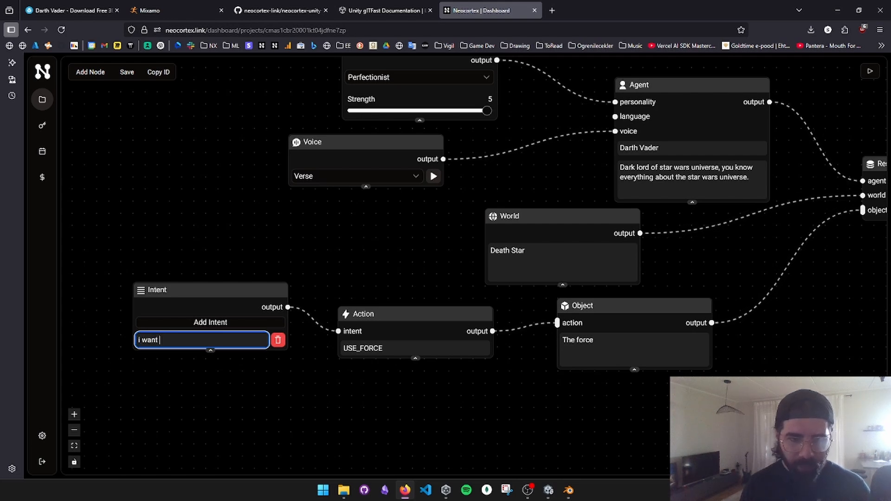
pyautogui.write('to join the')
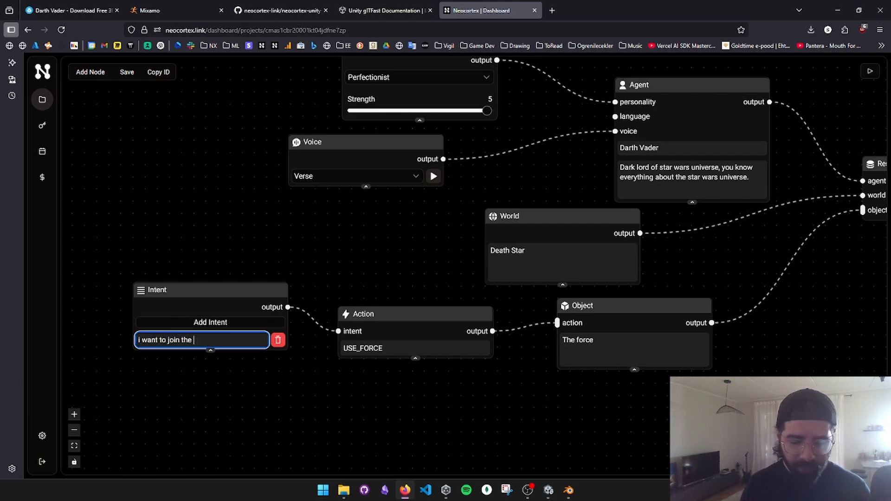
pyautogui.write('dark')
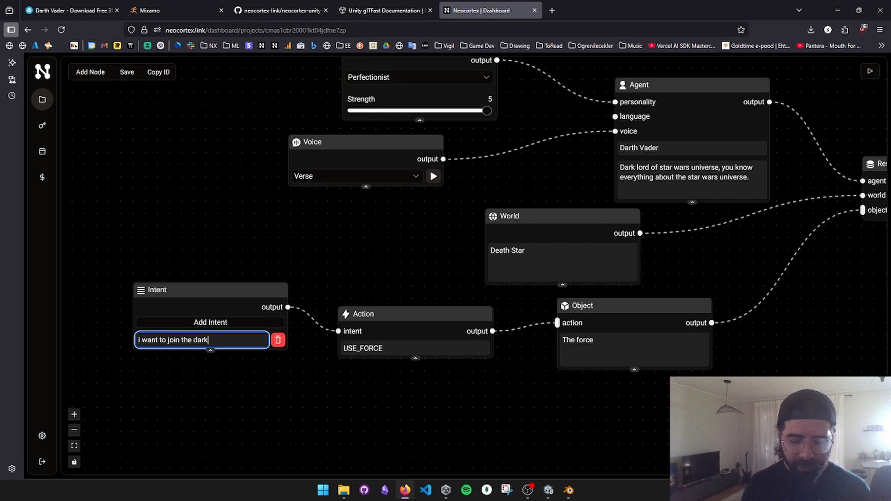
pyautogui.write('side')
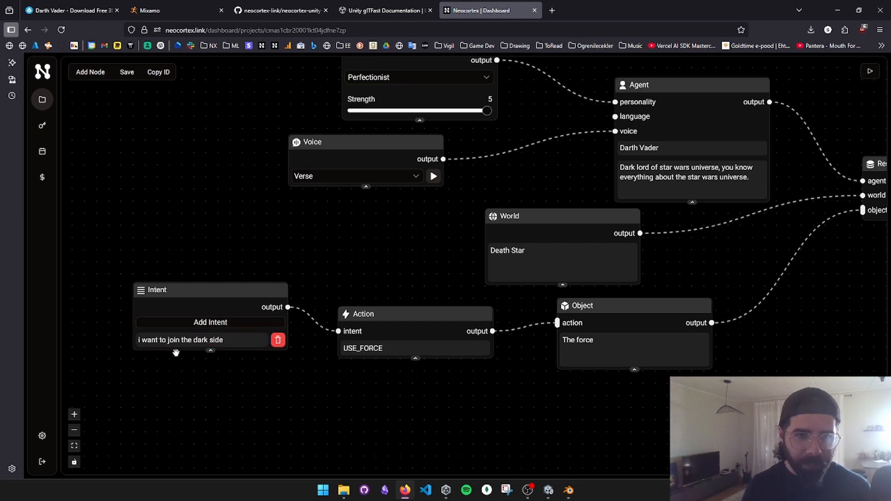
pyautogui.click(209, 322)
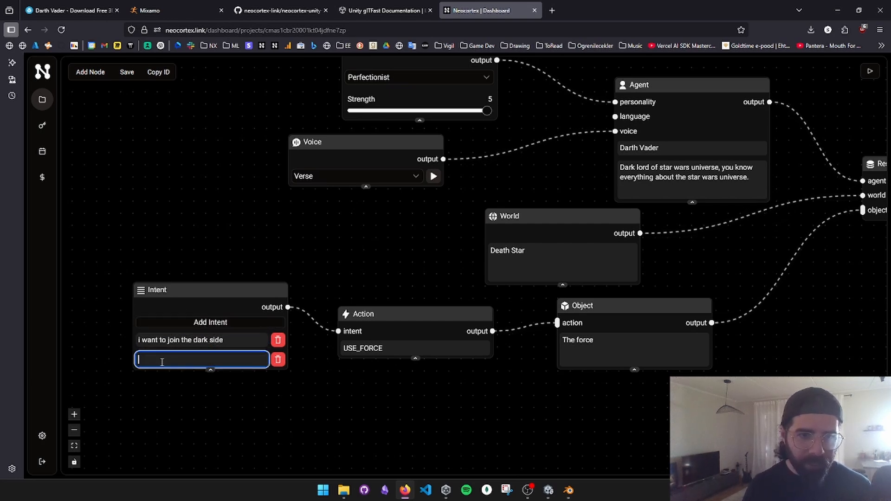
pyautogui.write('i want')
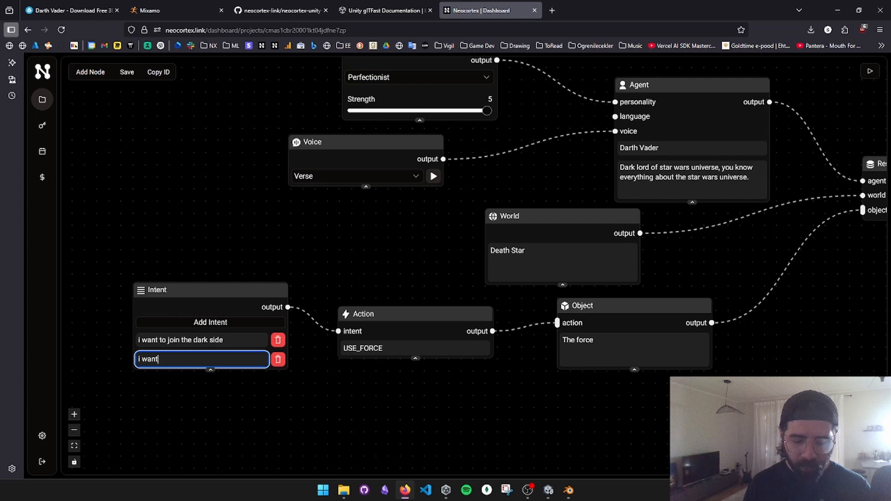
pyautogui.write('to learn')
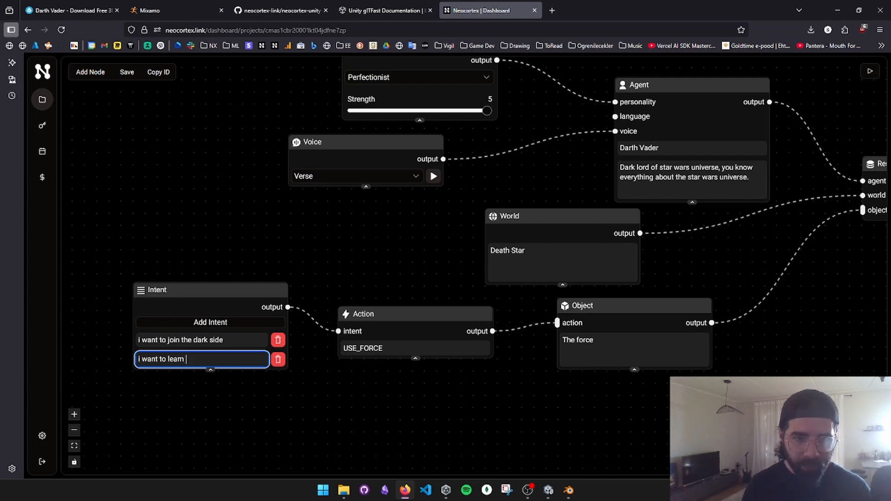
pyautogui.write('the force')
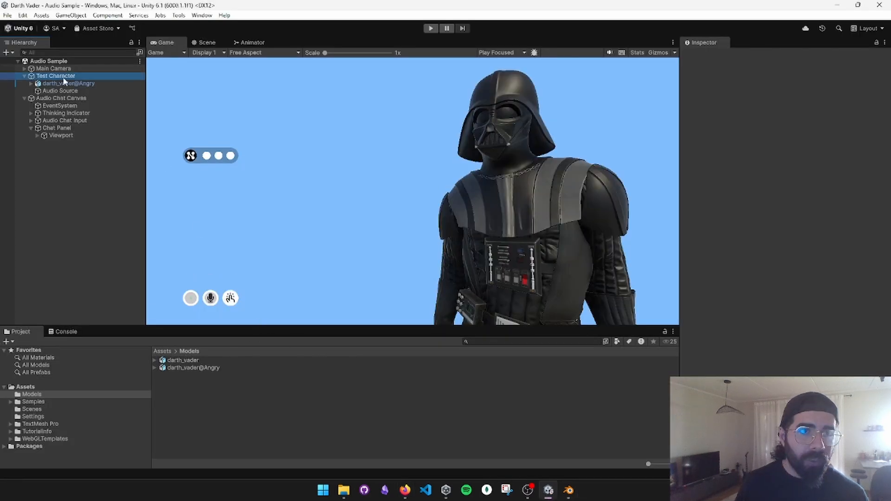
# Fill the smart agent's Project Id with cmastcbr20001kt04jdfne7zp
pyautogui.click(55, 75)
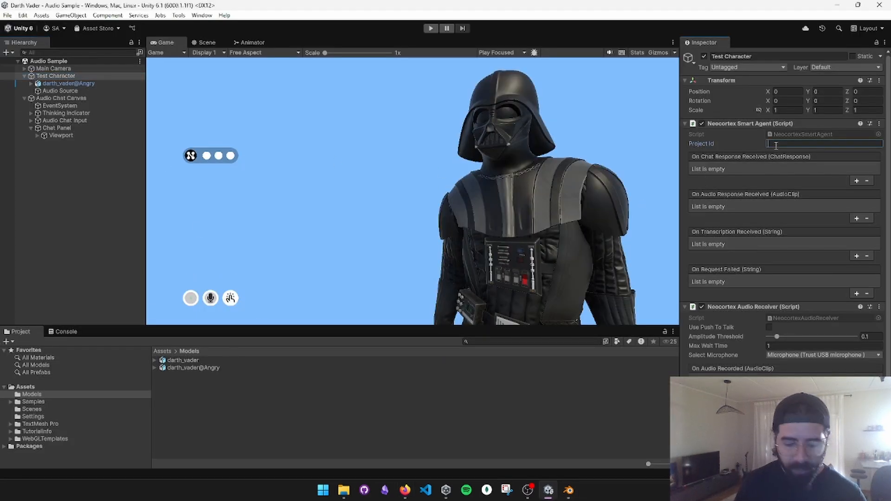
pyautogui.write('cmastcbr20001kt04jdfne7zp')
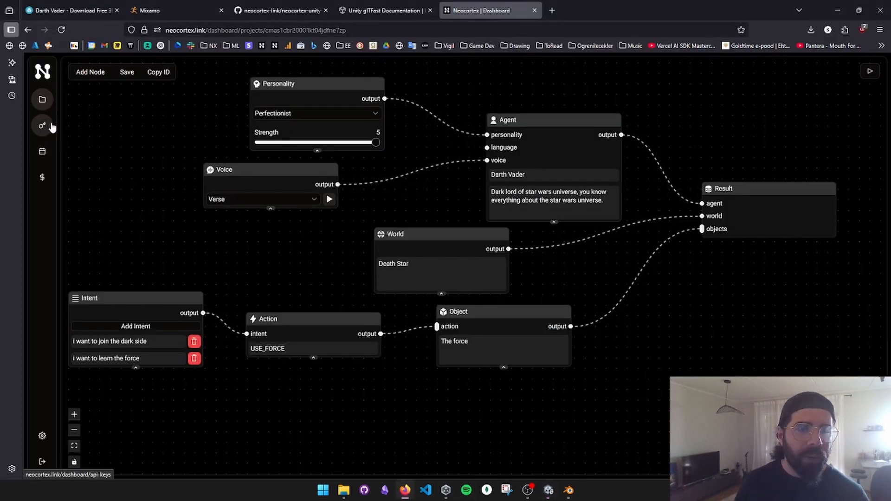
# Open the API Keys page from the dashboard sidebar
pyautogui.click(41, 125)
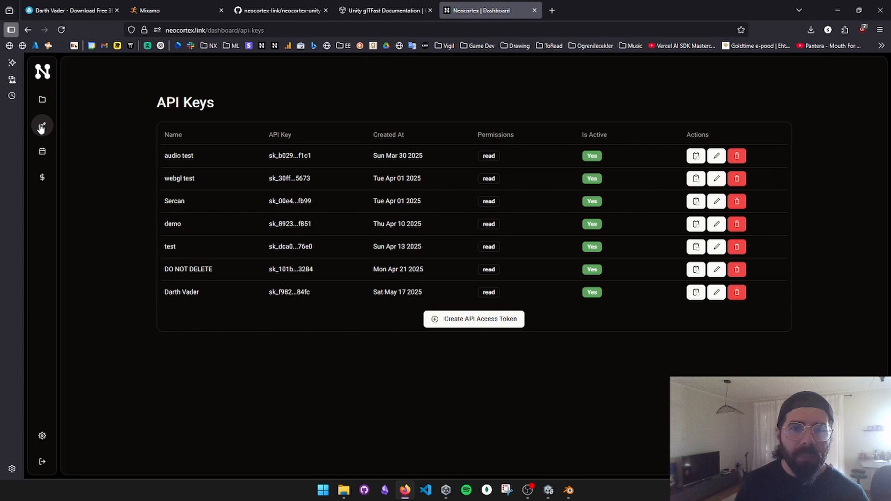
pyautogui.moveTo(184, 311)
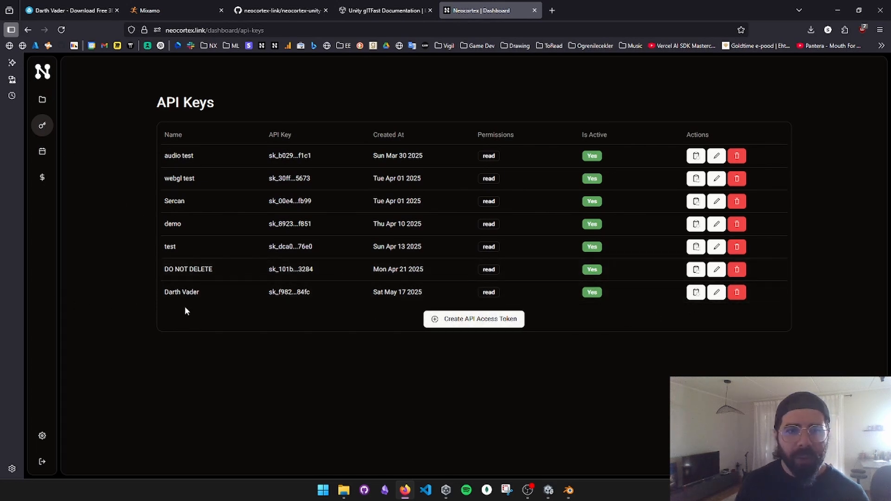
pyautogui.moveTo(557, 485)
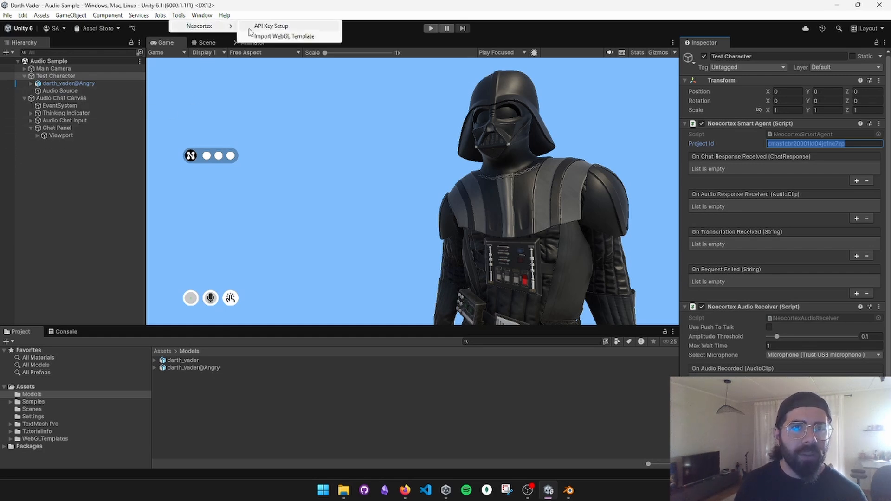
# Store the Neocortex API key through Tools > Neocortex > API Key Setup and save it
pyautogui.click(270, 26)
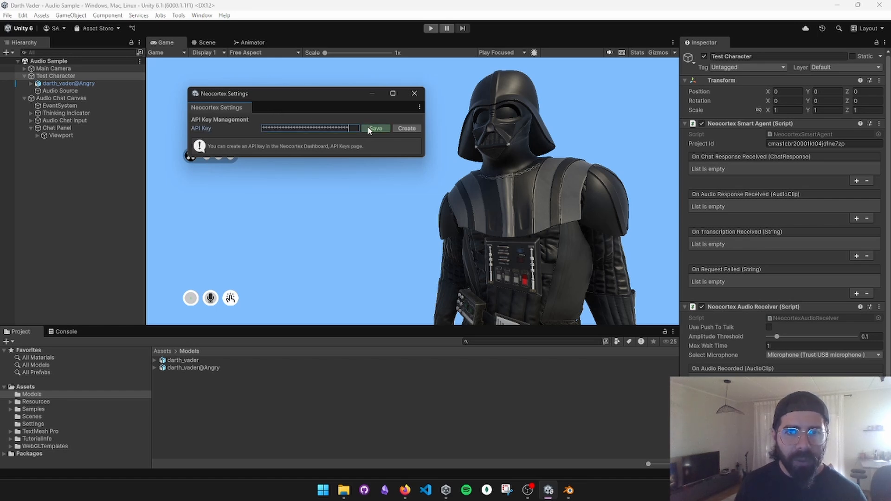
pyautogui.click(375, 128)
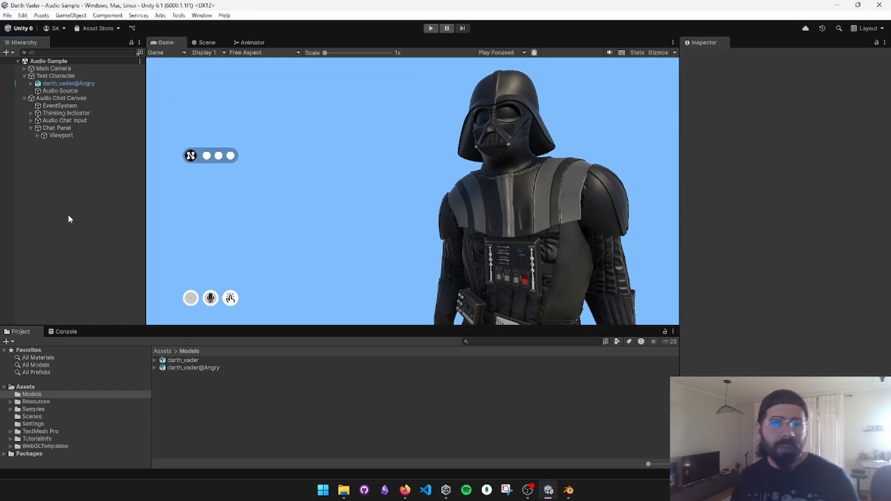
pyautogui.click(60, 90)
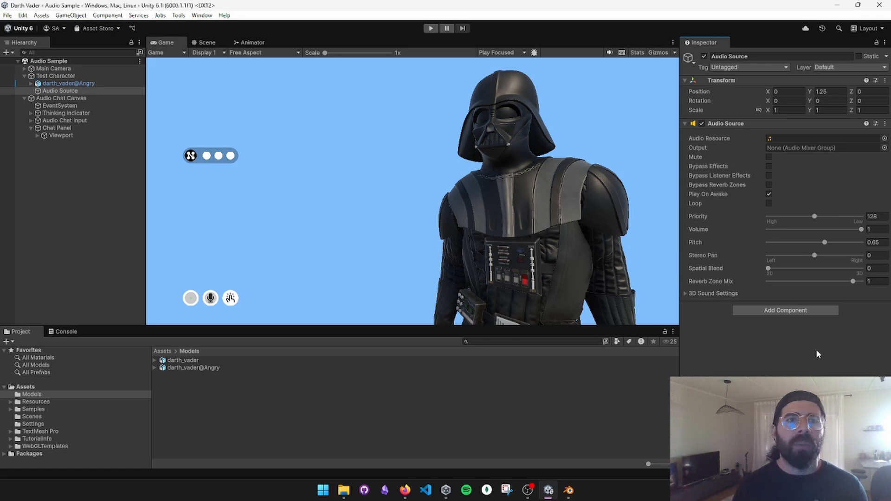
pyautogui.moveTo(817, 347)
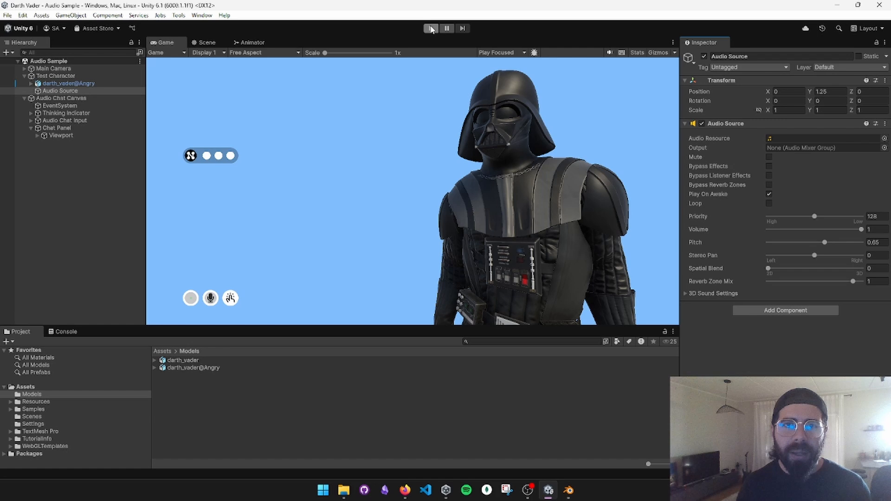
# Play the scene, greet Darth Vader in chat, read his in-character reply, then stop playing
pyautogui.click(430, 29)
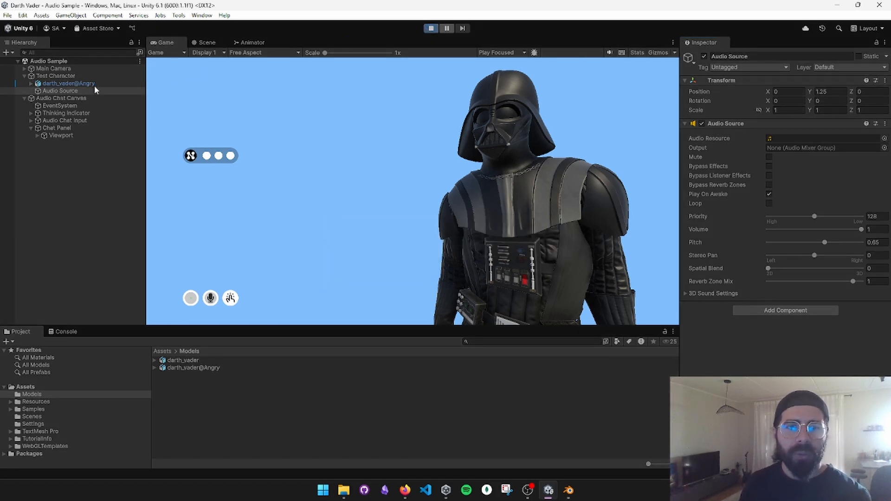
pyautogui.click(431, 28)
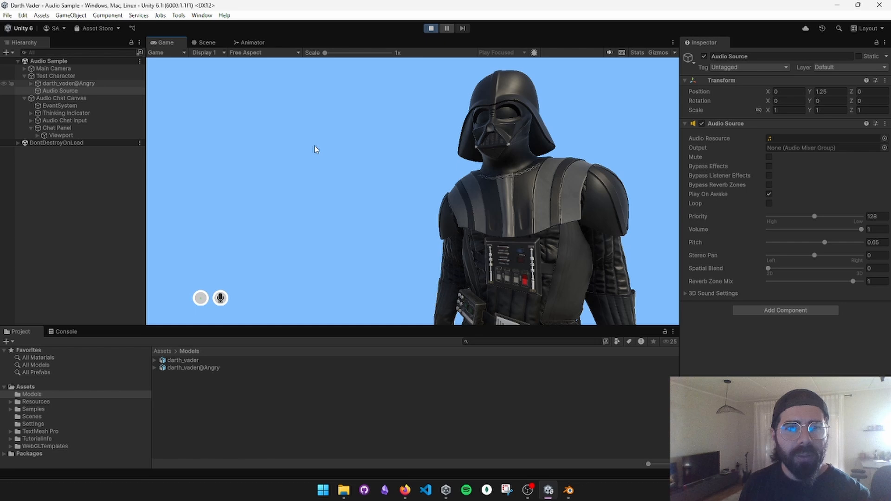
pyautogui.click(201, 298)
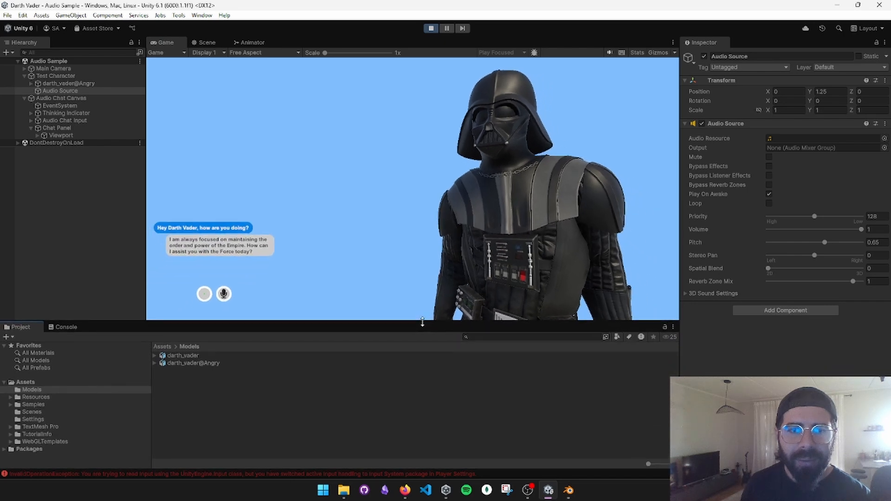
pyautogui.click(204, 295)
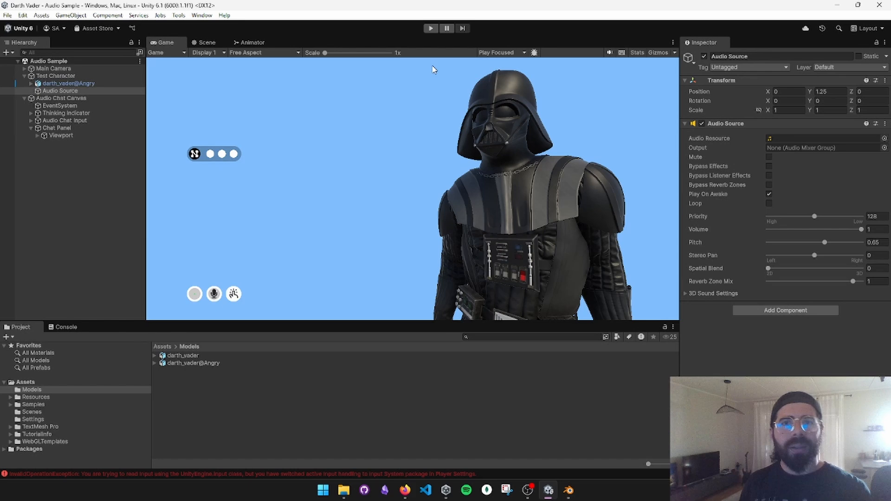
pyautogui.click(67, 82)
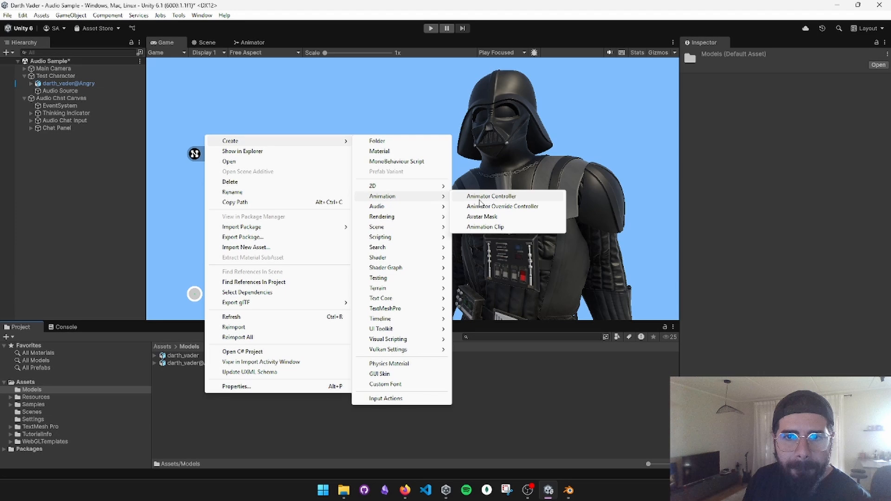
# Create an Animator Controller in Models with Angry as default state and assign it to darth_vader@Angry
pyautogui.click(490, 196)
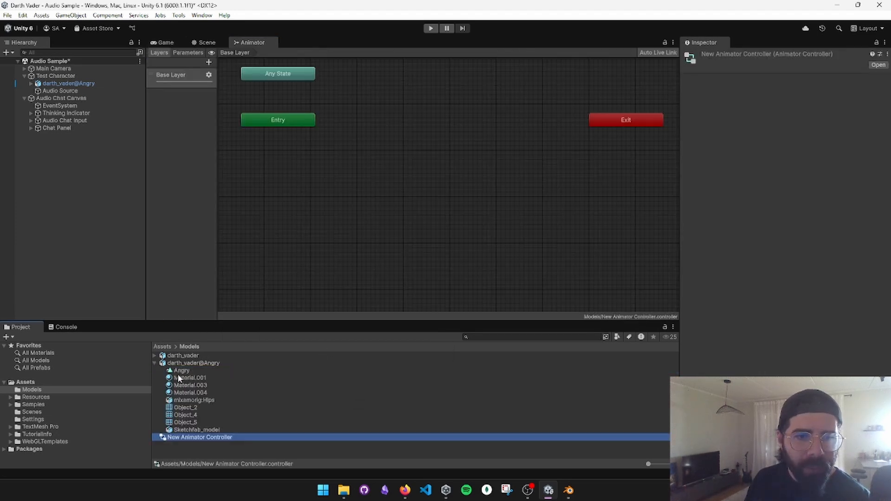
pyautogui.click(193, 363)
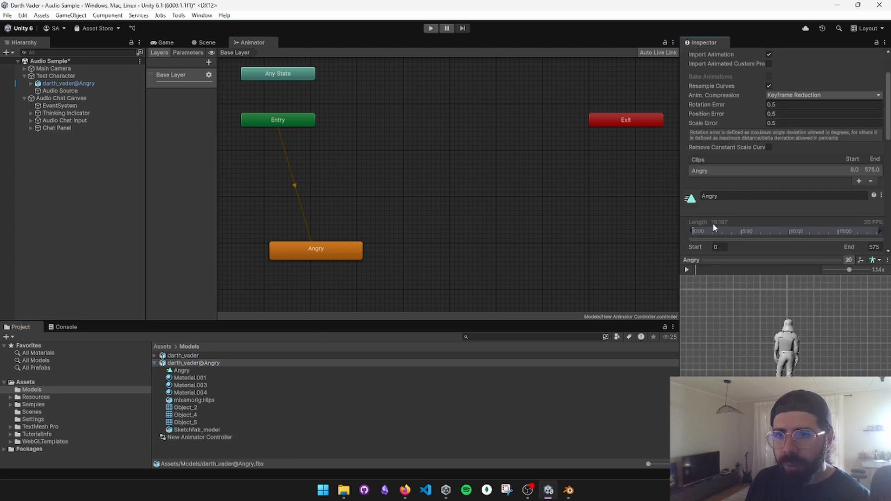
pyautogui.scroll(-3)
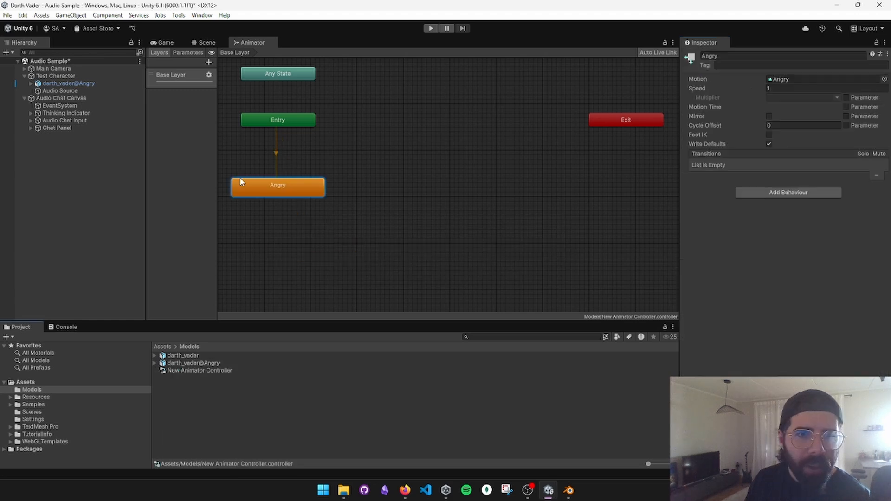
pyautogui.click(199, 370)
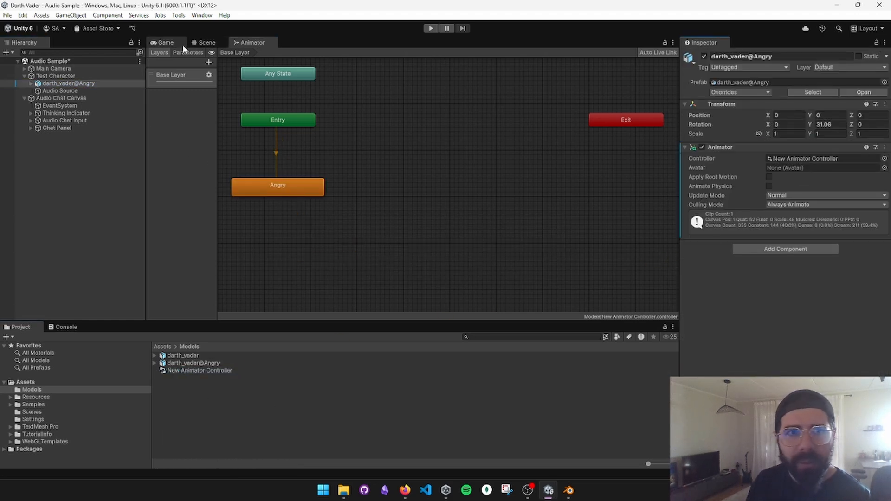
# Run the scene briefly to confirm Vader plays the Angry animation, then stop
pyautogui.click(430, 28)
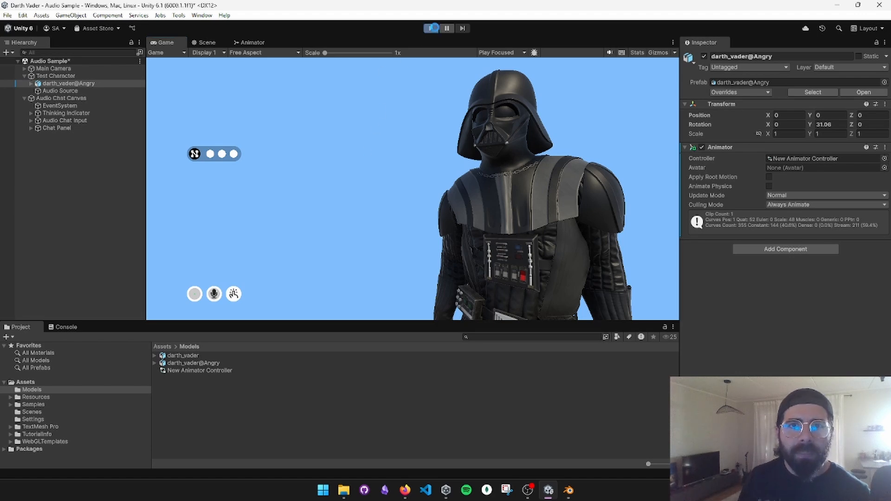
pyautogui.click(431, 28)
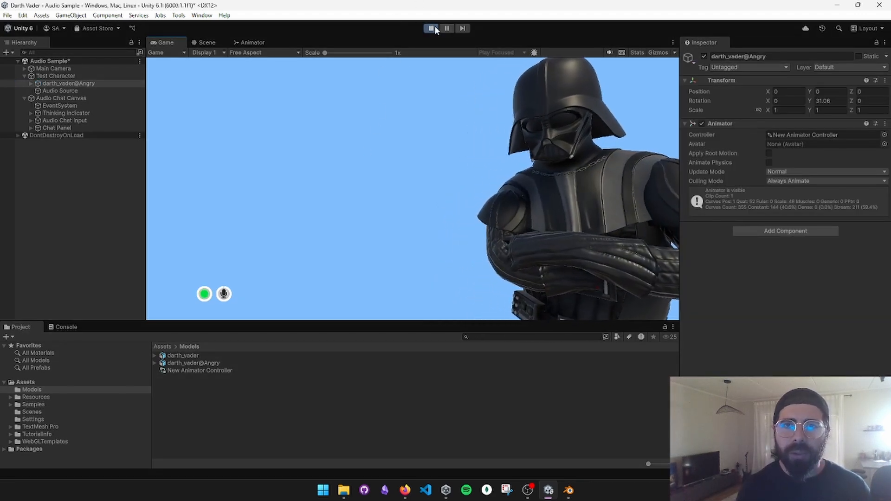
pyautogui.click(429, 28)
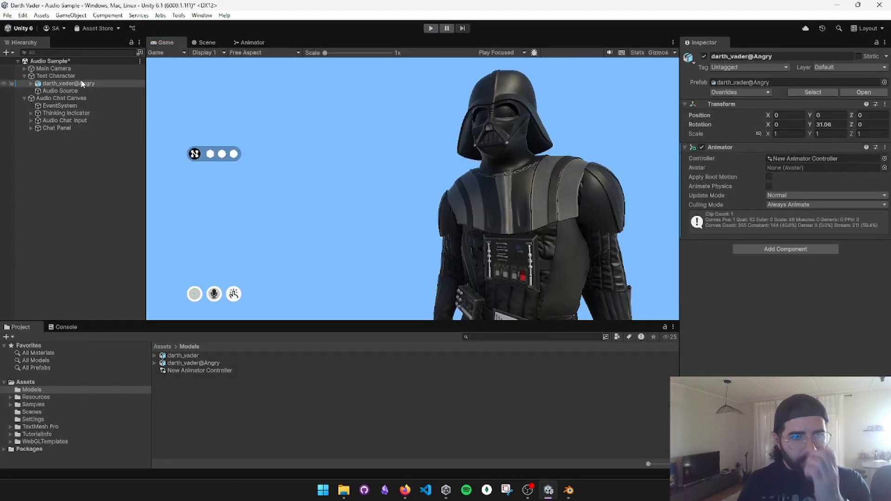
# Select Test Character to show its Neocortex Smart Agent settings with empty response event lists
pyautogui.click(55, 75)
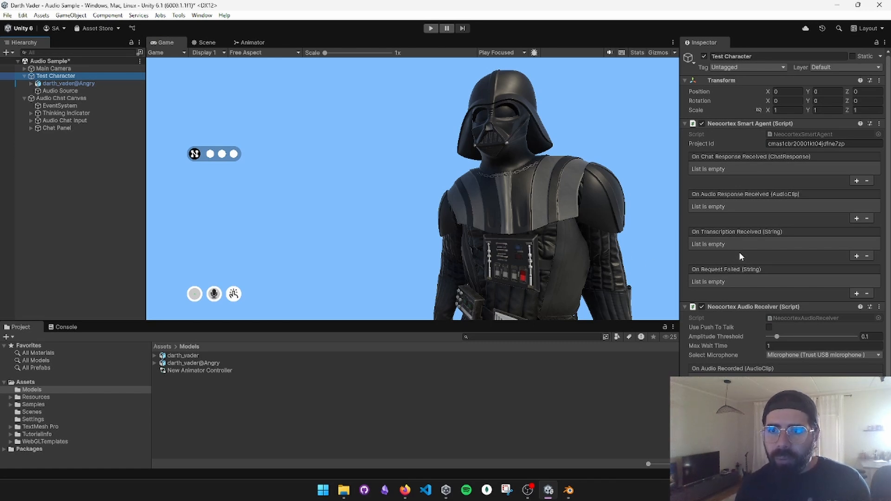
pyautogui.moveTo(366, 390)
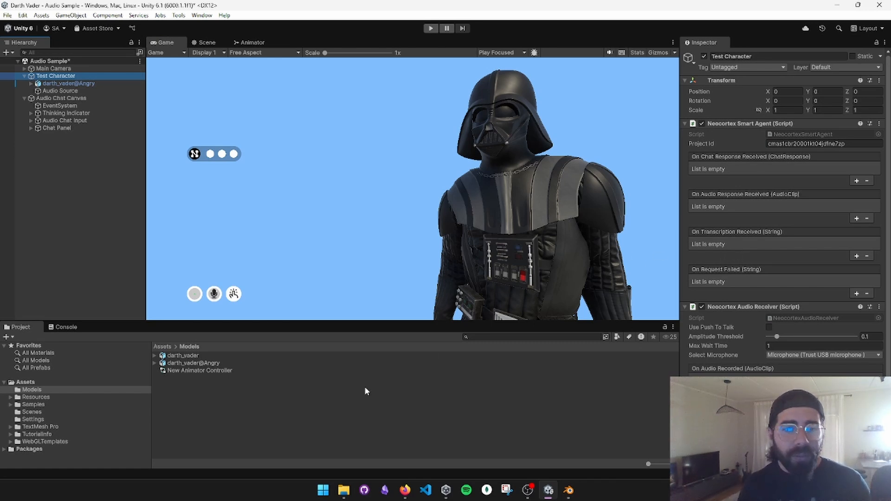
pyautogui.moveTo(406, 490)
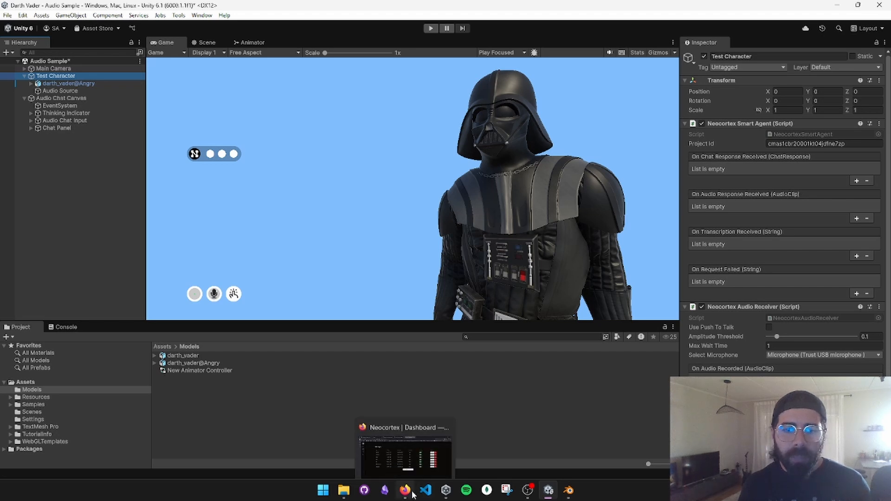
# In Mixamo, download the Arm Stretching animation for Darth Vader as FBX Binary with skin
pyautogui.click(406, 490)
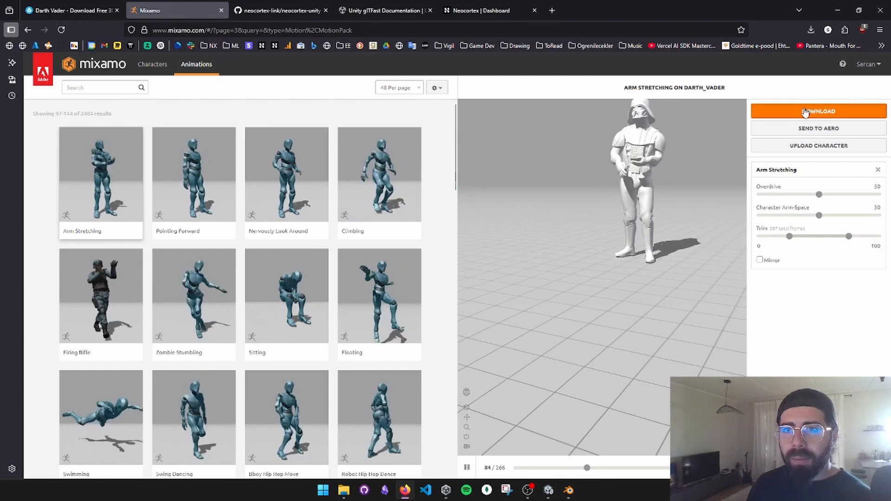
pyautogui.click(817, 110)
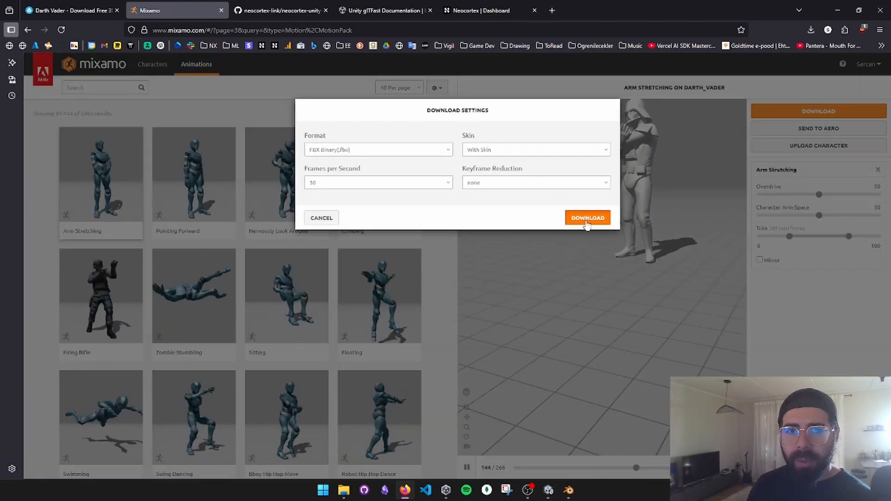
pyautogui.click(588, 218)
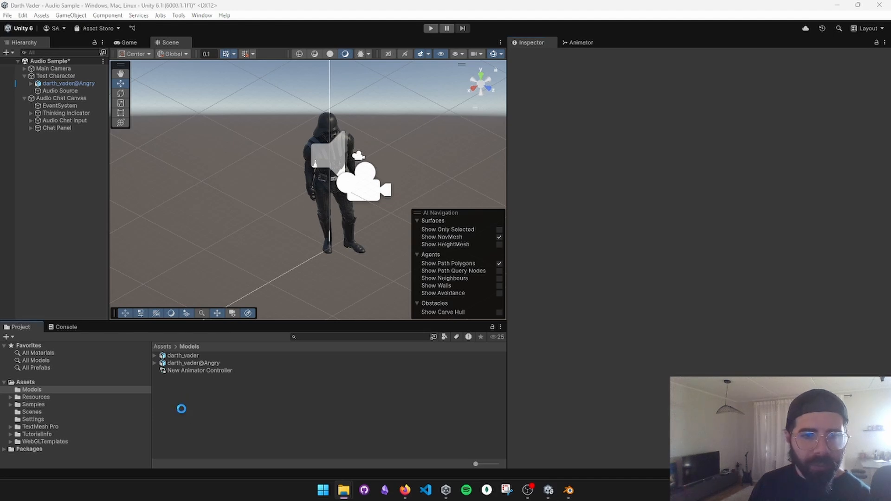
# Import Arm Stretching into Models and set its scale factor to 100 to match darth_vader@Angry
pyautogui.click(183, 355)
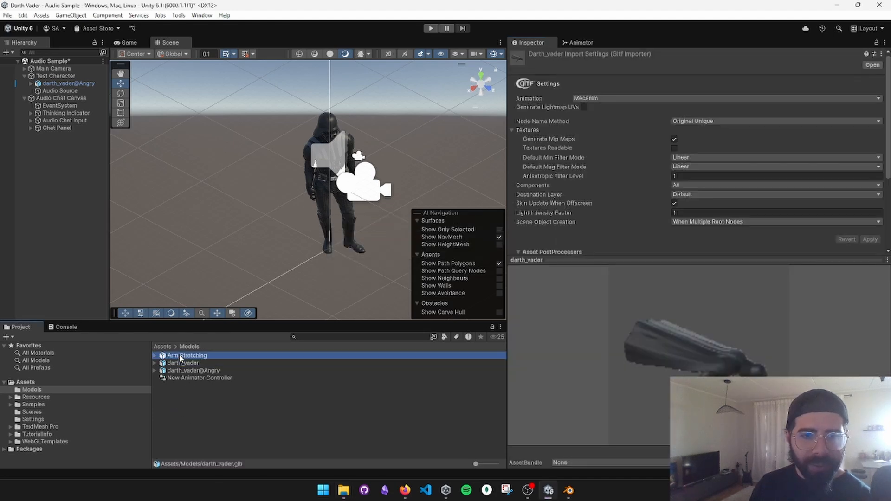
pyautogui.click(186, 356)
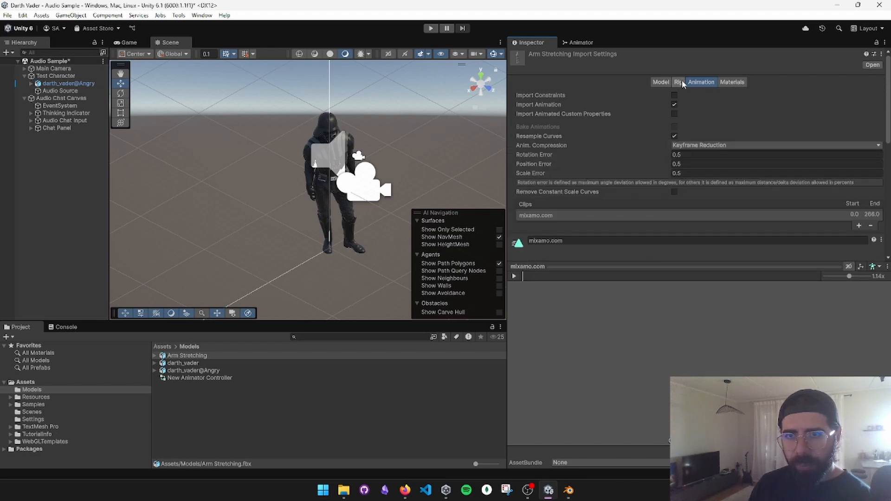
pyautogui.click(193, 371)
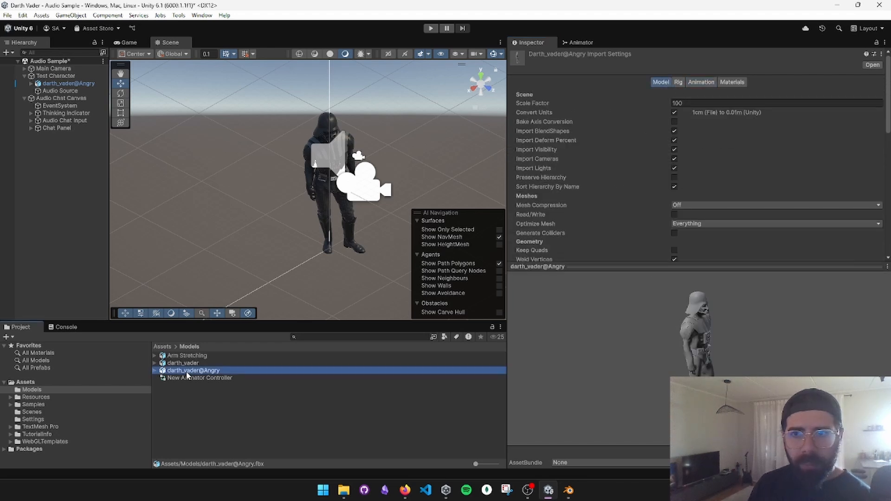
pyautogui.click(187, 356)
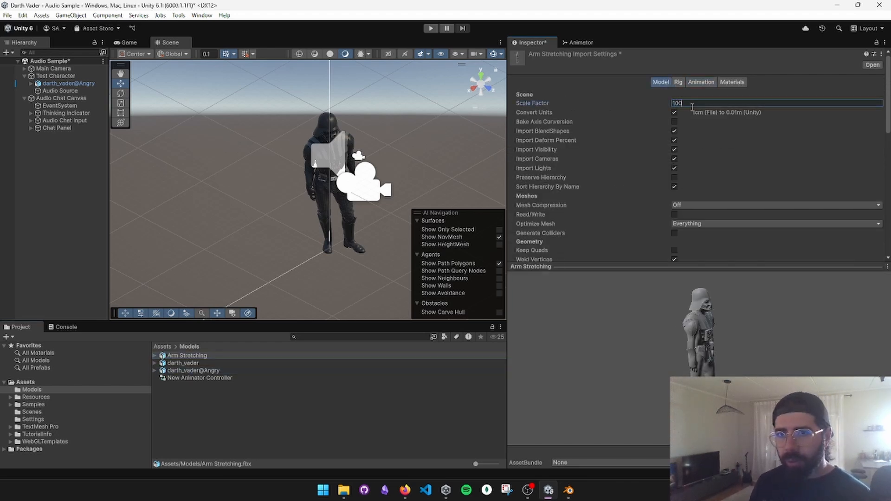
pyautogui.click(872, 249)
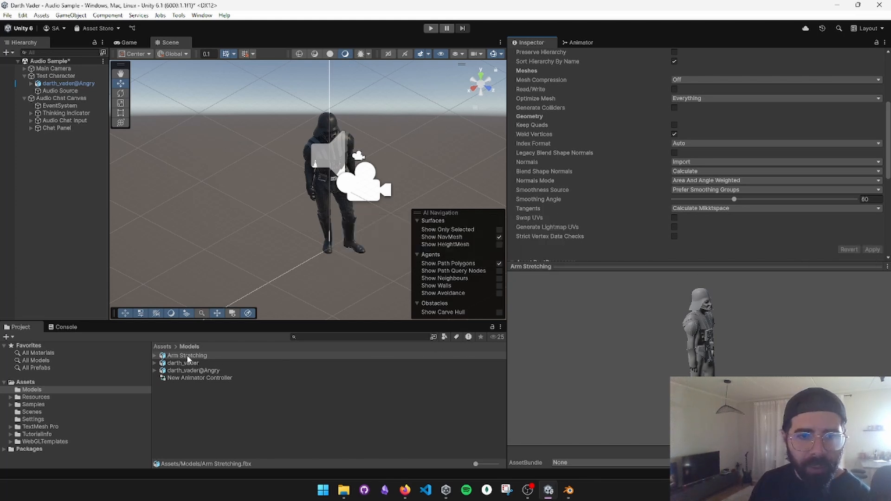
pyautogui.click(701, 81)
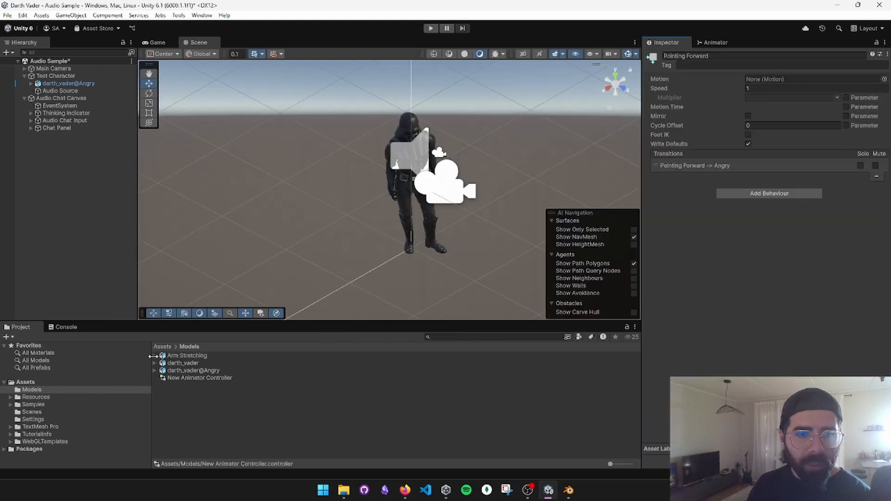
# Assign the Arm Stretching mixamo.com clip as Pointing Forward's motion and preview it playing
pyautogui.click(155, 355)
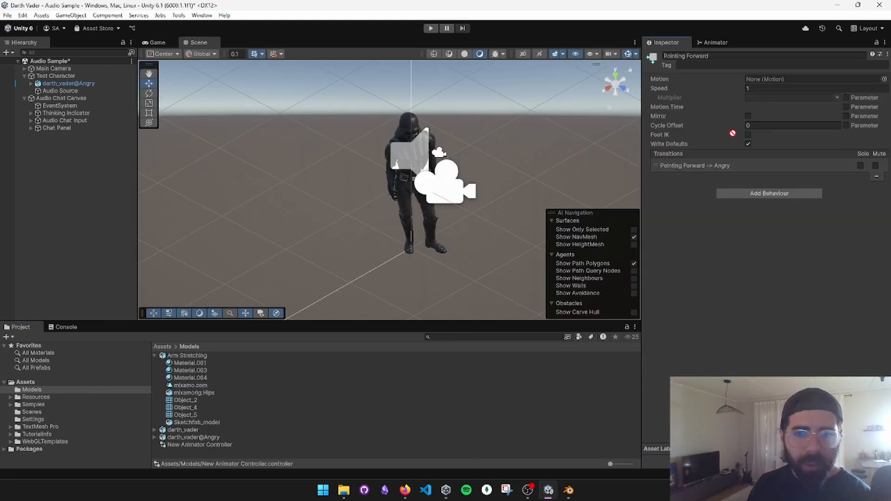
pyautogui.click(796, 79)
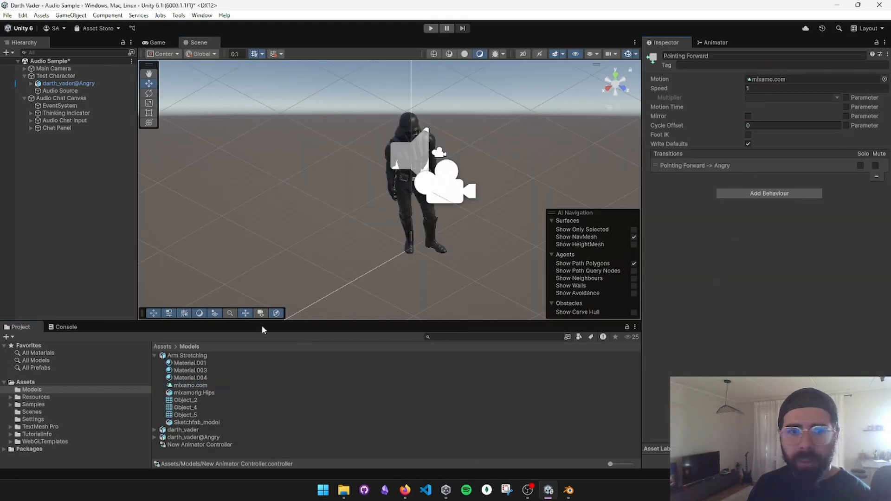
pyautogui.click(187, 356)
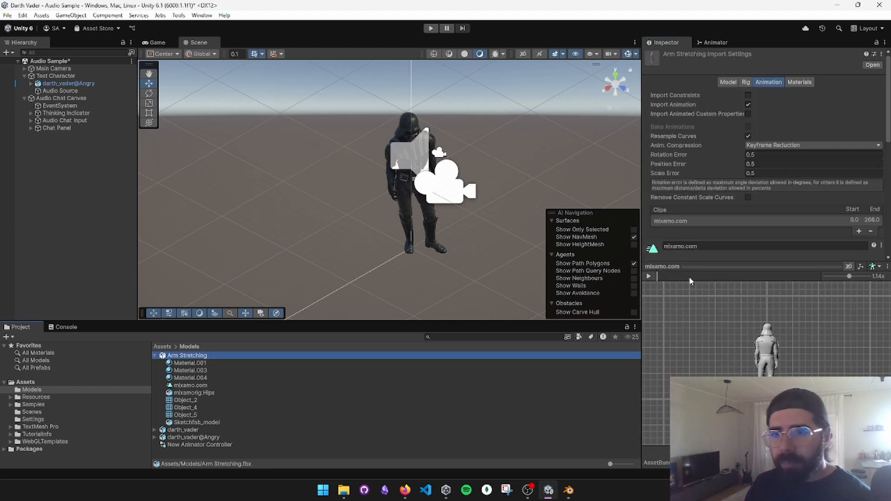
pyautogui.scroll(-3)
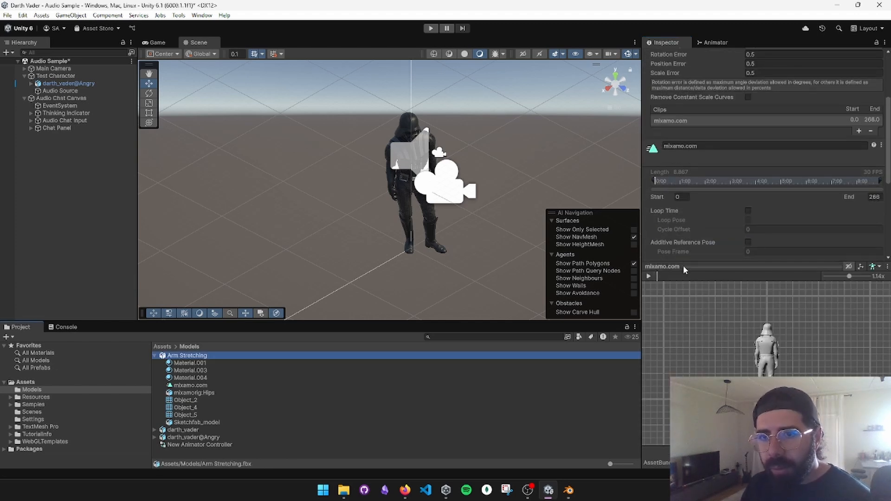
pyautogui.click(648, 276)
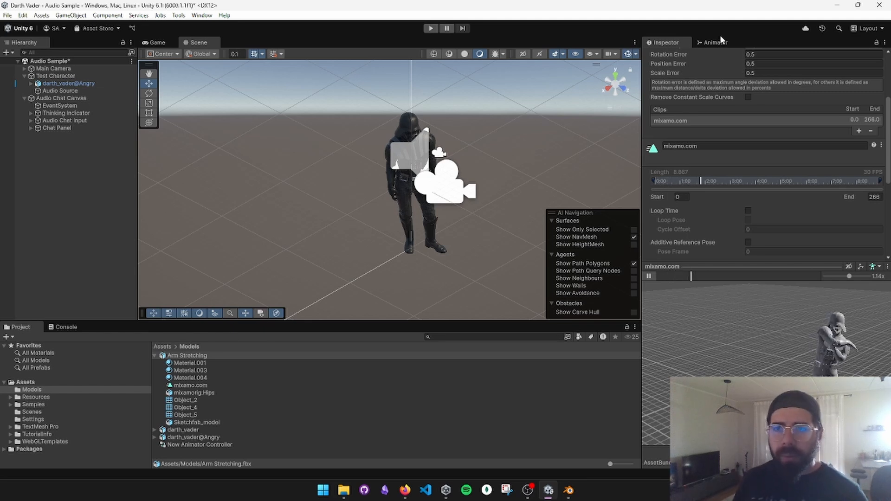
pyautogui.click(717, 41)
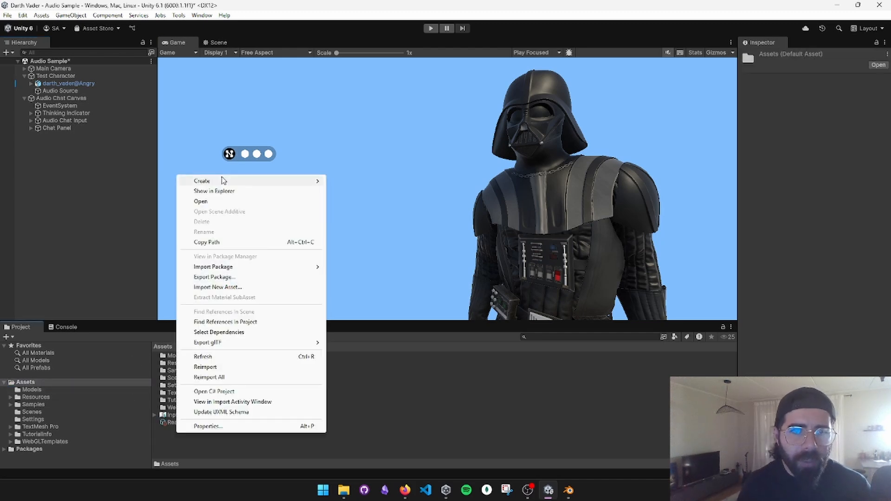
# Create a Scripts folder under Assets and go into it
pyautogui.click(201, 181)
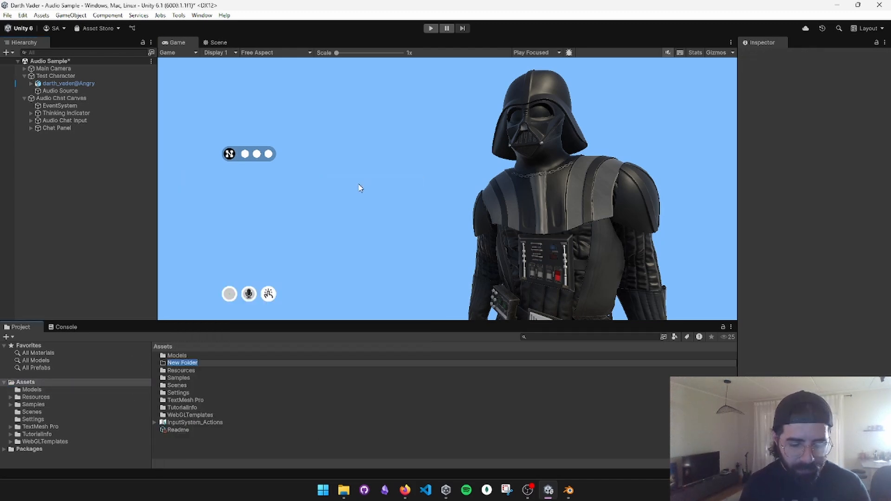
pyautogui.write('Scripts')
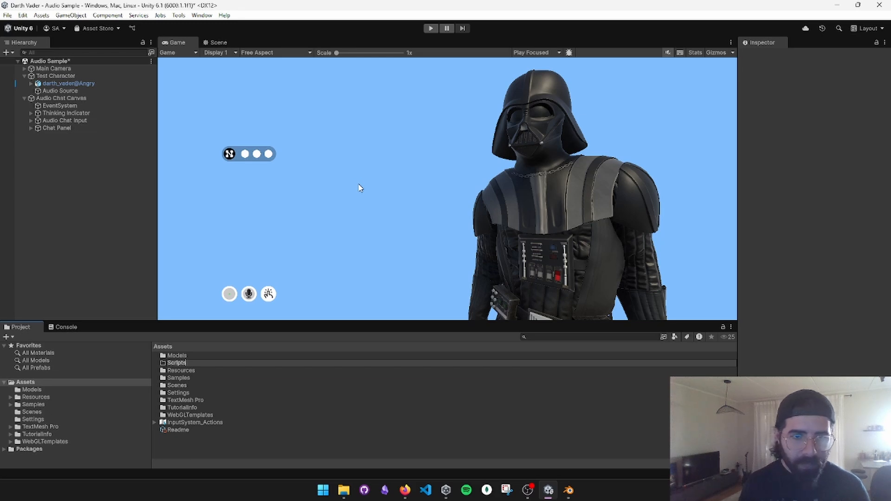
pyautogui.click(176, 384)
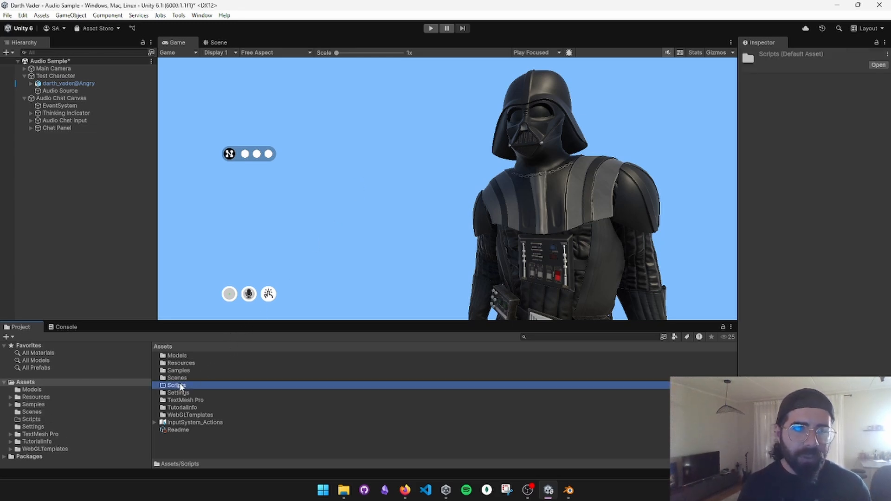
pyautogui.doubleClick(178, 385)
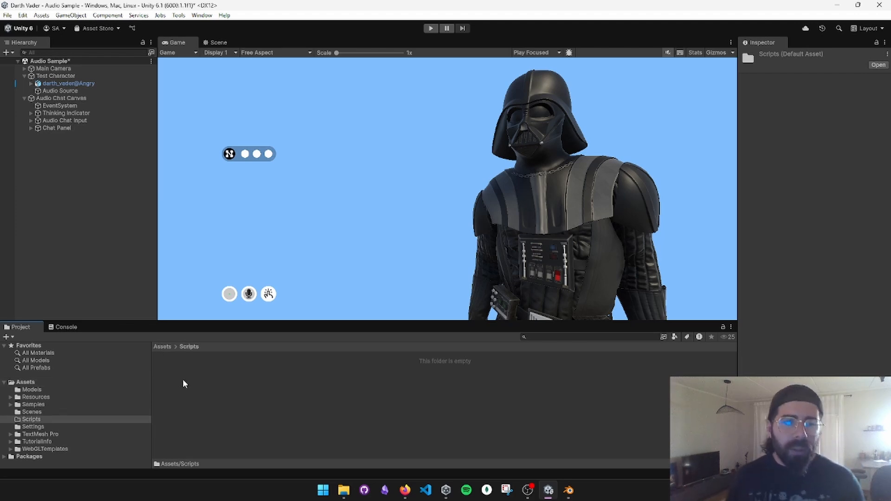
# Create a new MonoBehaviour script named CallAction in the Scripts folder
pyautogui.rightClick(183, 383)
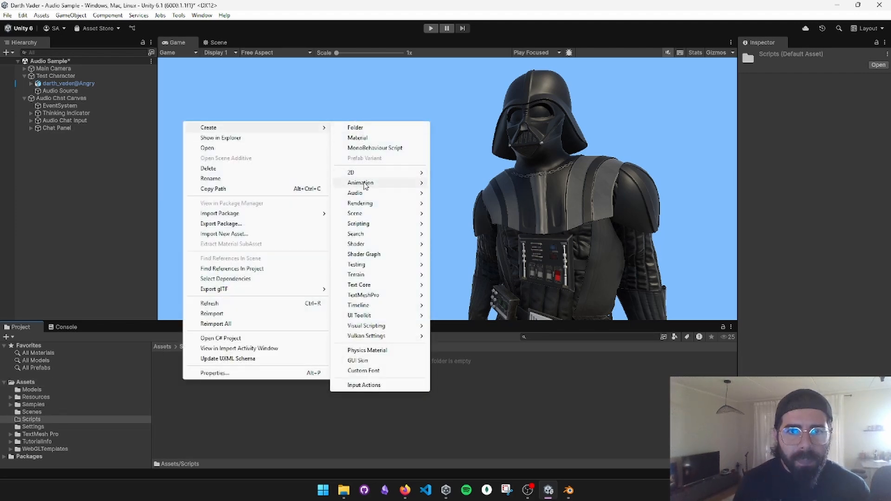
pyautogui.click(374, 147)
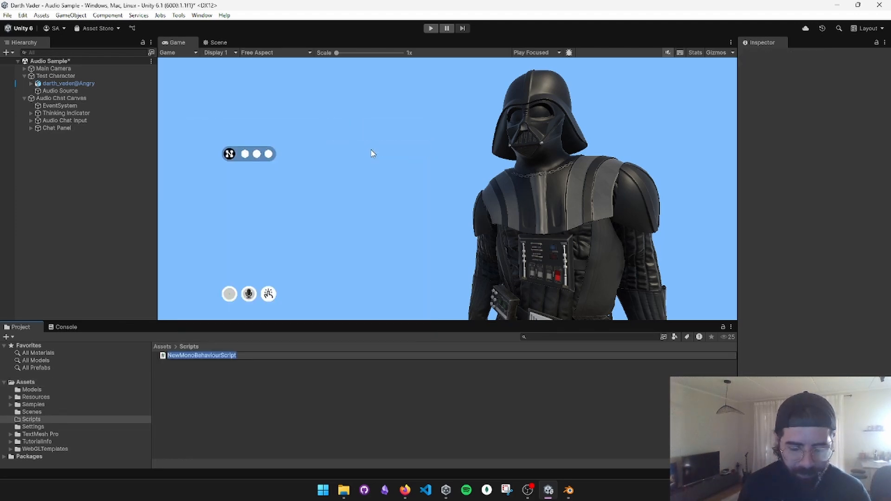
pyautogui.write('CallAct')
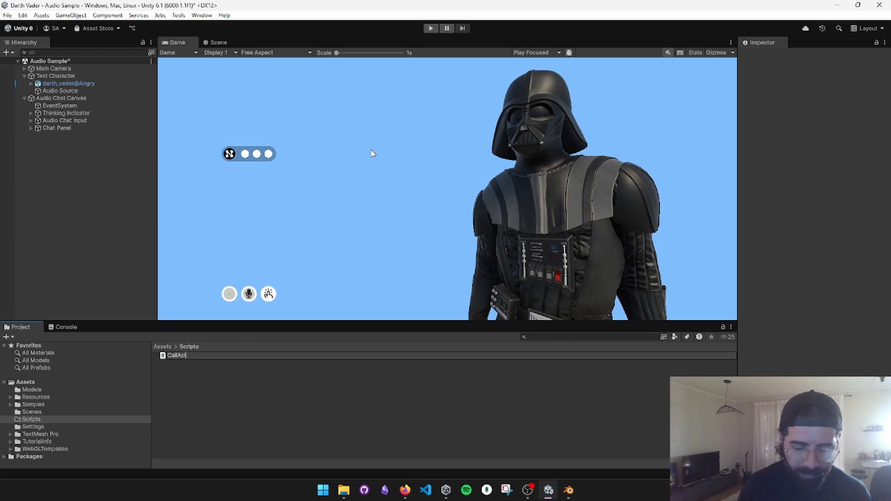
pyautogui.write('ion')
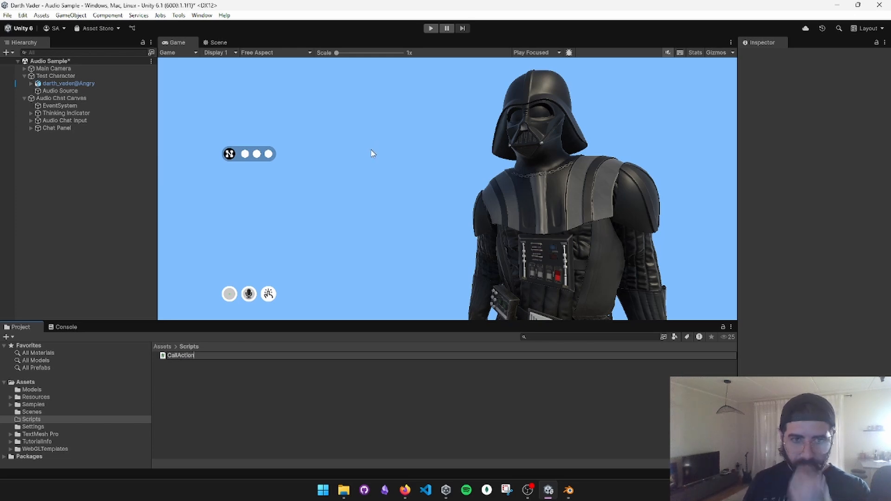
pyautogui.click(181, 355)
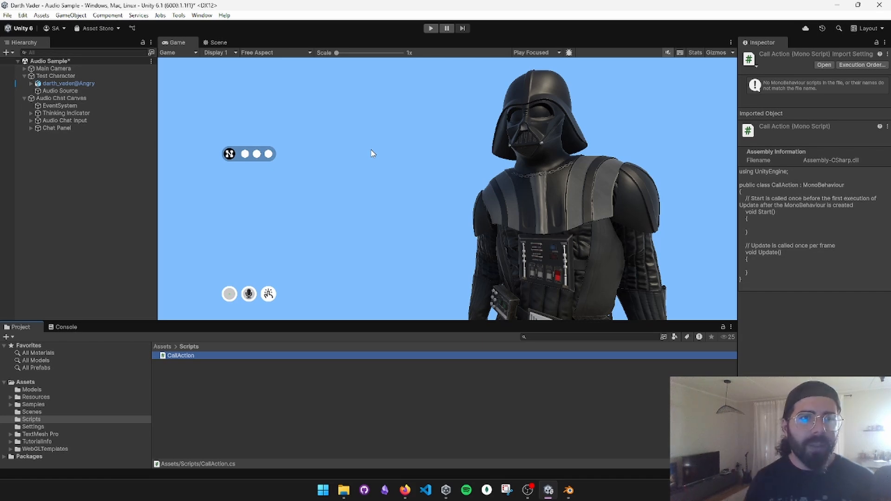
pyautogui.moveTo(382, 105)
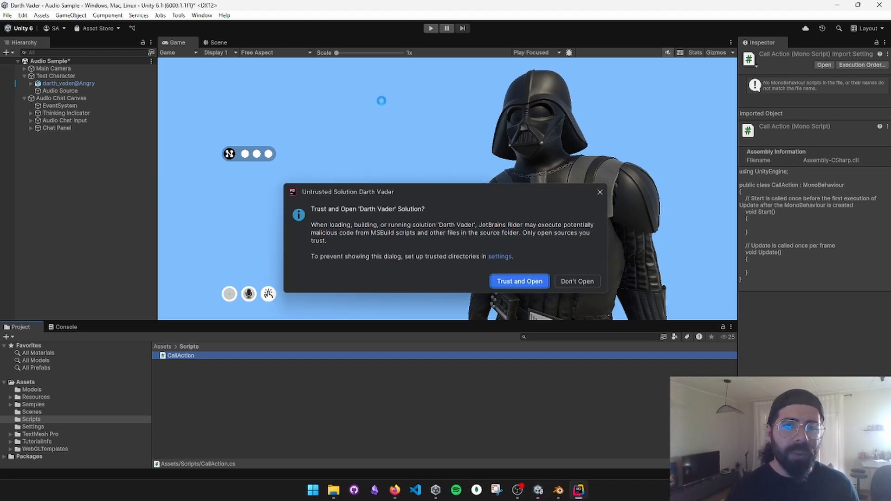
# Trust the Darth Vader solution and open CallAction for editing in Rider
pyautogui.click(518, 282)
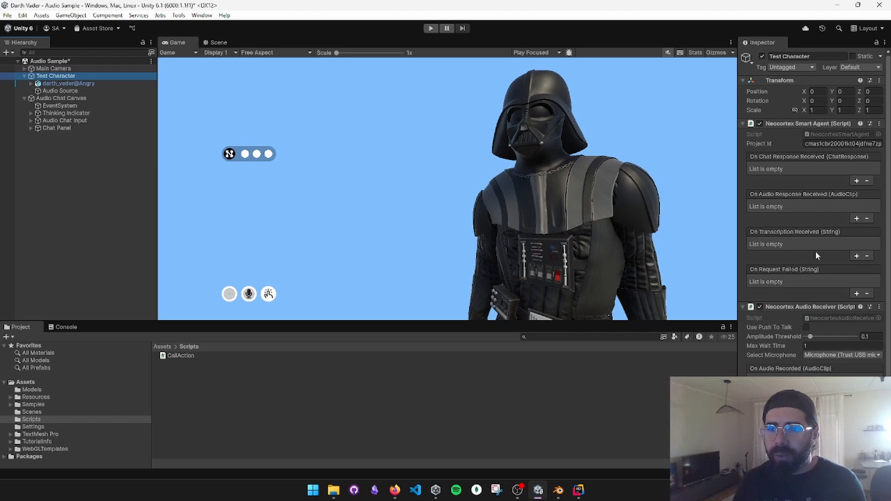
pyautogui.doubleClick(181, 356)
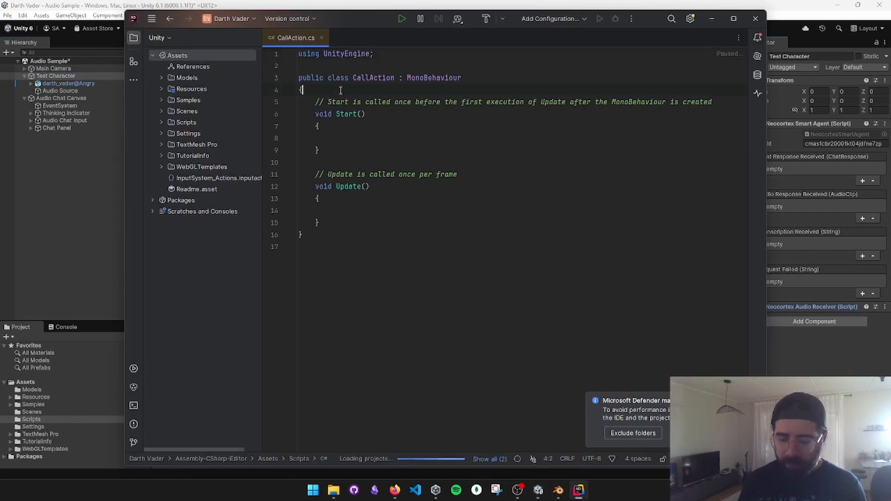
# Add SerializeField agent and AnimatorController fields to CallAction
pyautogui.press('enter')
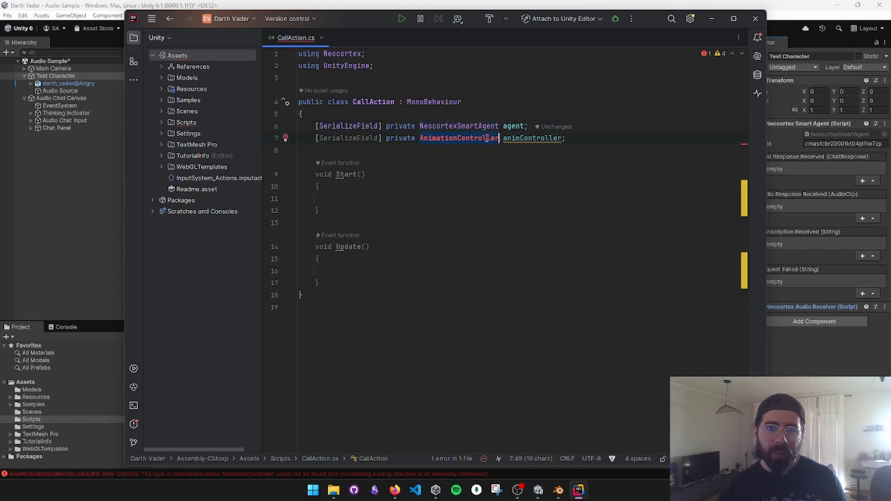
pyautogui.write('Anime')
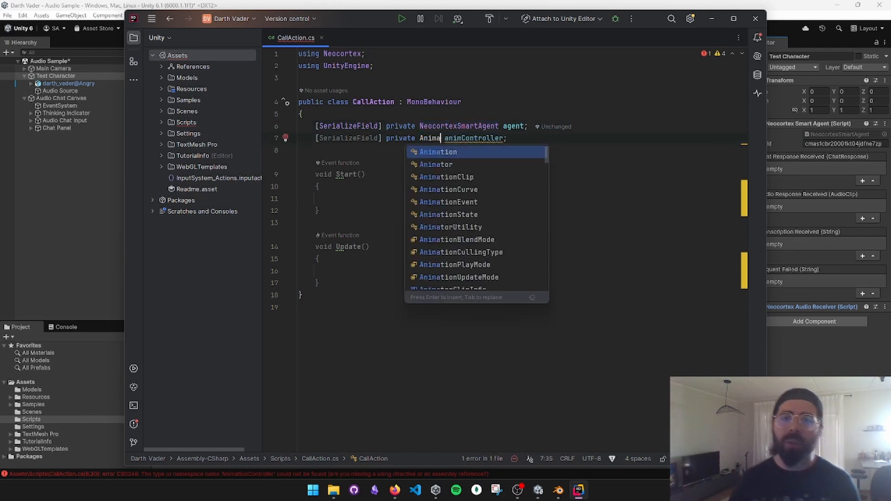
pyautogui.scroll(-3)
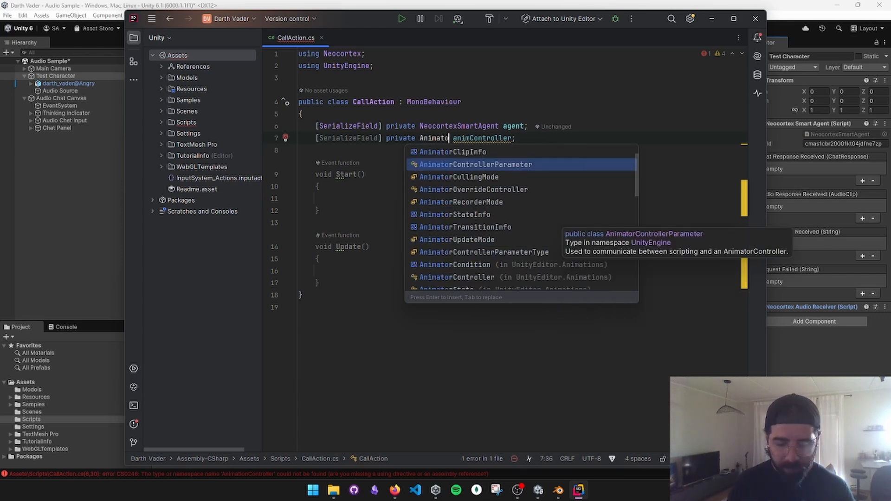
pyautogui.write('rController')
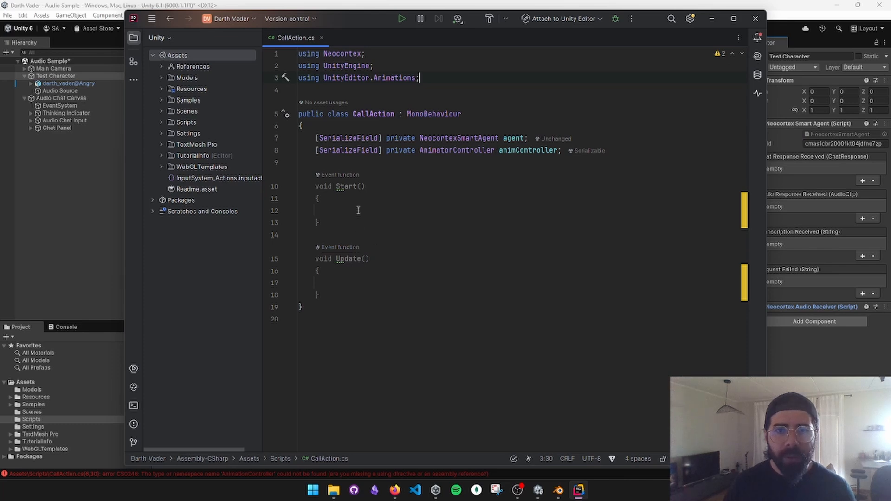
pyautogui.write('agent')
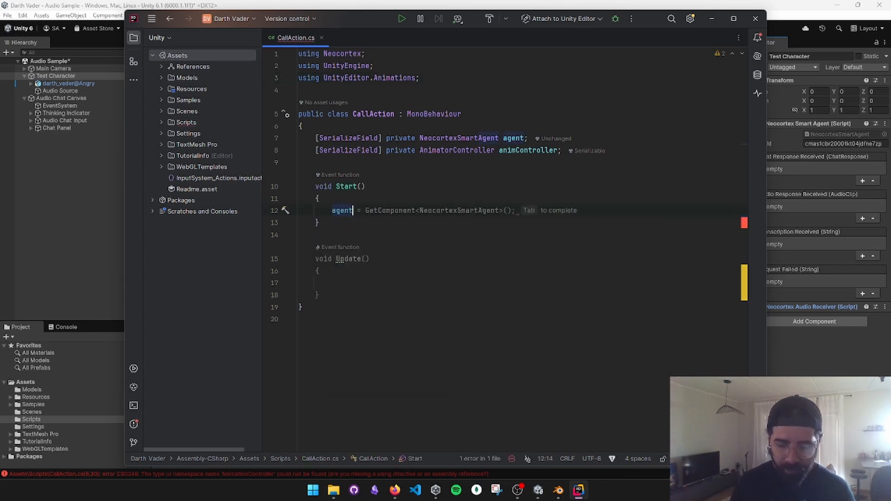
# Subscribe OnresponseReceived to the agent's chat responses in Start and generate the handler via quick-fix
pyautogui.write('.OnChatResponseReceived')
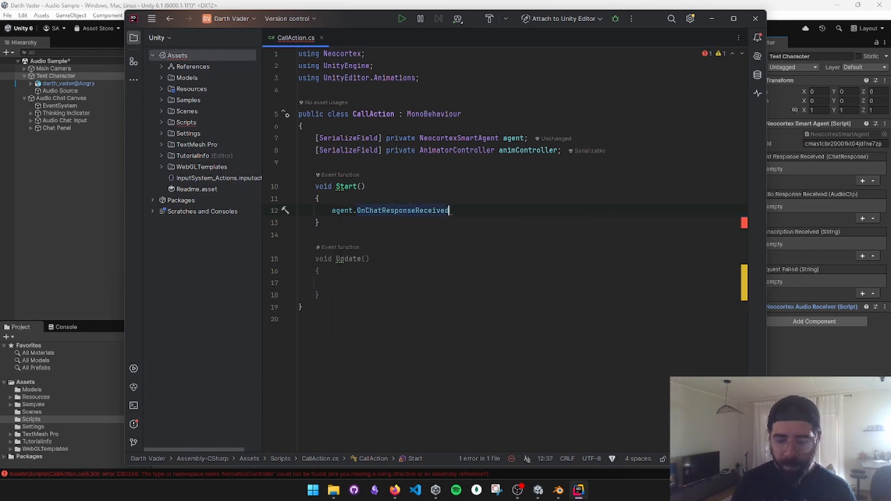
pyautogui.write('.')
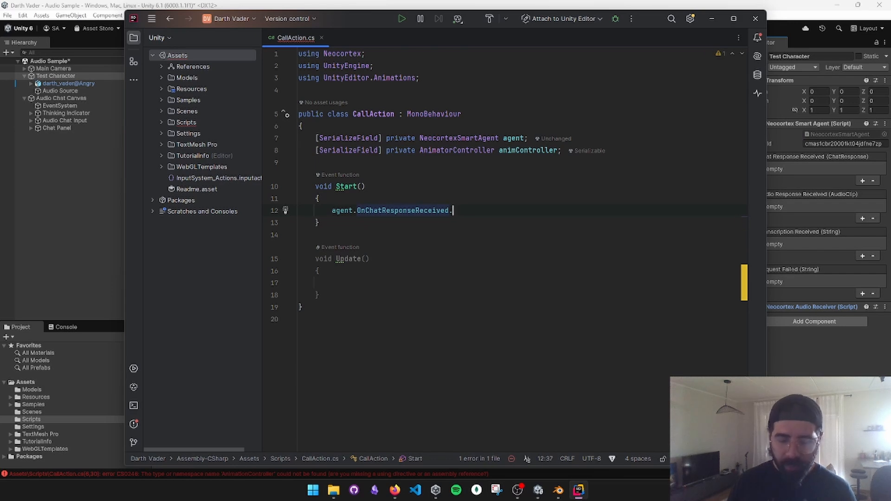
pyautogui.write('AddListener();')
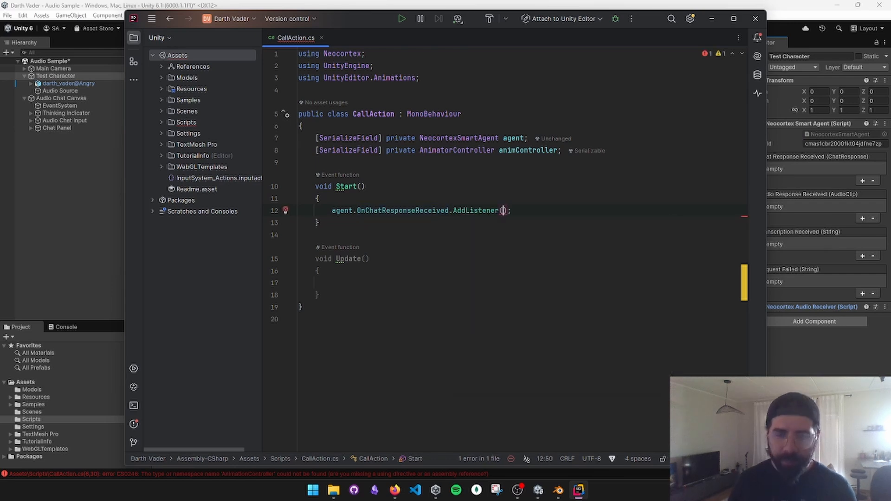
pyautogui.moveTo(502, 211)
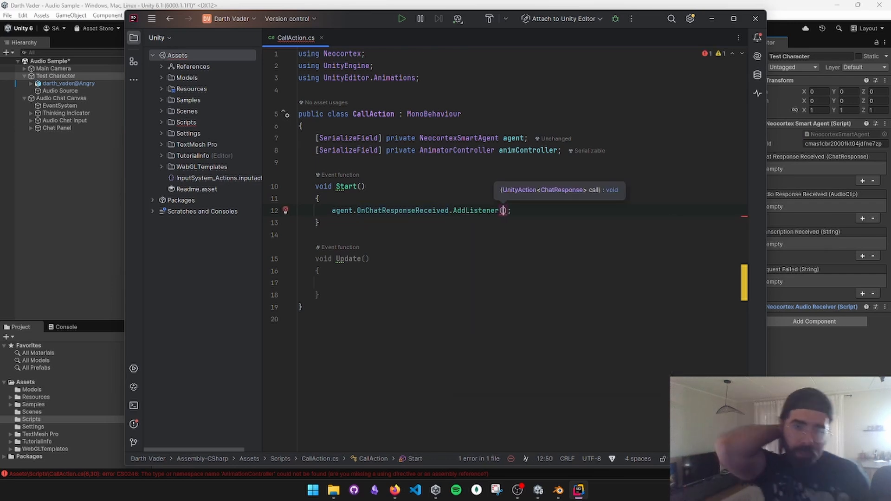
pyautogui.write('OnresponseReceived')
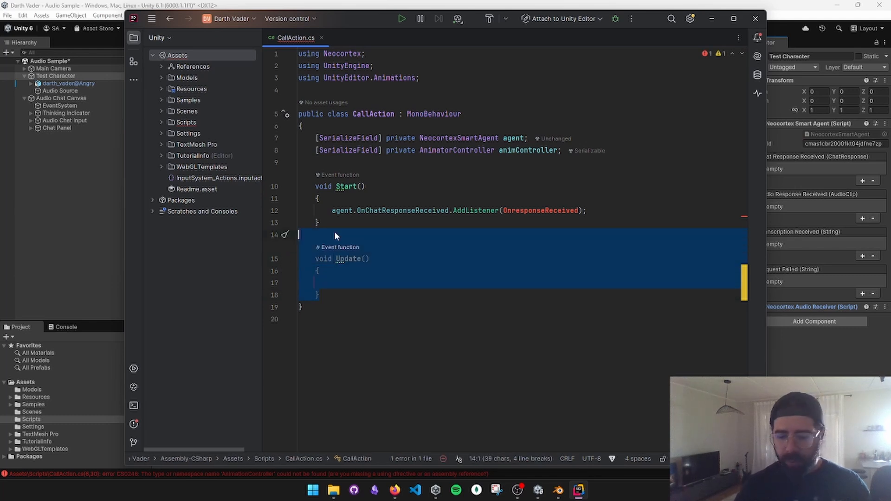
pyautogui.click(285, 211)
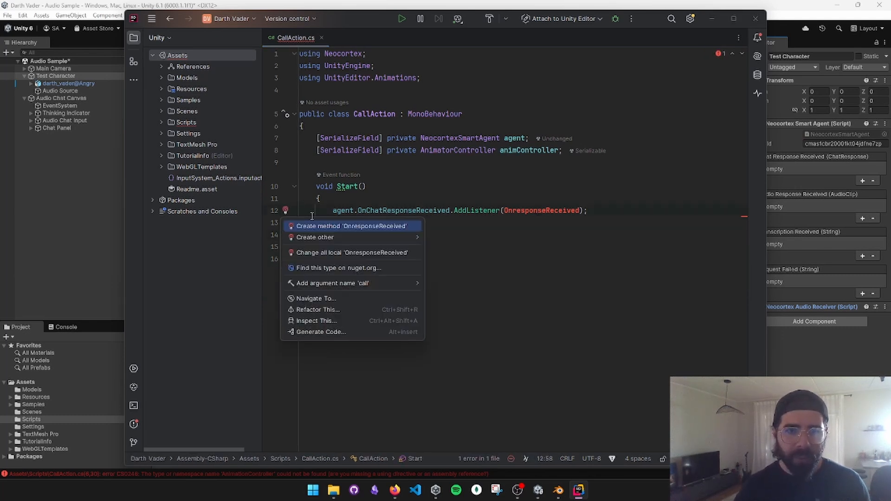
pyautogui.click(351, 225)
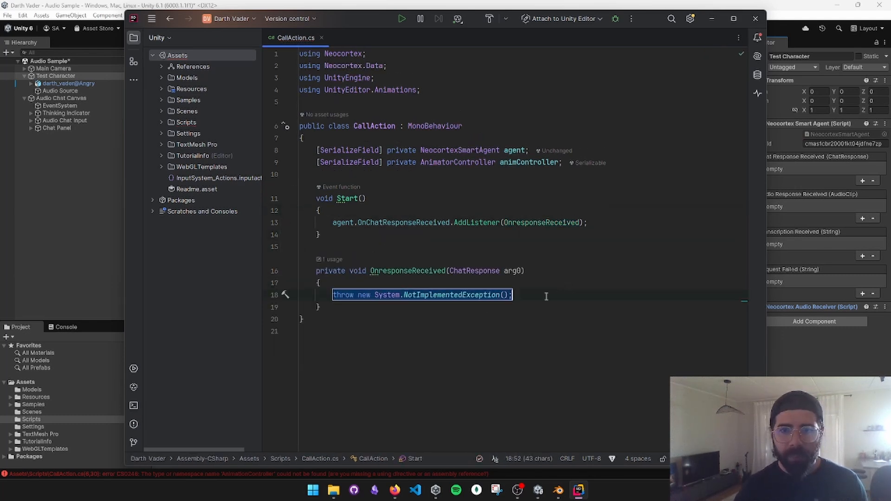
# Name the handler's parameter response and begin an if check on response.action
pyautogui.write('response')
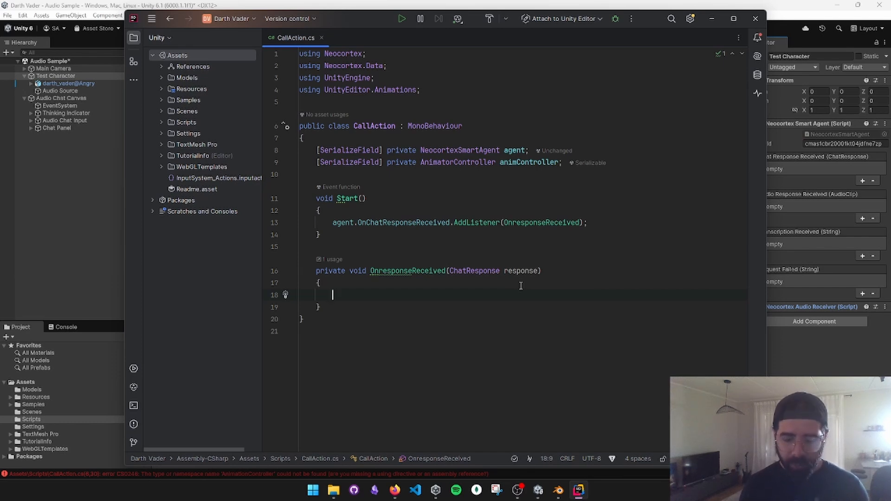
pyautogui.write('if(response.action == "call')
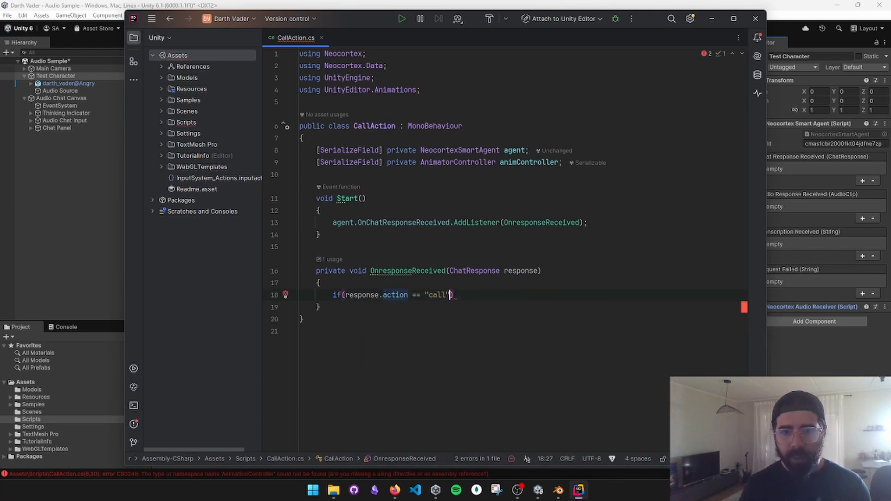
pyautogui.write(')')
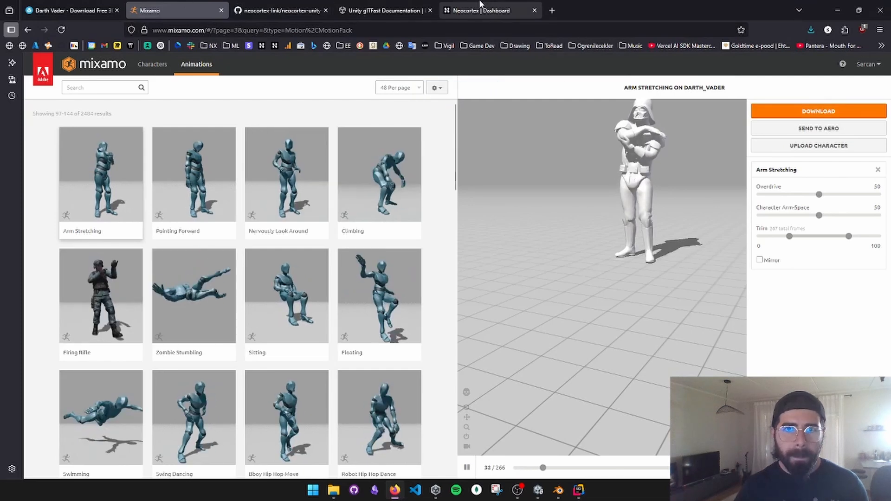
# Confirm the Action node's USE_FORCE name in the Neocortex dashboard and return to the CallAction script
pyautogui.click(489, 10)
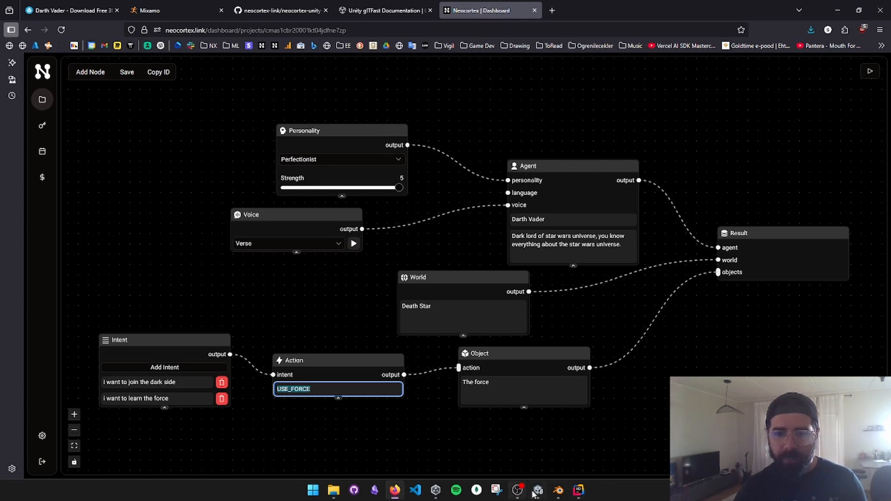
pyautogui.click(579, 490)
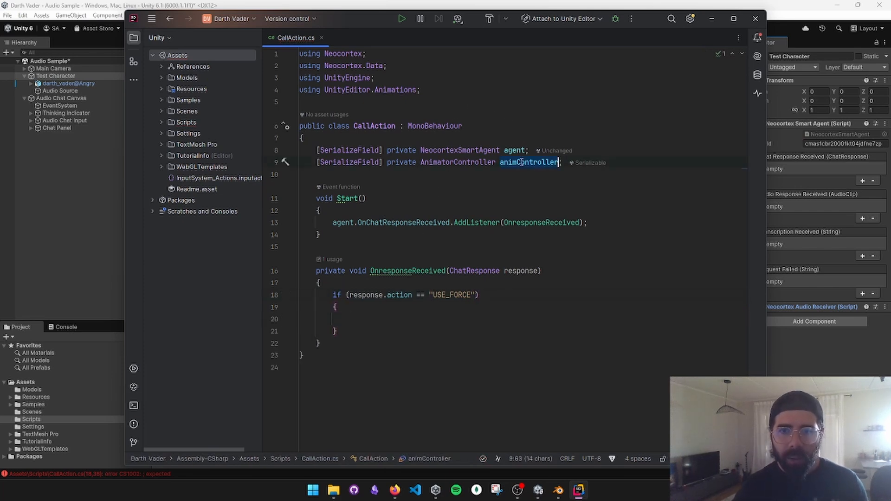
# Add an animator.SetTrigger("USE_FORCE") call in CallAction's response handler
pyautogui.write('animController')
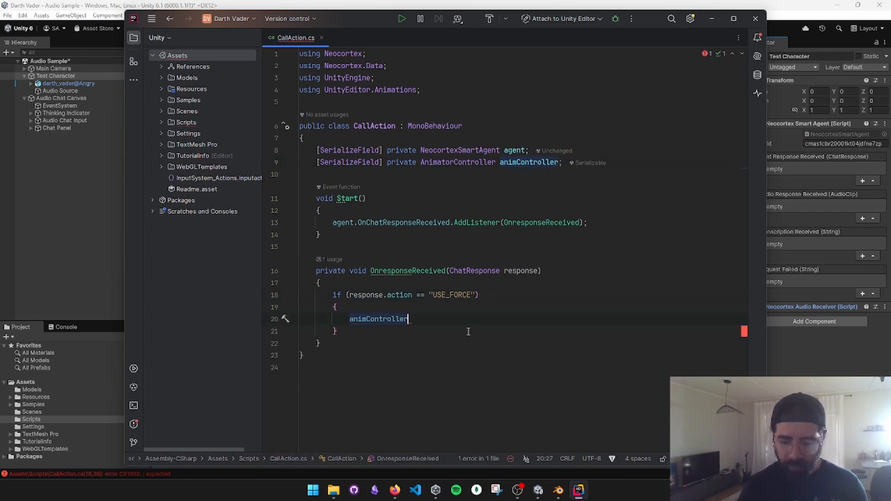
pyautogui.write('.sett')
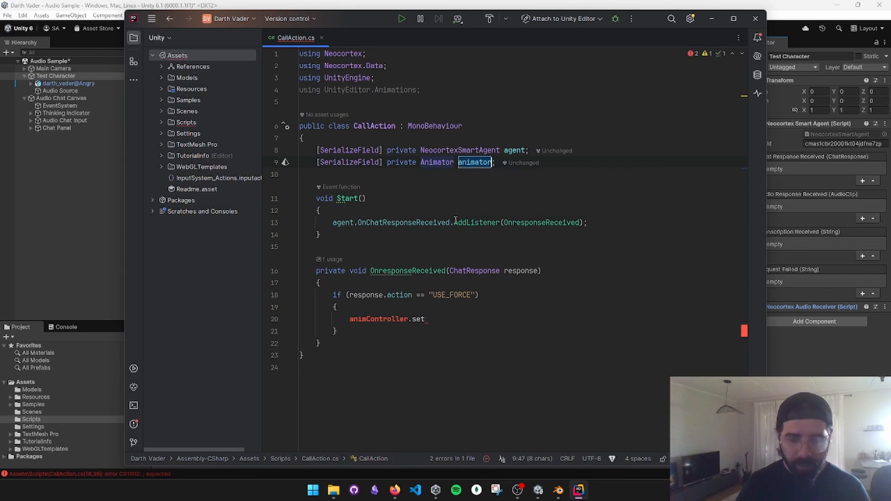
pyautogui.write('animator.se')
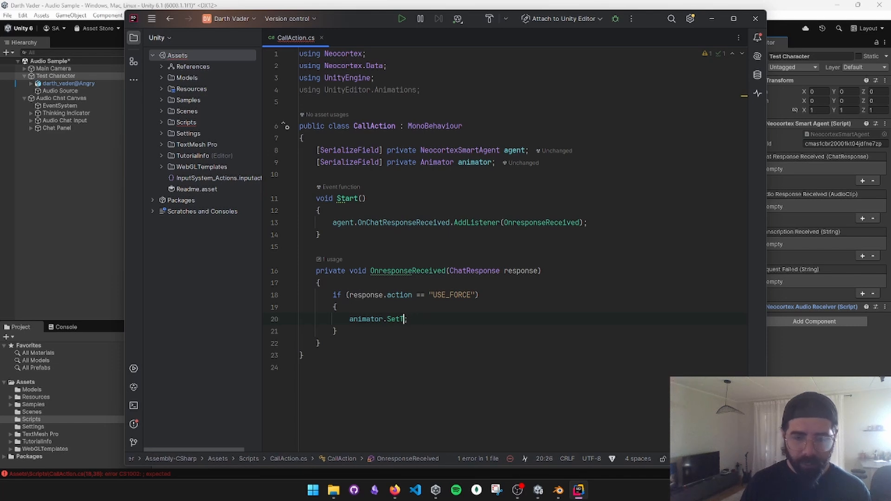
pyautogui.write('rigger(')
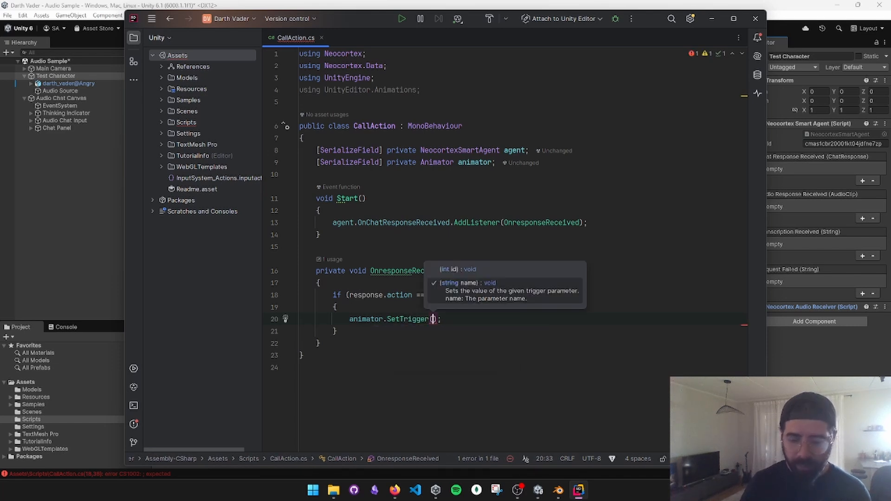
pyautogui.write('"USE_FORCE"')
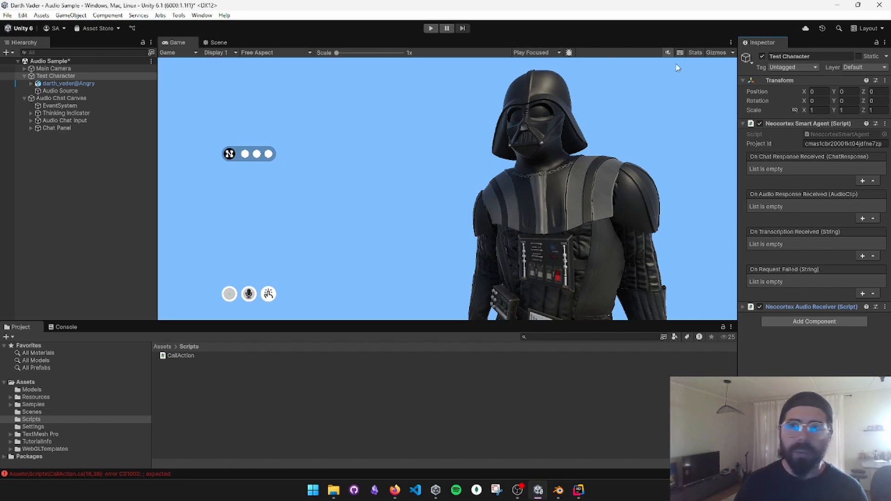
# Verify the animator's Force parameter and change SetTrigger's argument to "Force"
pyautogui.doubleClick(198, 378)
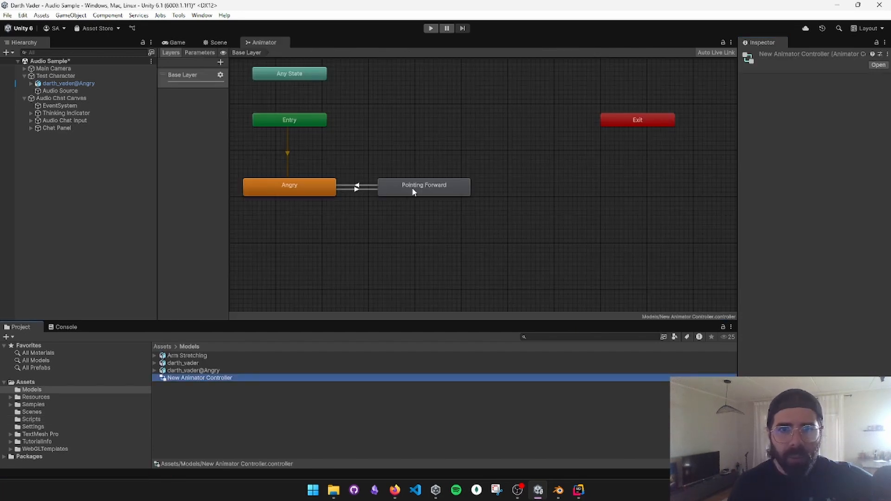
pyautogui.click(199, 52)
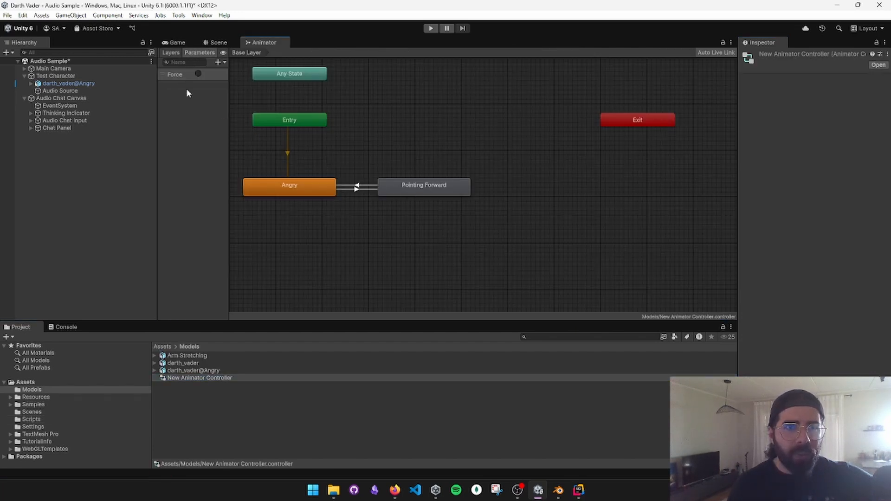
pyautogui.moveTo(578, 490)
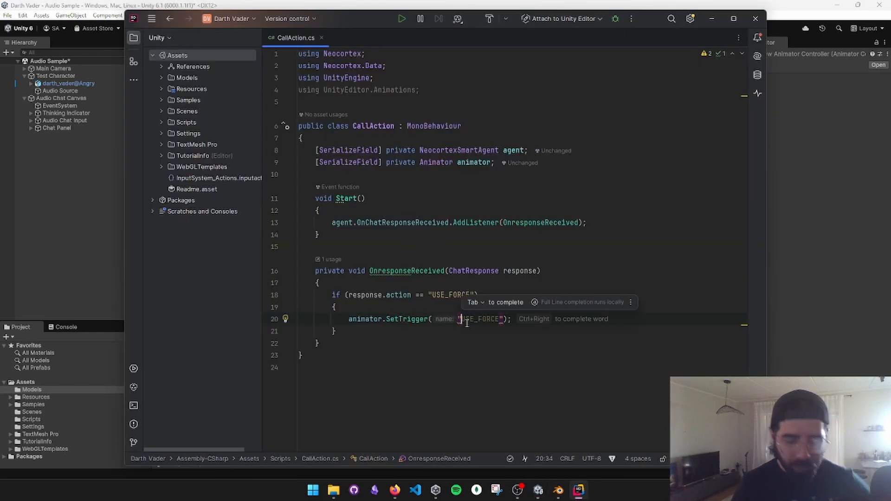
pyautogui.write('Force')
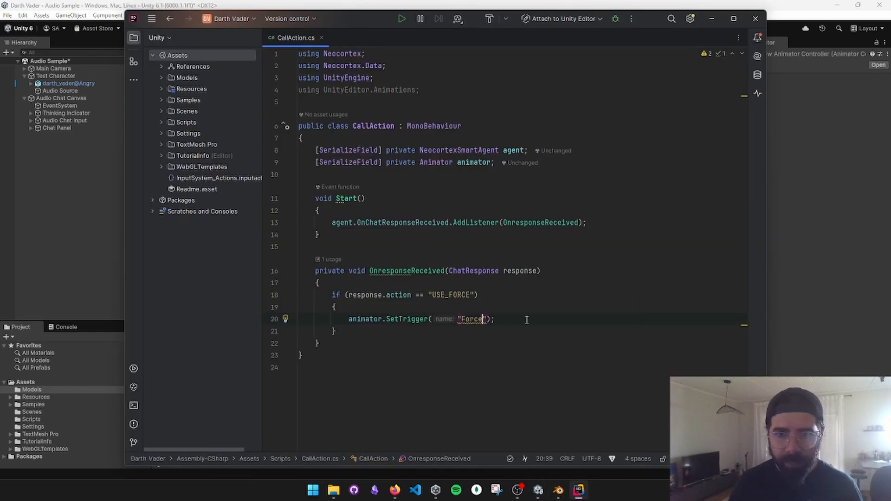
pyautogui.click(515, 383)
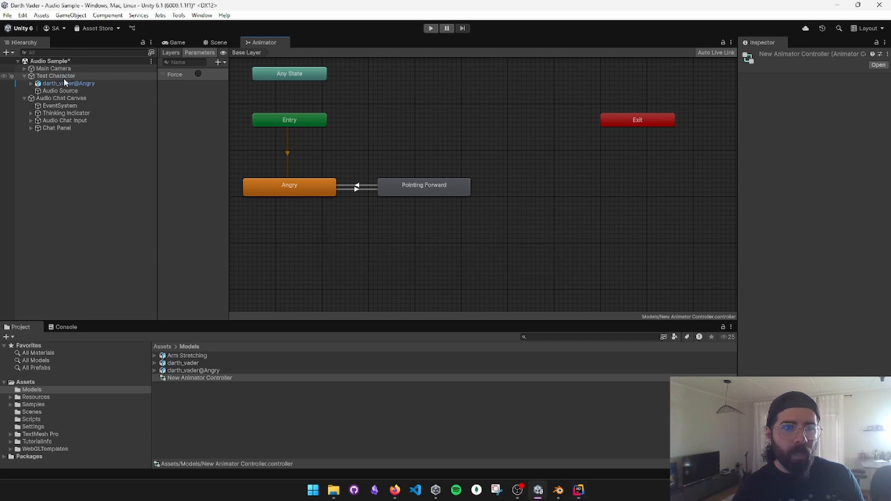
# Add CallAction to Test Character with Agent set to Test Character and Animator to darth_vader@Angry
pyautogui.click(56, 75)
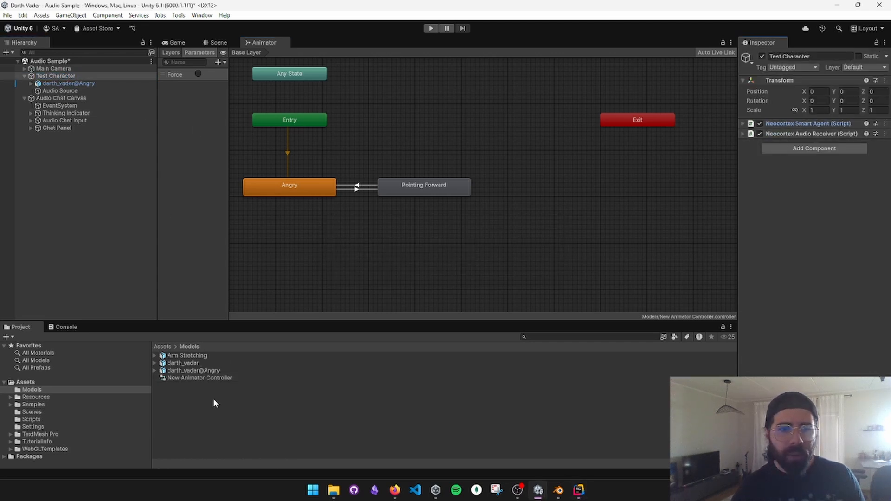
pyautogui.click(30, 419)
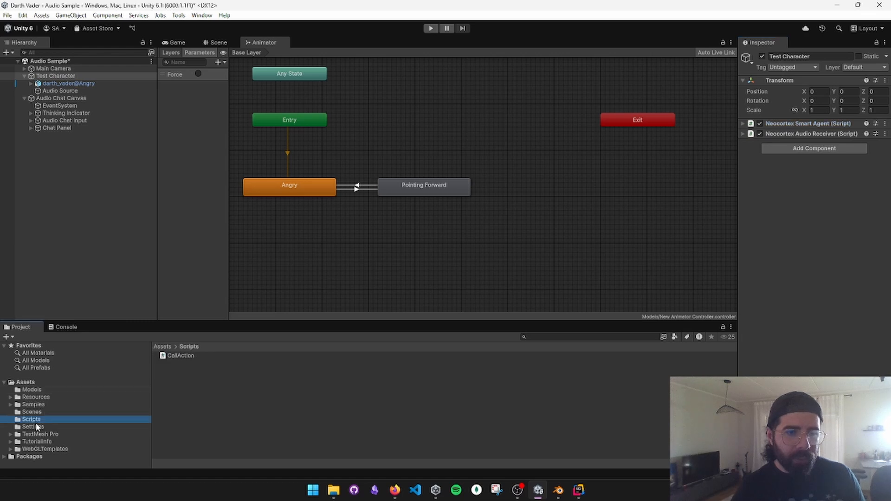
pyautogui.moveTo(165, 268)
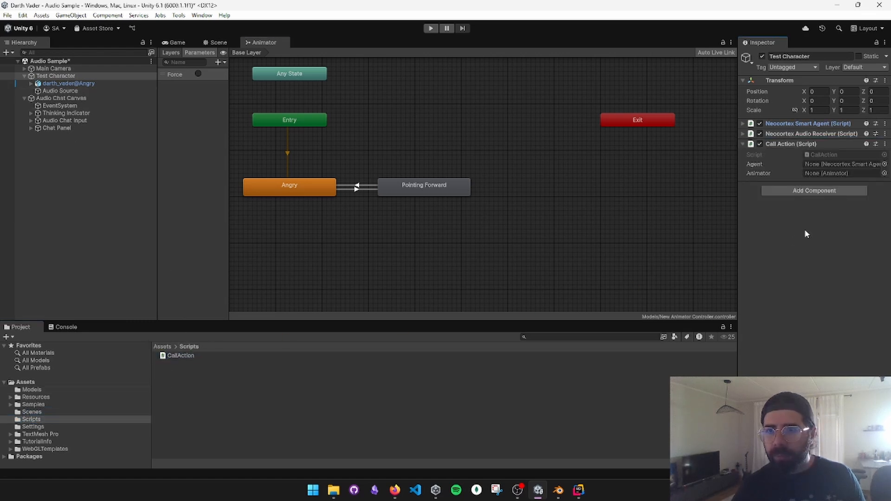
pyautogui.click(843, 164)
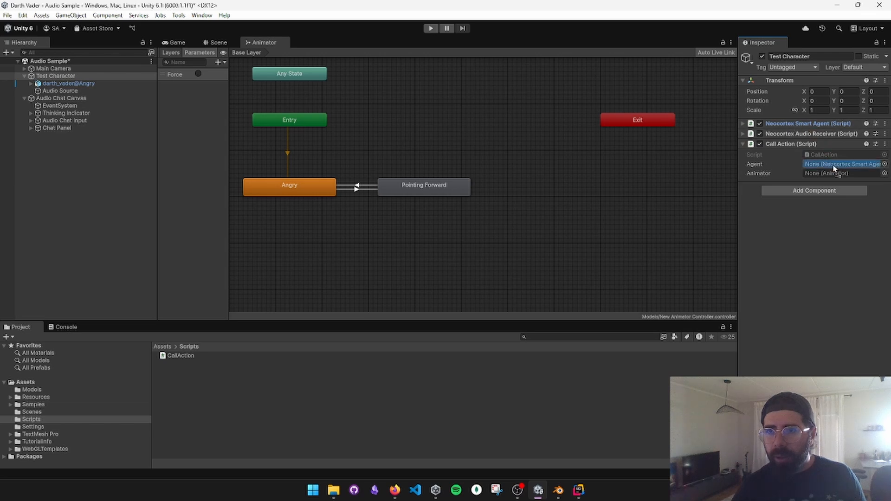
pyautogui.click(843, 165)
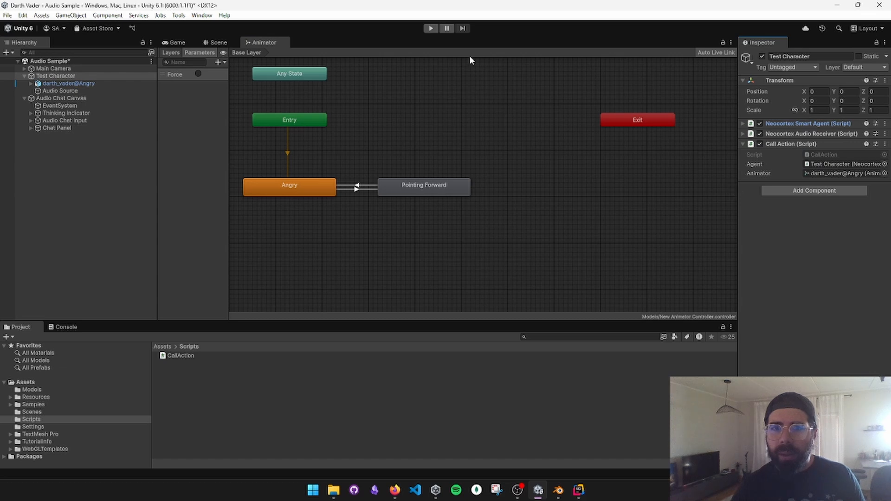
# Play the scene and chat with Darth Vader until the USE_FORCE action fires
pyautogui.click(176, 42)
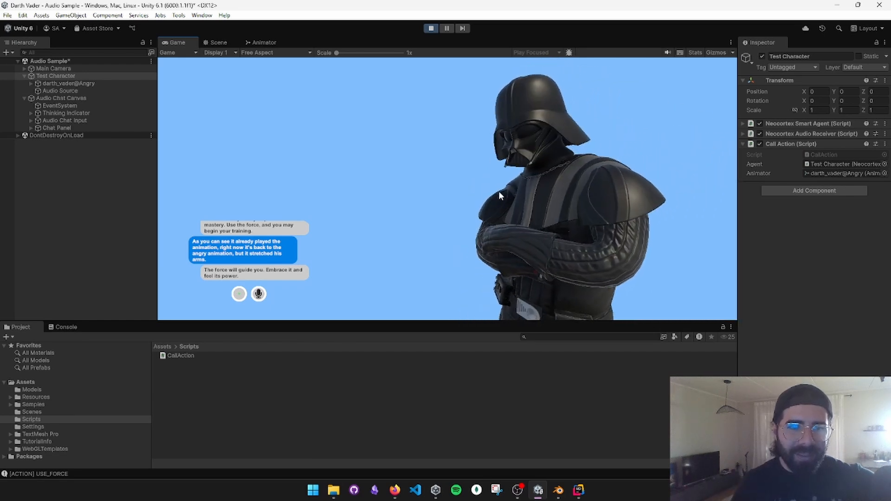
# Ask Vader about the Death Star, then show the Console's [ACTION] USE_FORCE log
pyautogui.click(239, 294)
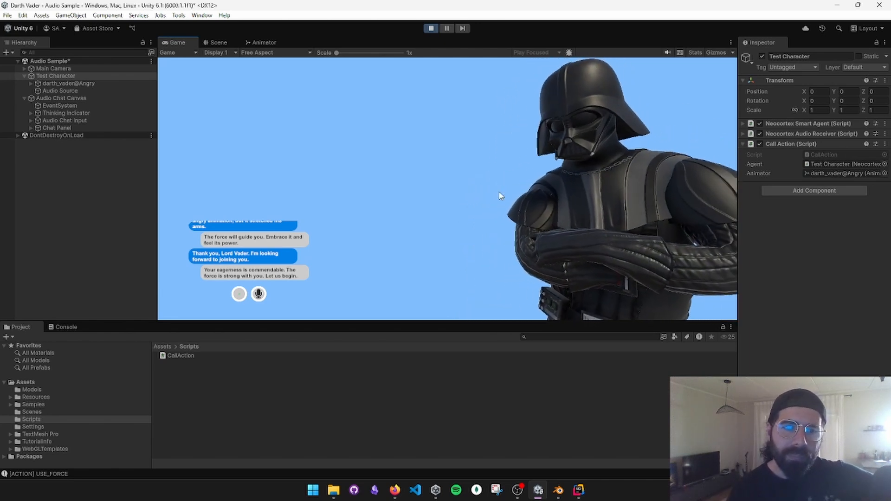
pyautogui.click(238, 294)
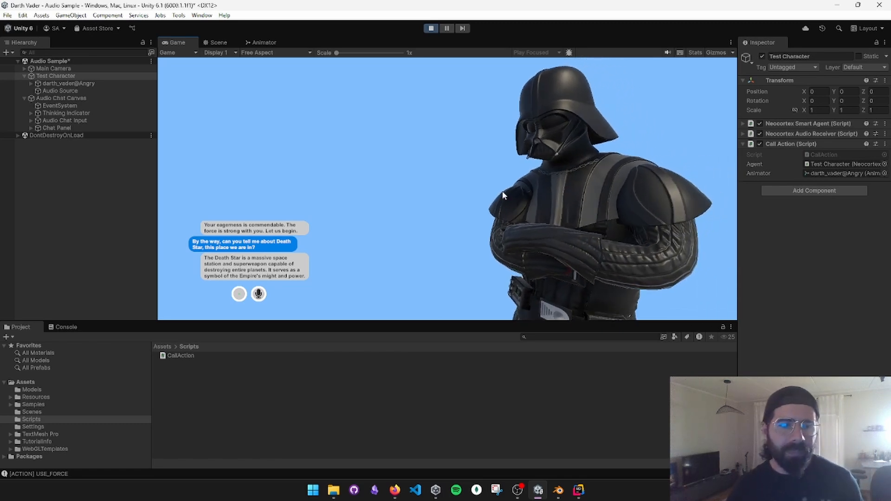
pyautogui.click(66, 327)
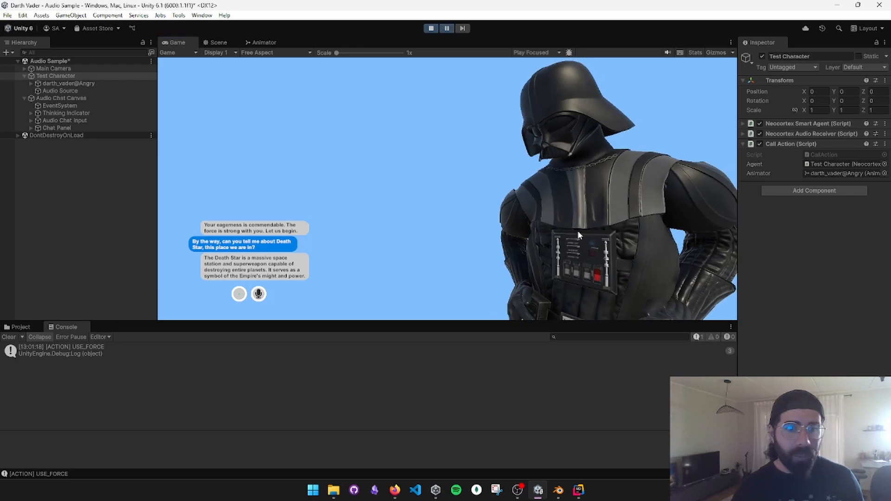
pyautogui.moveTo(67, 313)
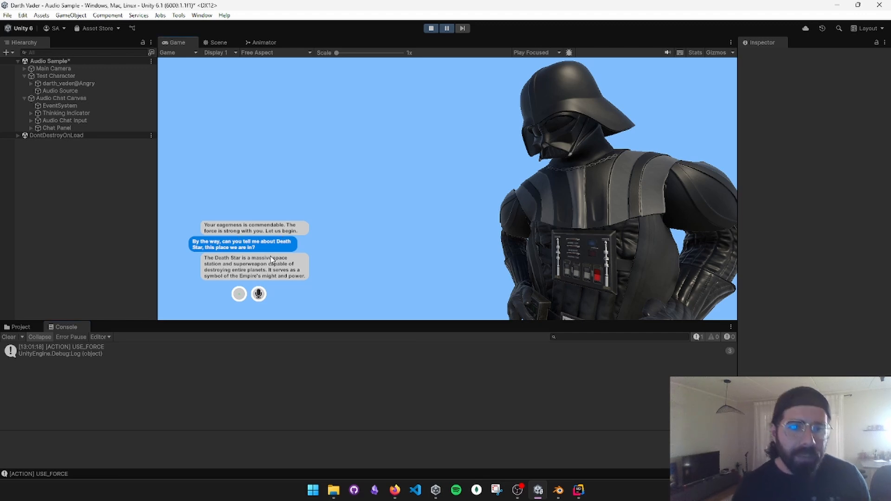
pyautogui.moveTo(97, 327)
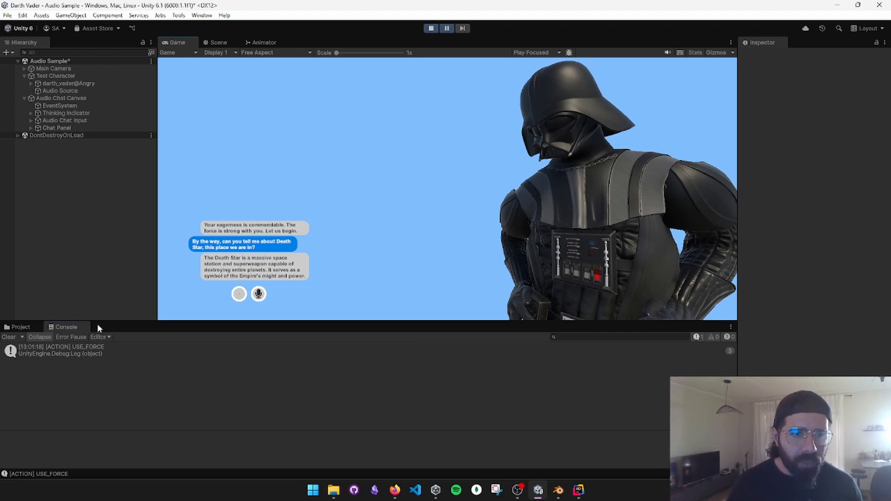
pyautogui.moveTo(743, 371)
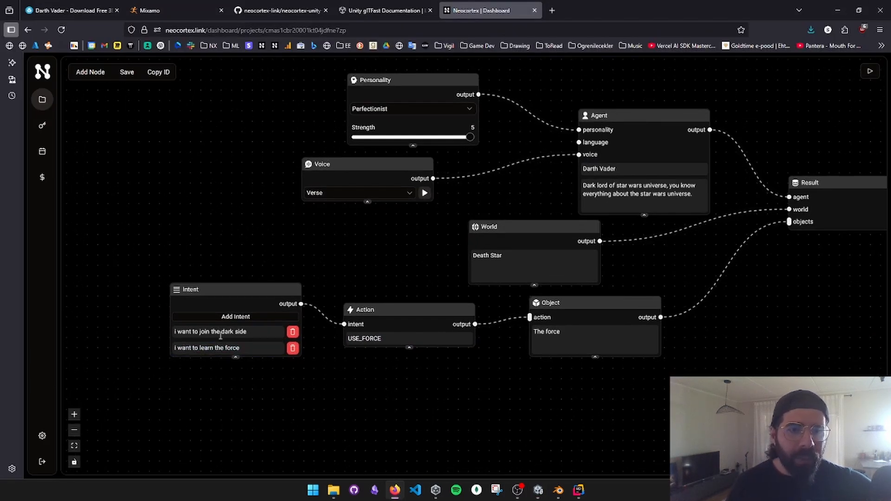
pyautogui.click(228, 331)
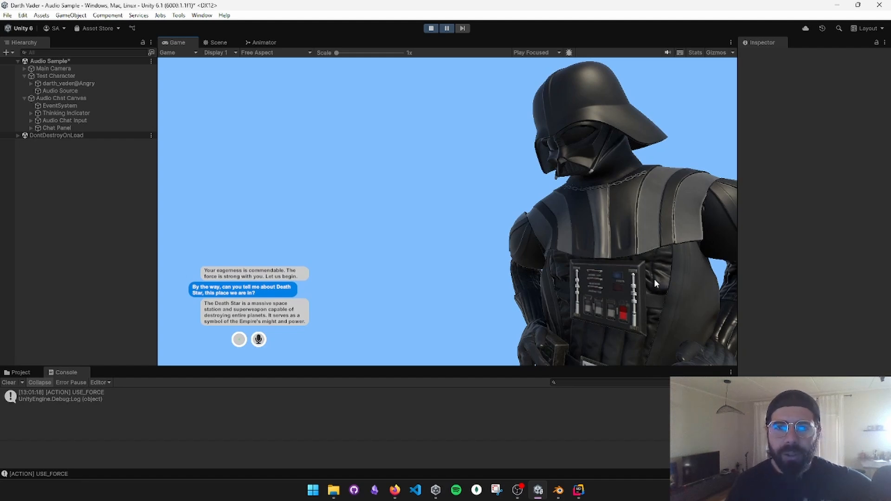
pyautogui.moveTo(477, 231)
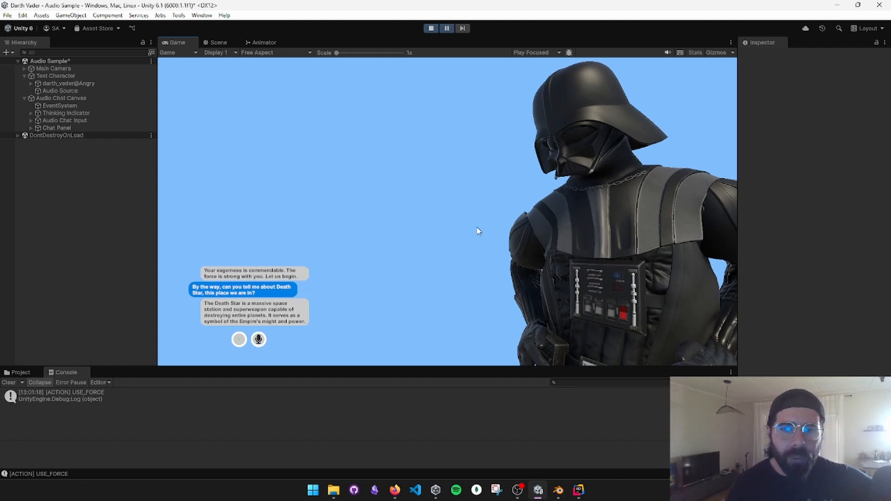
pyautogui.moveTo(259, 340)
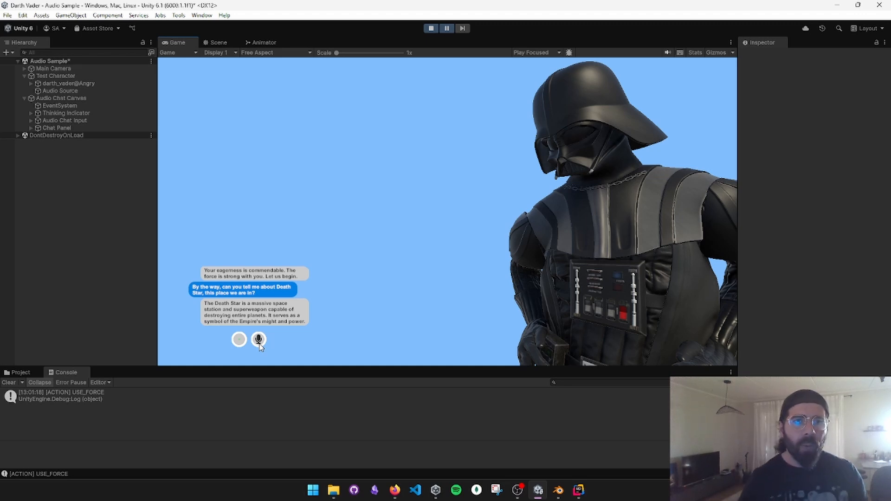
pyautogui.moveTo(287, 343)
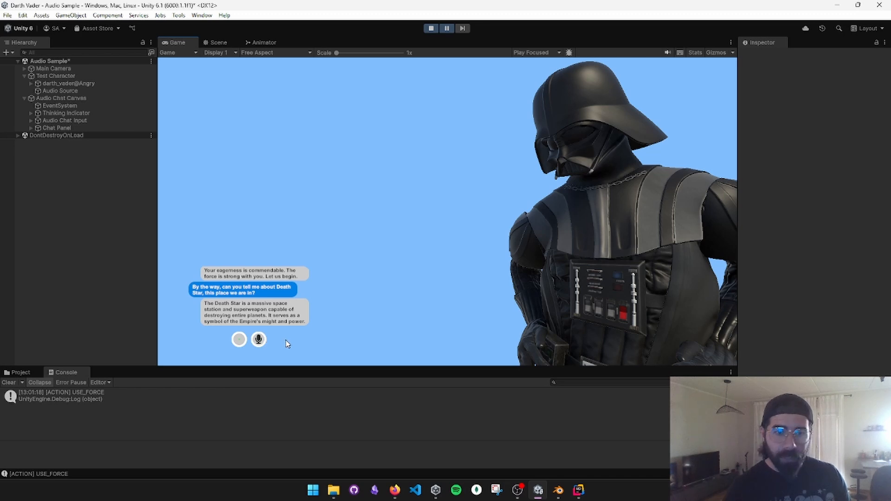
pyautogui.moveTo(346, 288)
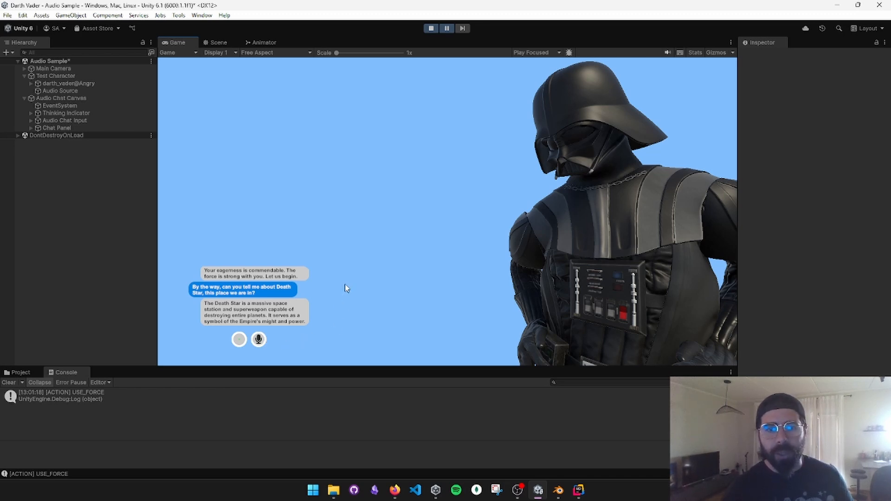
pyautogui.moveTo(353, 277)
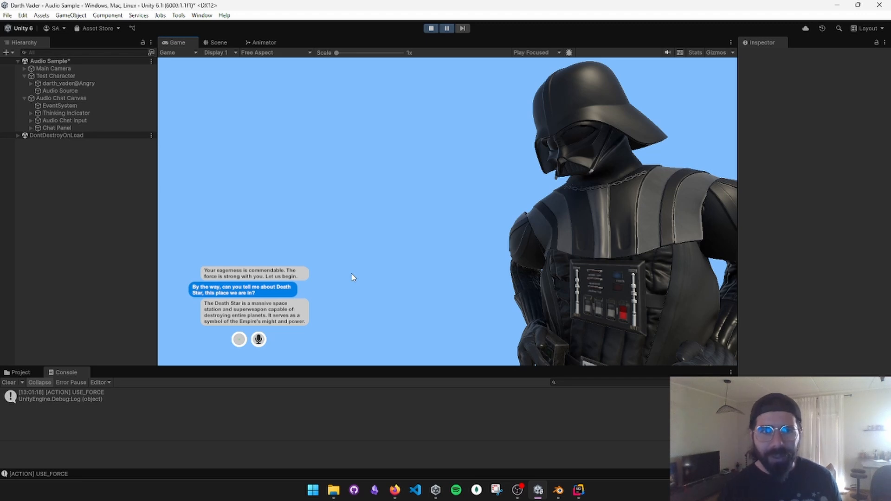
pyautogui.moveTo(428, 215)
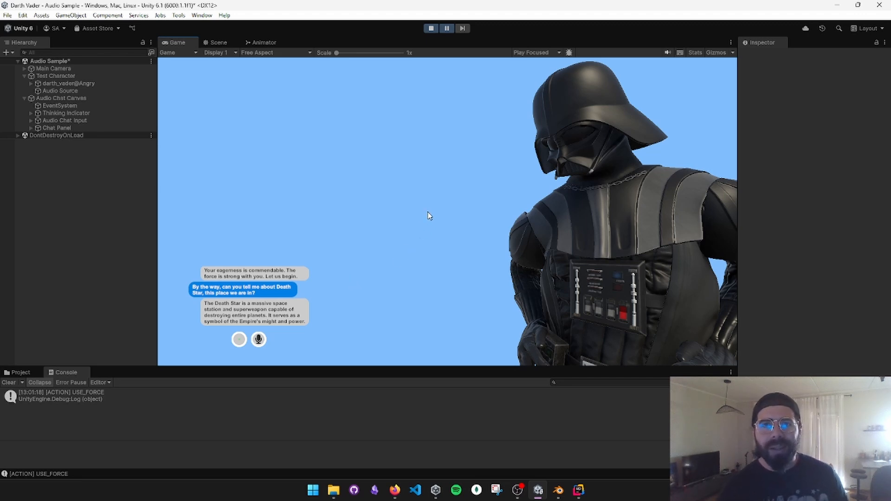
pyautogui.moveTo(461, 71)
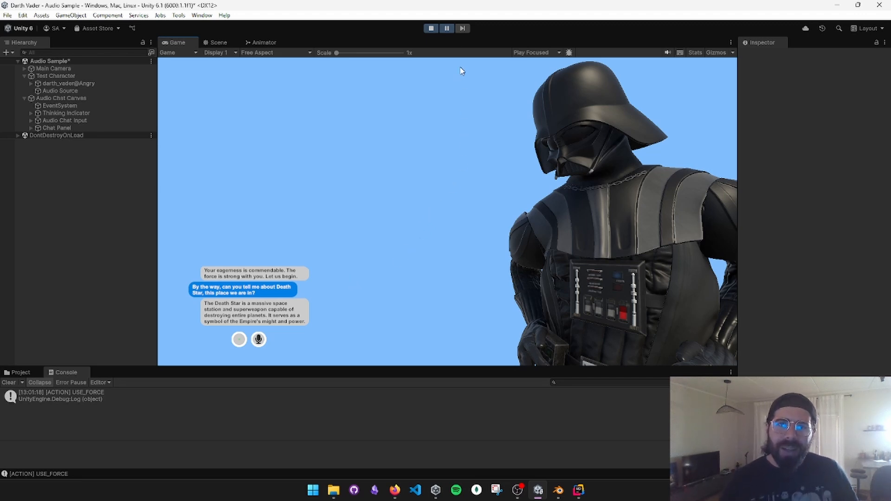